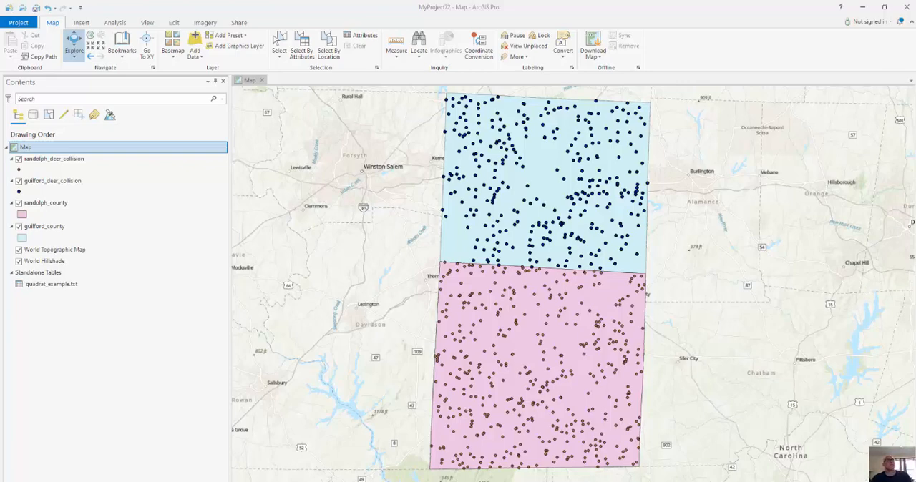
pyautogui.moveTo(551, 190)
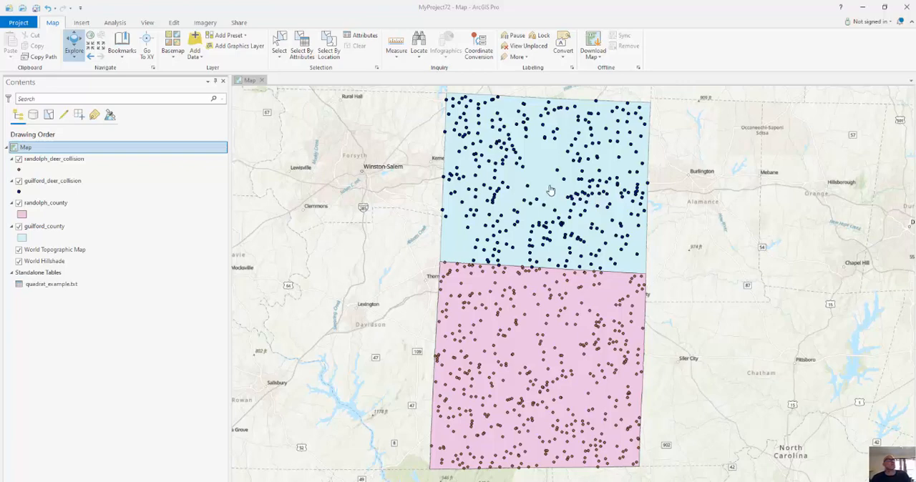
# Step: Hide the guilford_deer_collision and guilford_county layers, leaving only Randolph County visible
pyautogui.click(51, 180)
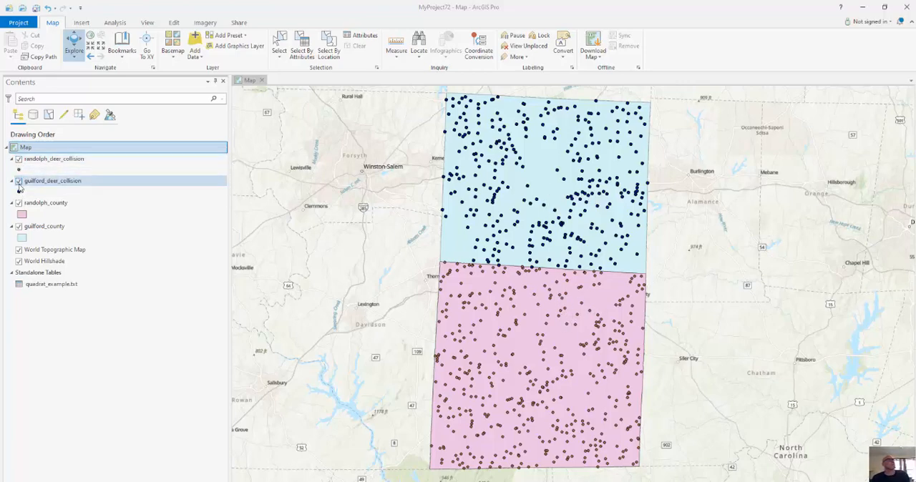
pyautogui.click(19, 181)
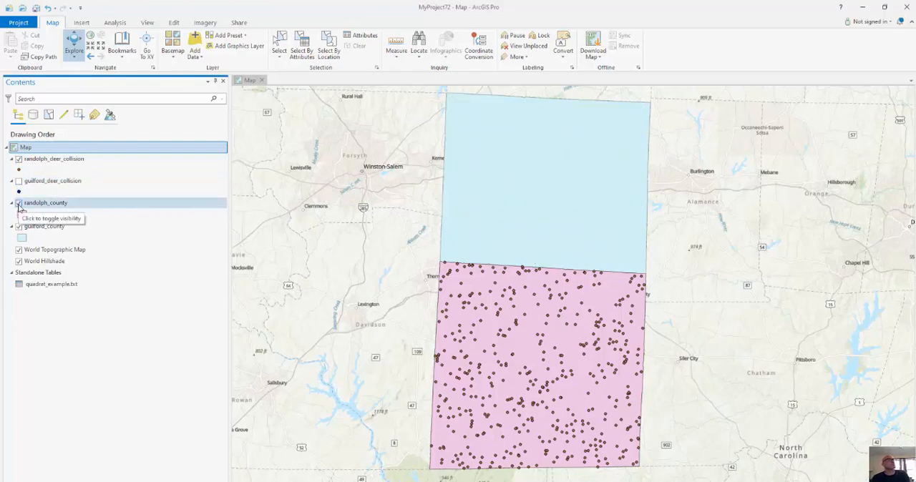
pyautogui.click(18, 203)
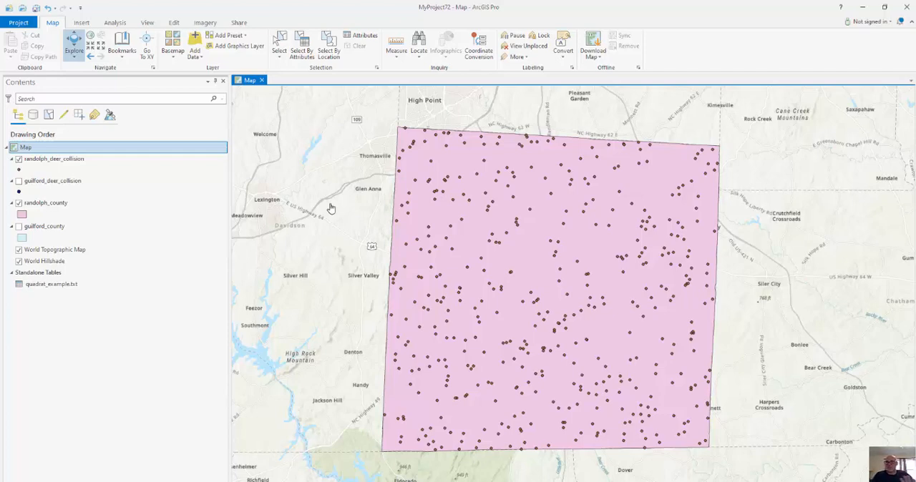
pyautogui.moveTo(372, 172)
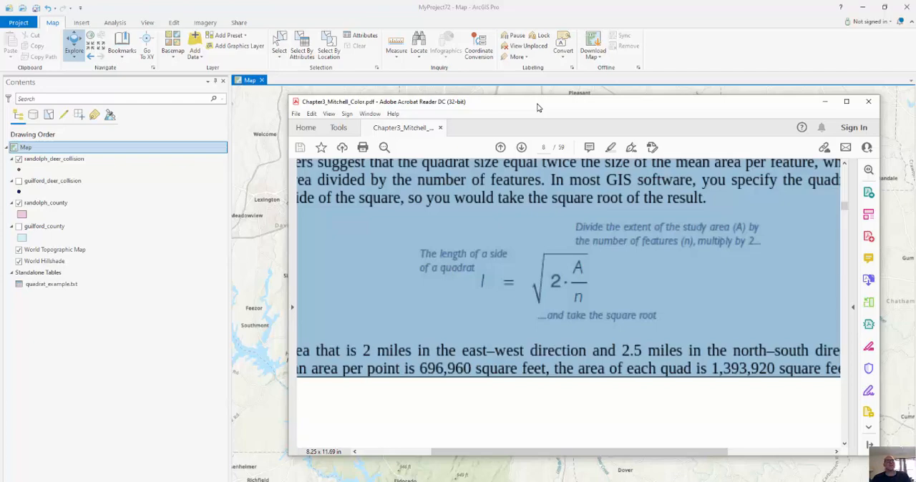
# Step: Review the quadrat side-length formula in Chapter5_Mitchell_Color.pdf
pyautogui.click(869, 100)
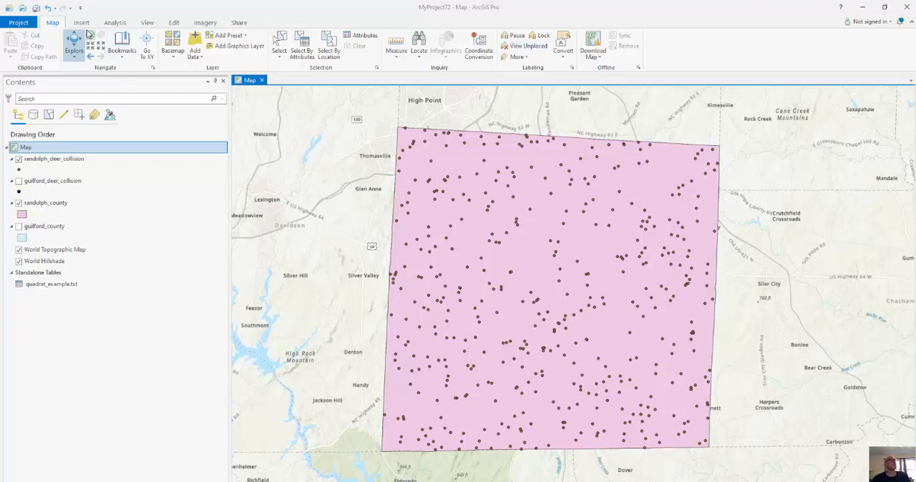
# Step: Find and launch the Create Fishnet geoprocessing tool from the Analysis tools
pyautogui.click(114, 23)
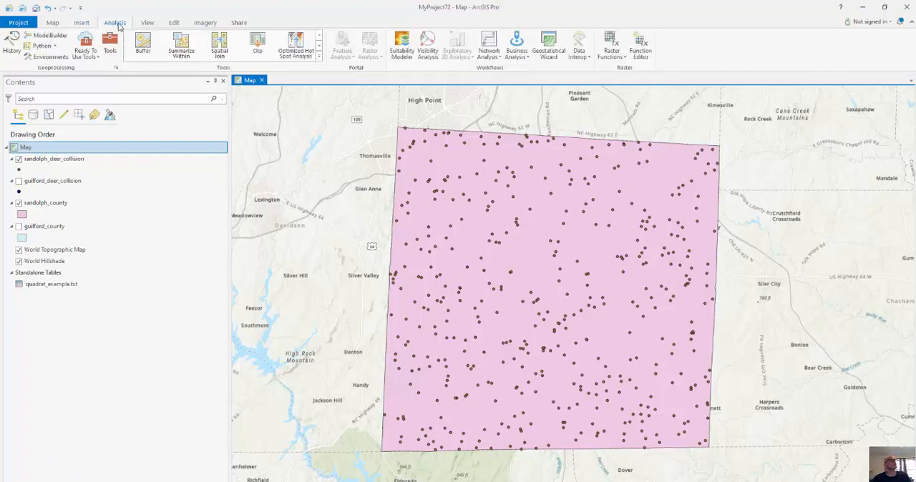
pyautogui.click(109, 44)
pyautogui.write('fishnet')
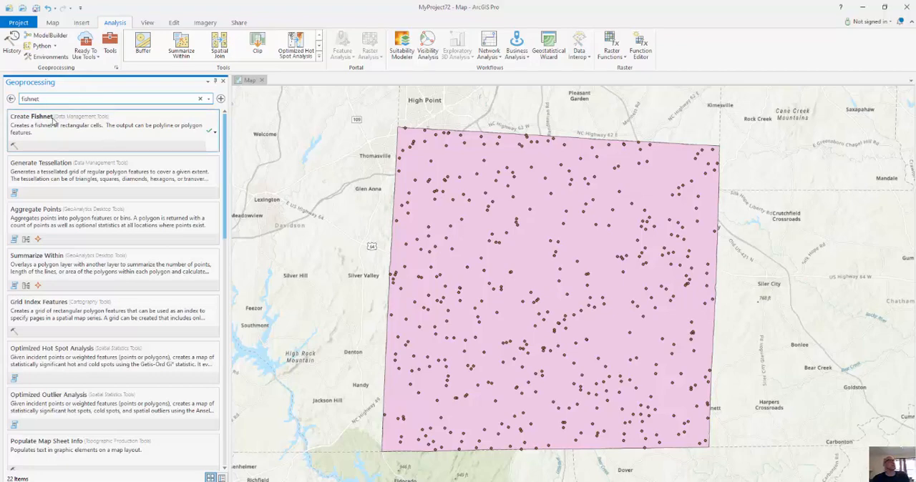
pyautogui.click(34, 116)
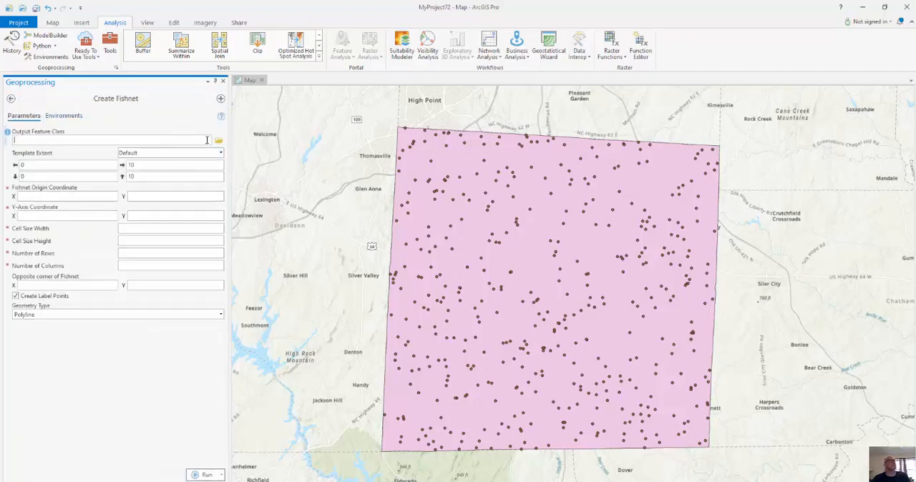
# Step: Name the output fishnet feature class fishnet_TIM in the project geodatabase
pyautogui.click(217, 140)
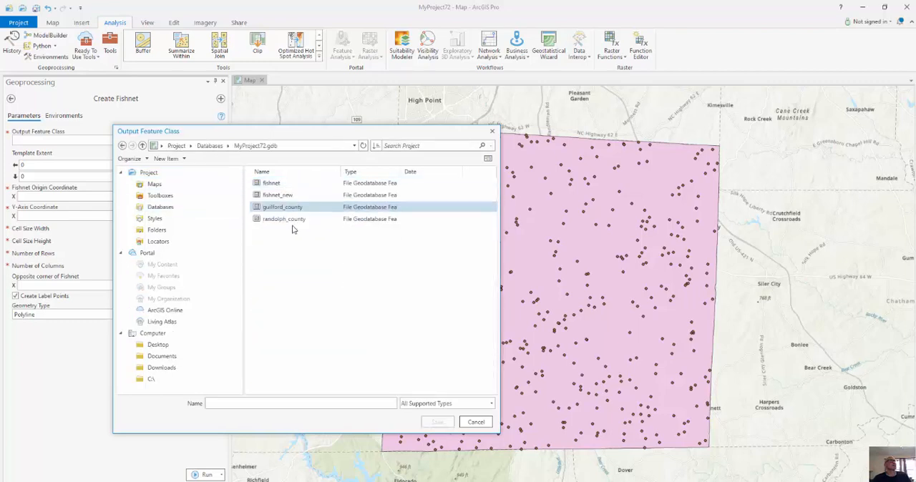
pyautogui.click(272, 183)
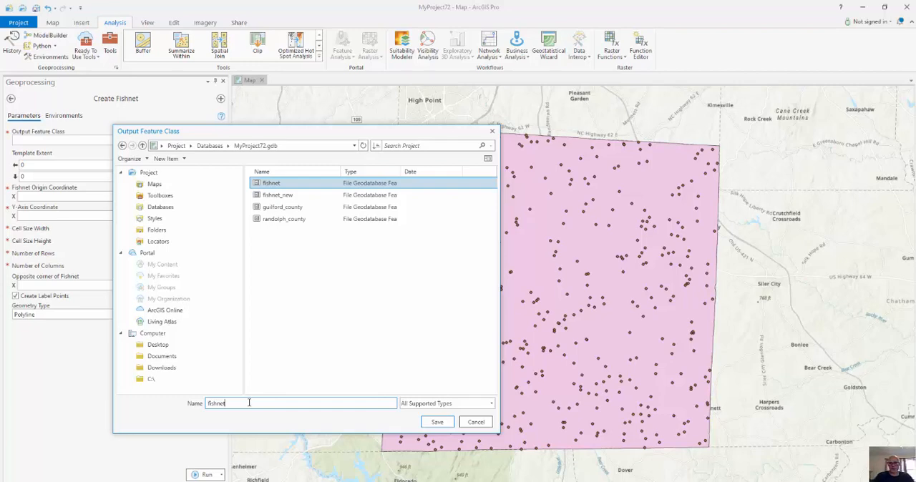
pyautogui.click(436, 421)
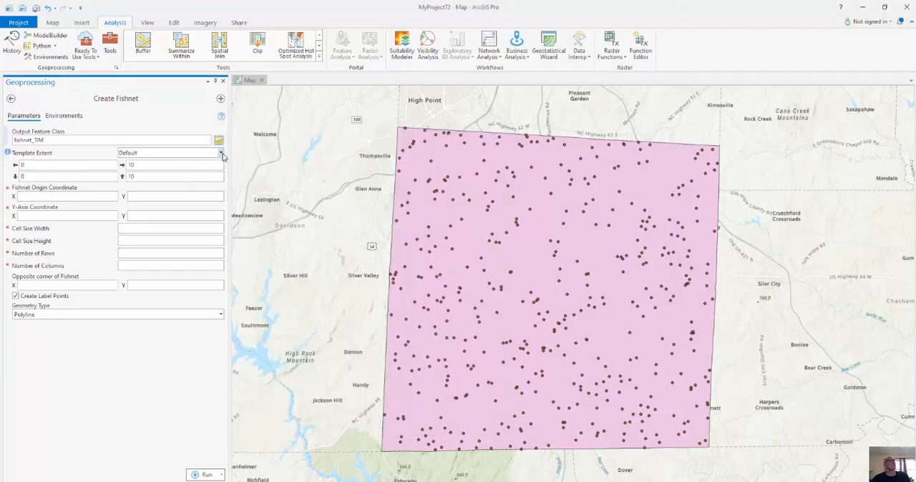
pyautogui.click(221, 151)
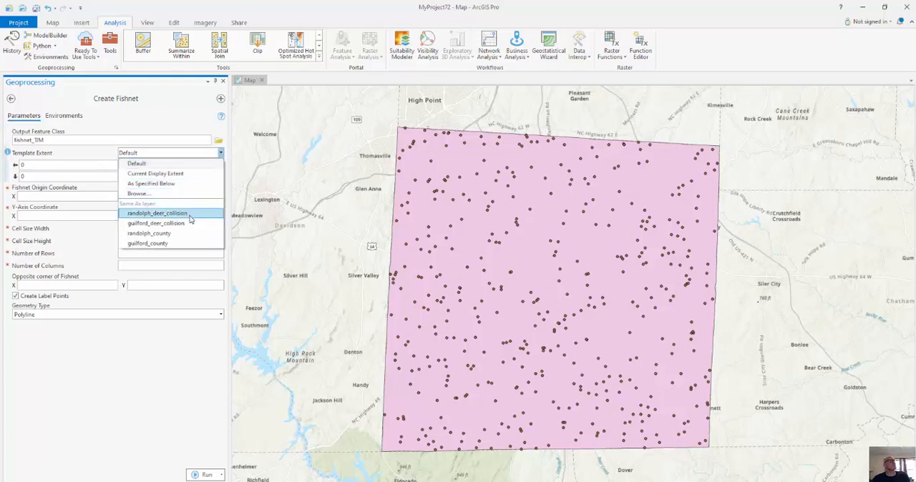
# Step: Use randolph_deer_collision as the template extent and enter a 9887-unit cell size
pyautogui.click(156, 213)
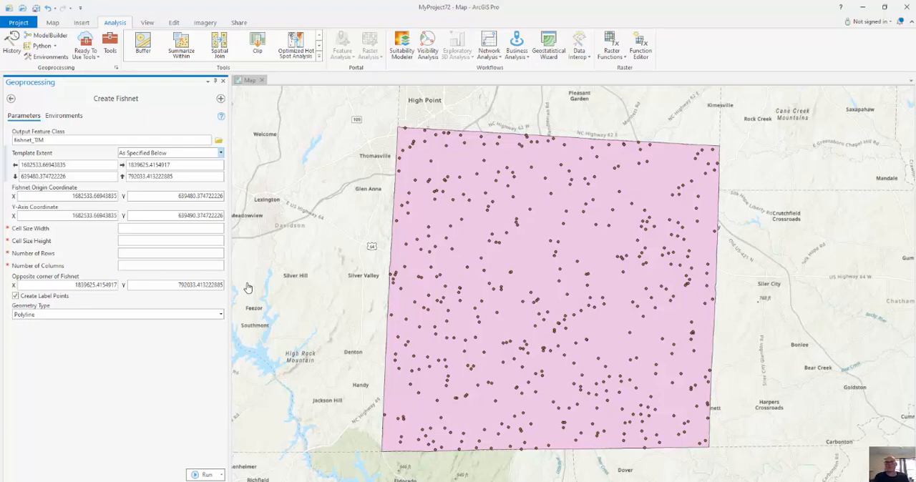
pyautogui.moveTo(912, 334)
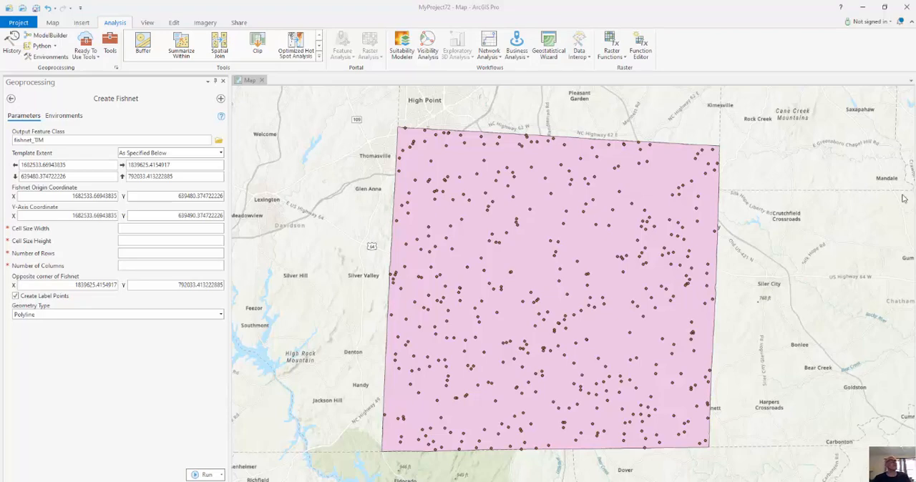
pyautogui.click(170, 229)
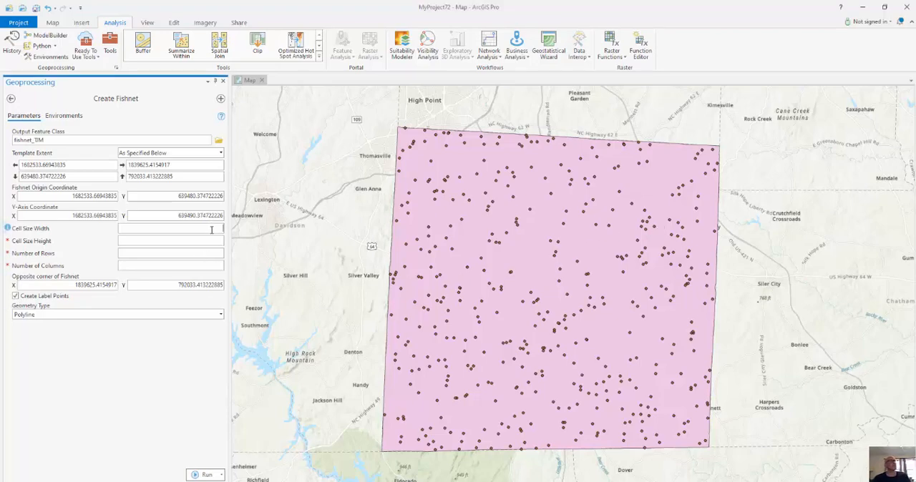
pyautogui.write('9887')
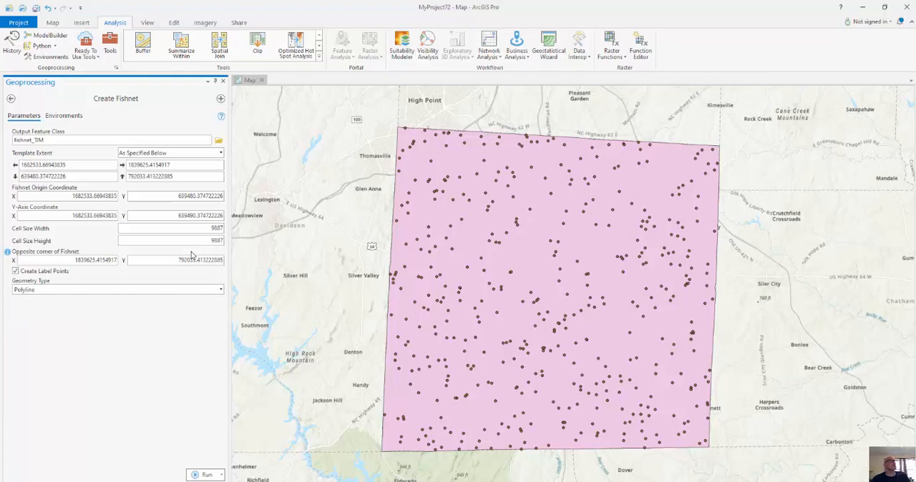
pyautogui.moveTo(220, 293)
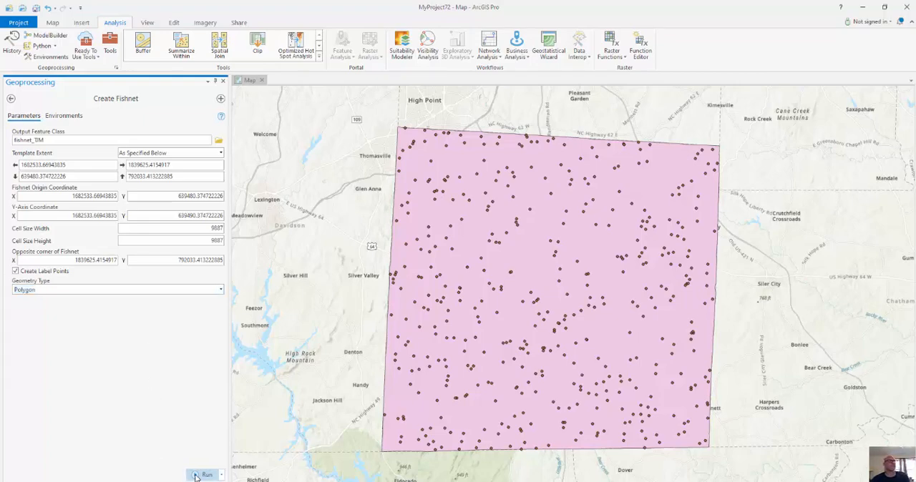
# Step: Run Create Fishnet to build the fishnet_TIM grid and return to the Contents pane
pyautogui.click(206, 475)
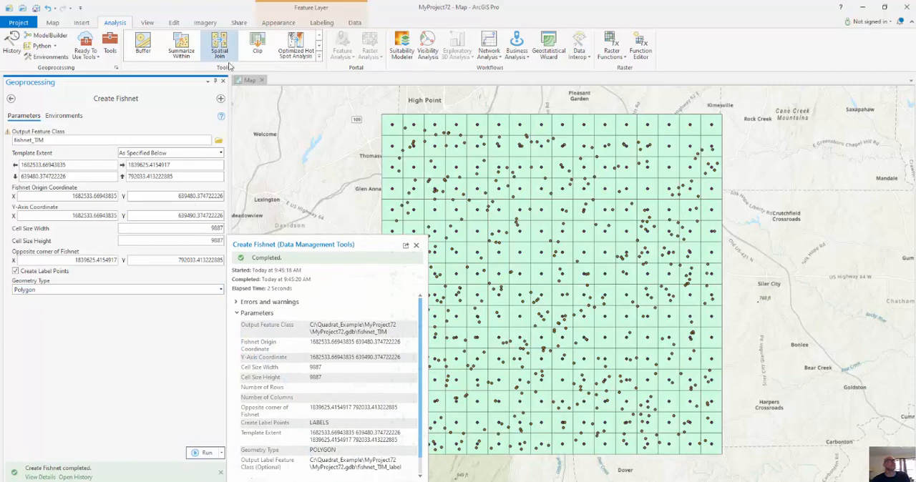
pyautogui.click(415, 245)
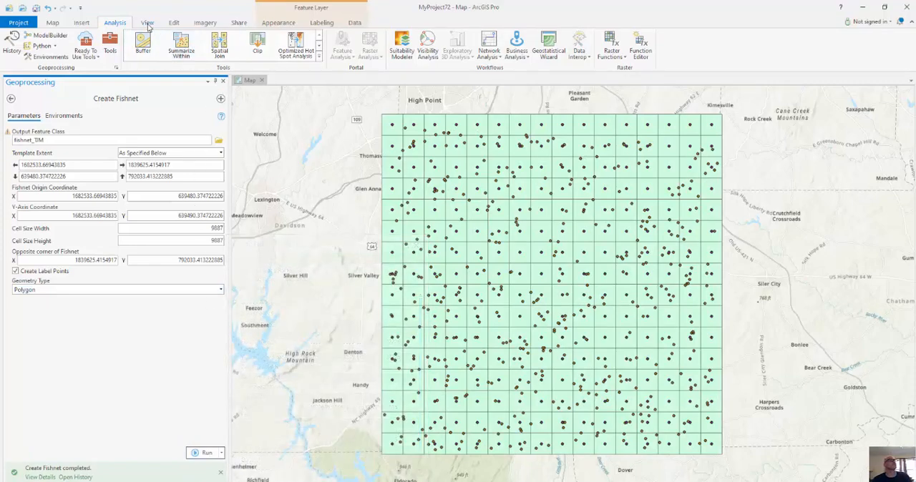
pyautogui.click(146, 23)
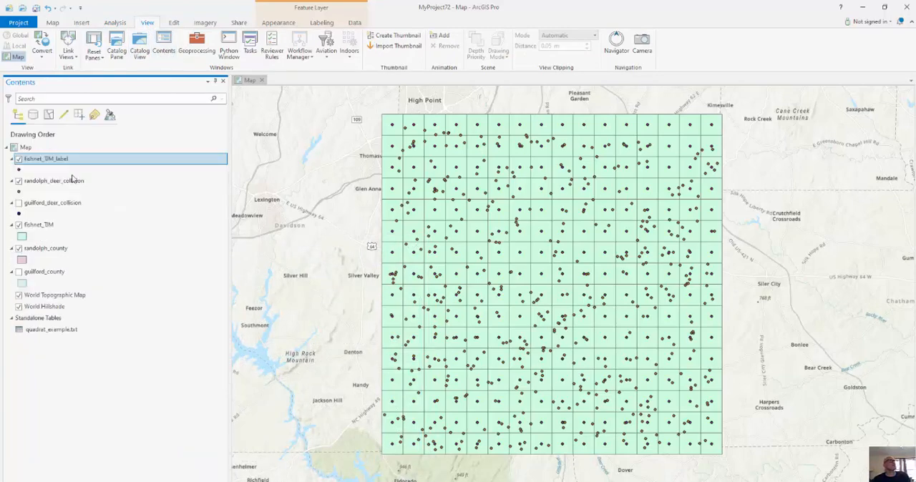
# Step: Symbolize fishnet_TIM as hollow black outlines and hide the fishnet_TIM_label points
pyautogui.click(21, 238)
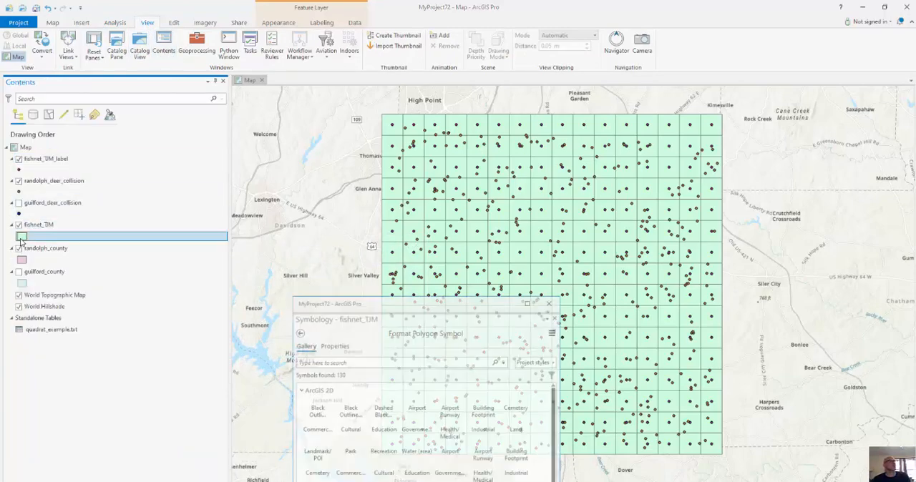
pyautogui.click(349, 398)
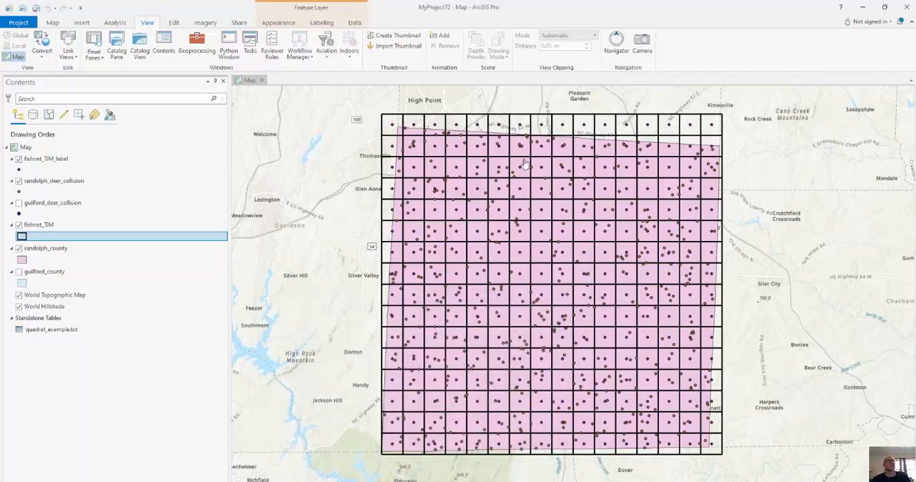
pyautogui.moveTo(579, 129)
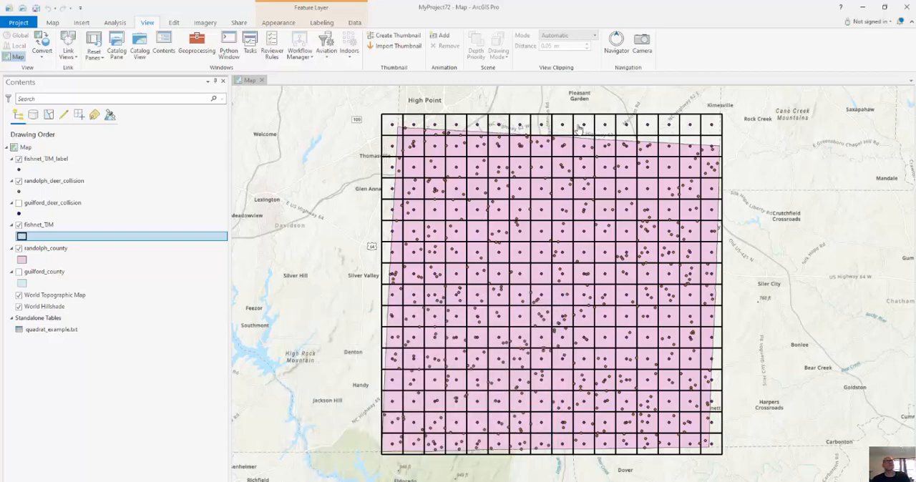
pyautogui.click(47, 158)
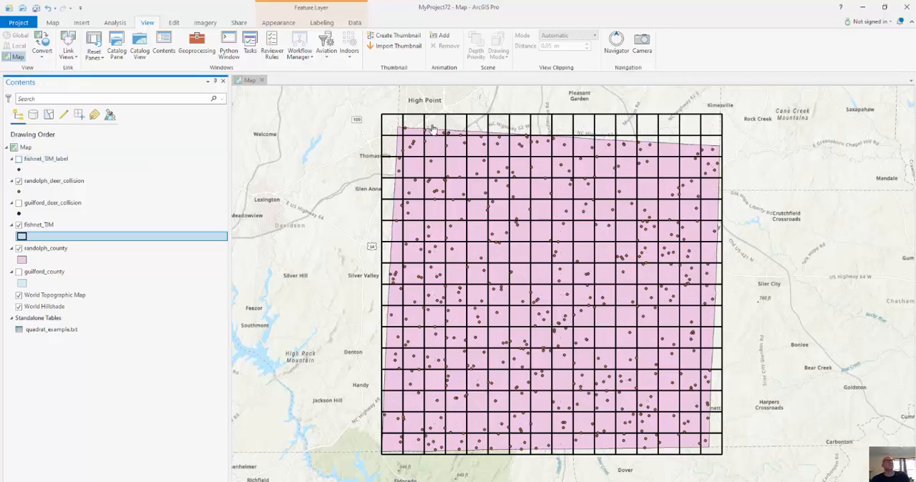
pyautogui.moveTo(404, 239)
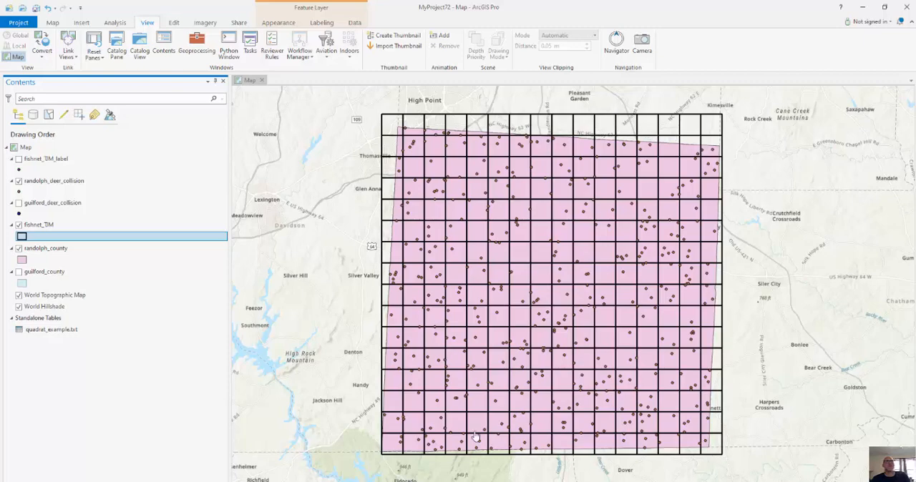
pyautogui.moveTo(744, 375)
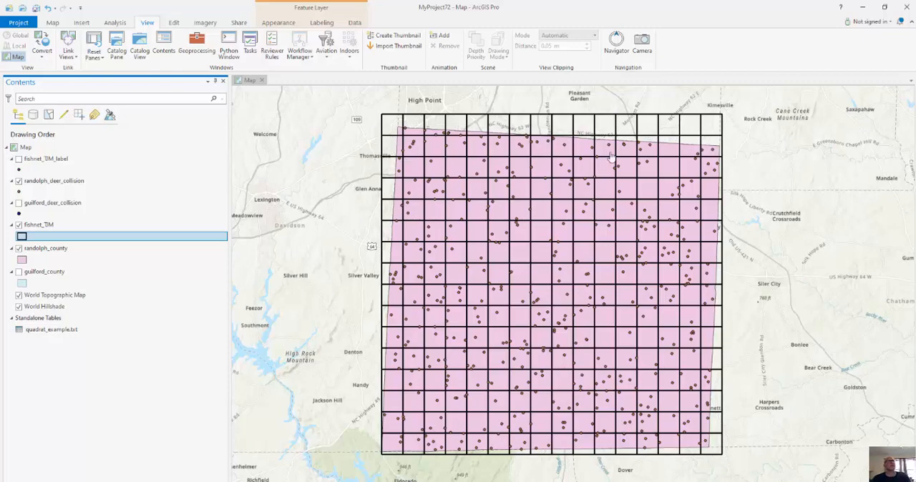
pyautogui.moveTo(373, 198)
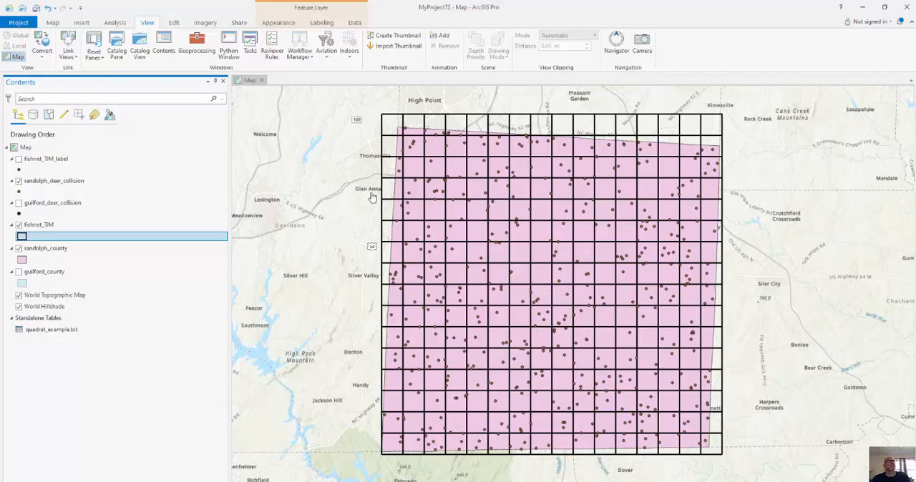
pyautogui.moveTo(404, 180)
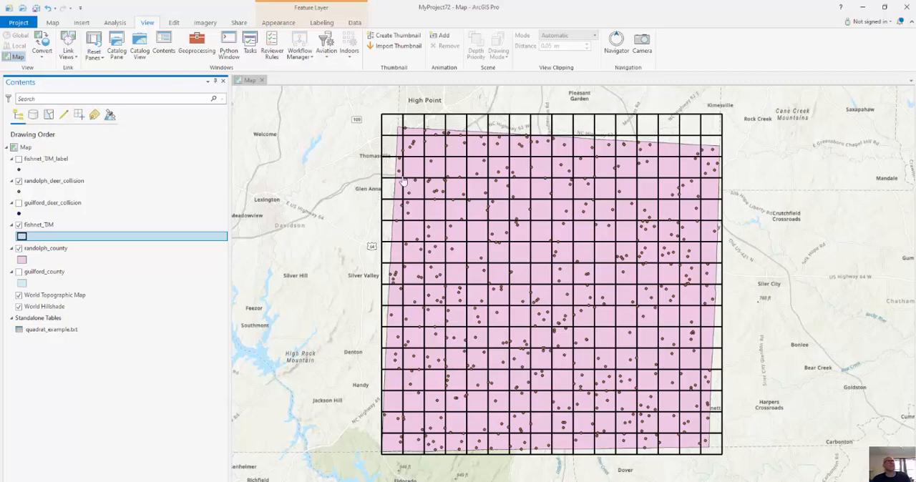
pyautogui.moveTo(389, 182)
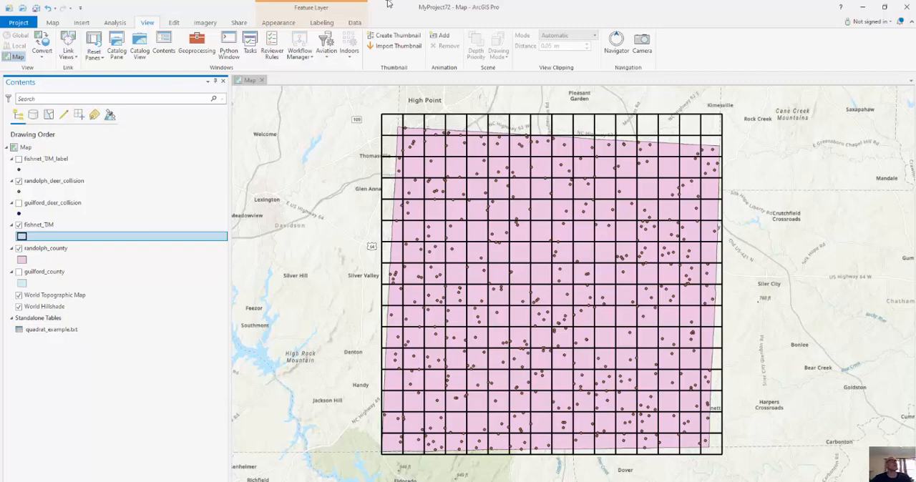
# Step: Select fishnet_TIM cells completely within randolph_county using Select By Location
pyautogui.click(52, 23)
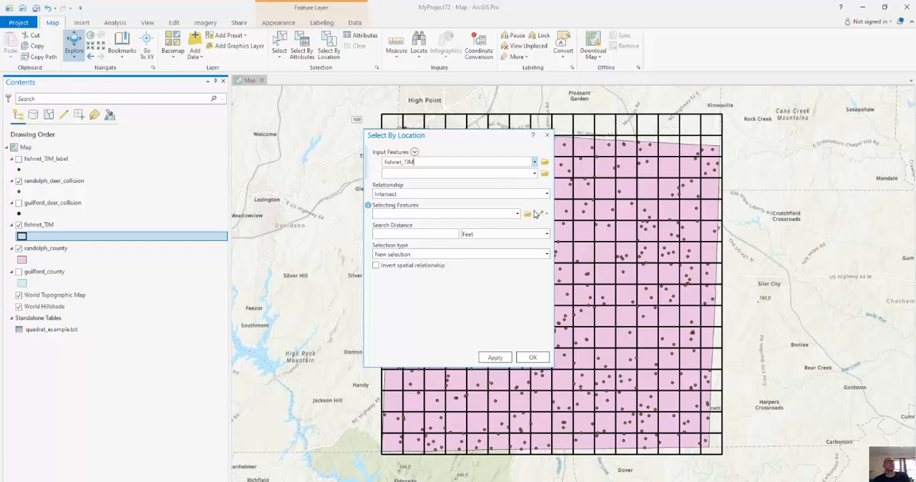
pyautogui.click(518, 214)
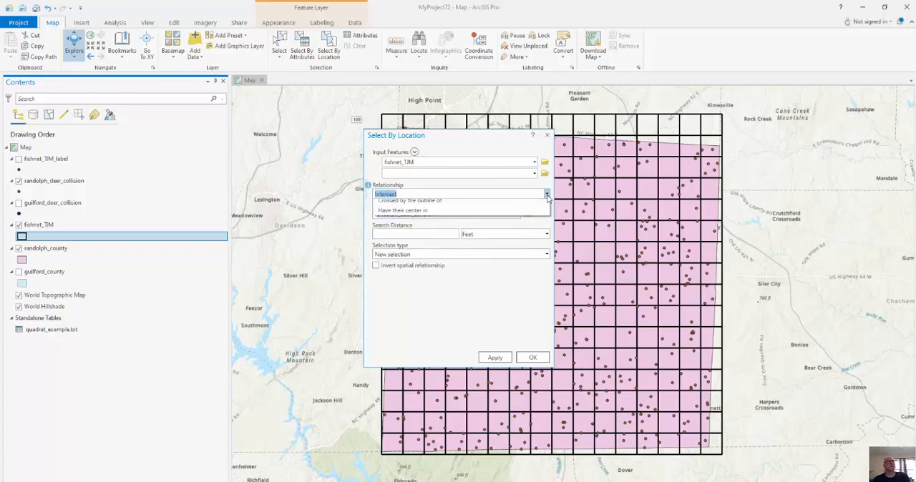
pyautogui.click(546, 195)
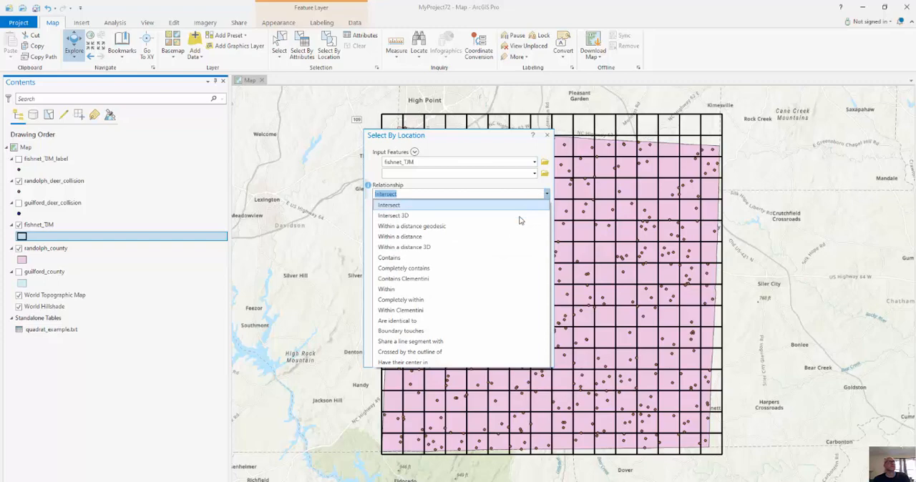
pyautogui.click(401, 299)
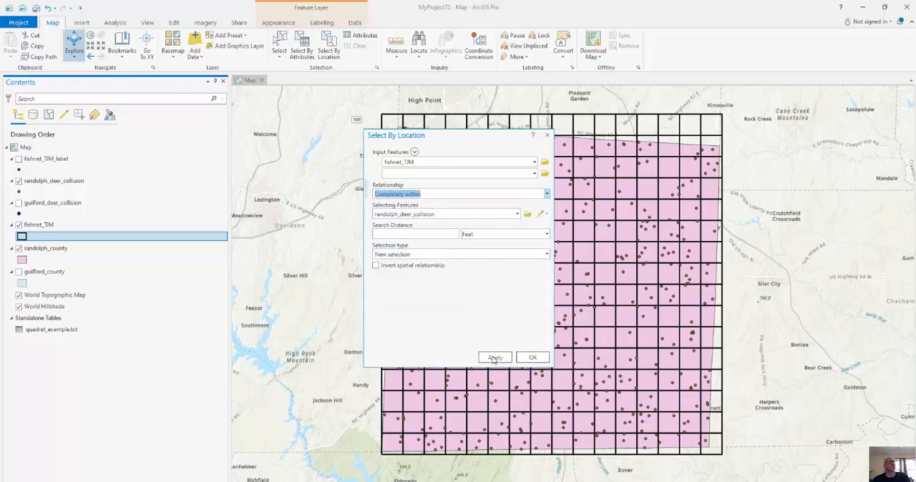
pyautogui.click(496, 358)
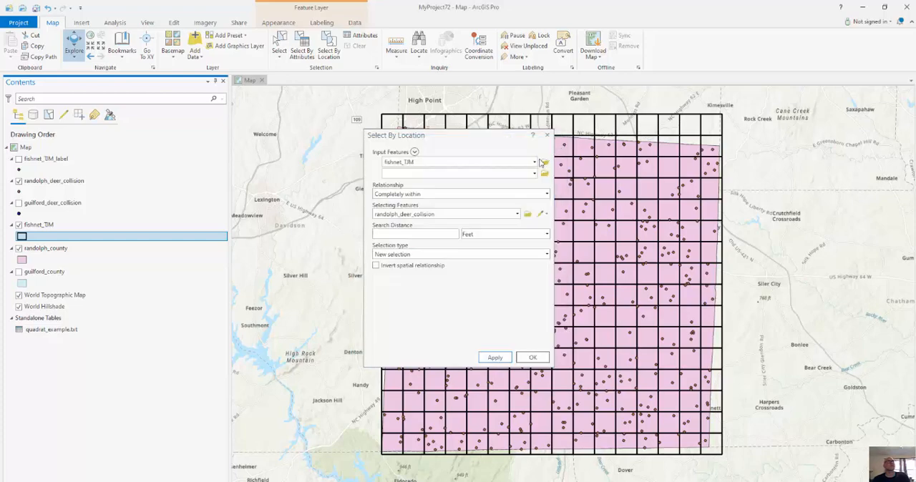
pyautogui.moveTo(544, 163)
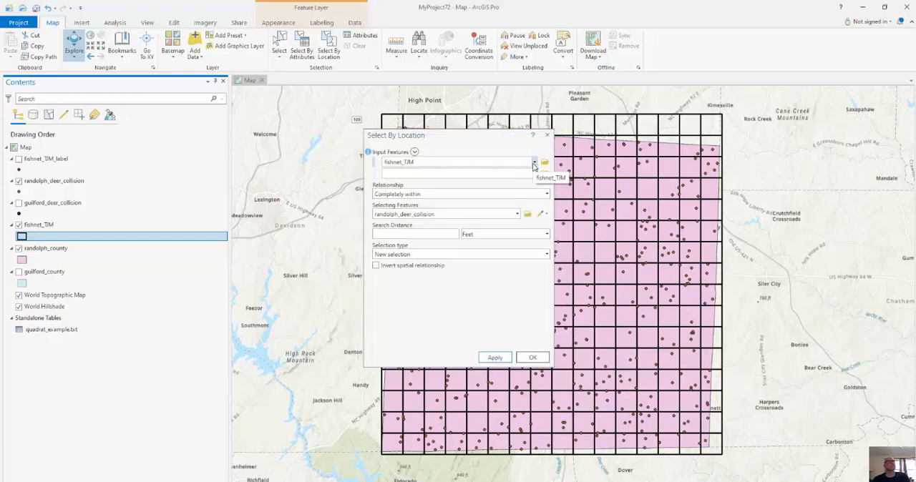
pyautogui.moveTo(526, 213)
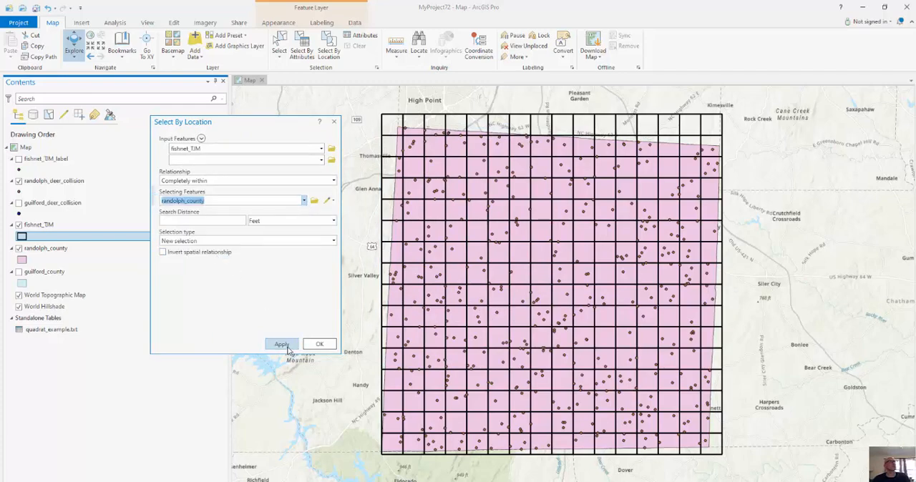
pyautogui.click(280, 345)
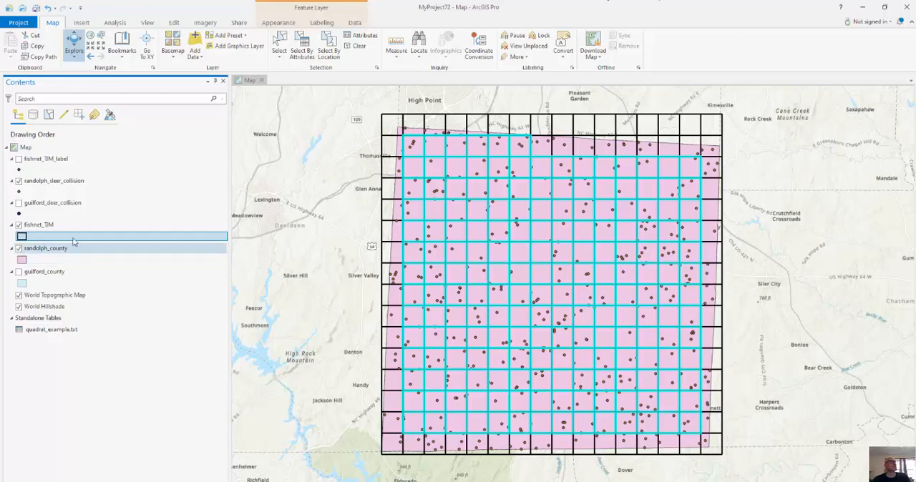
# Step: Export the selected cells to a new feature class named fishnet_TIM_working
pyautogui.rightClick(39, 225)
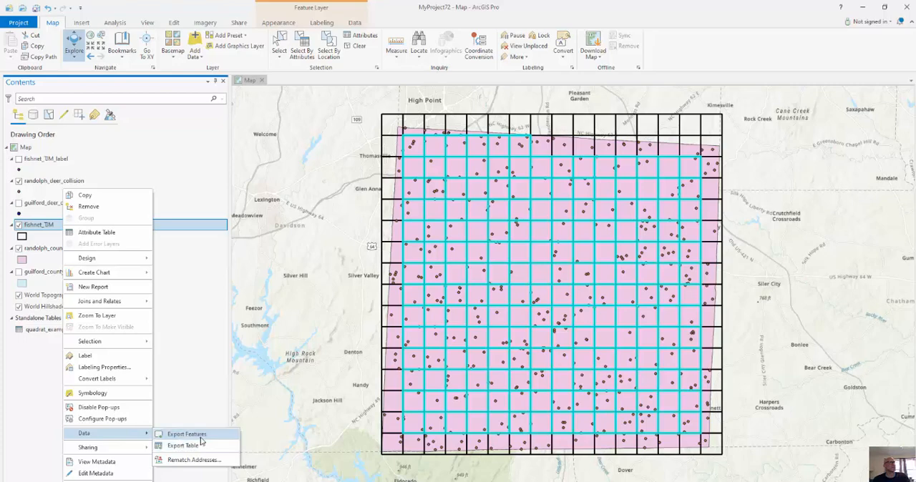
pyautogui.click(186, 435)
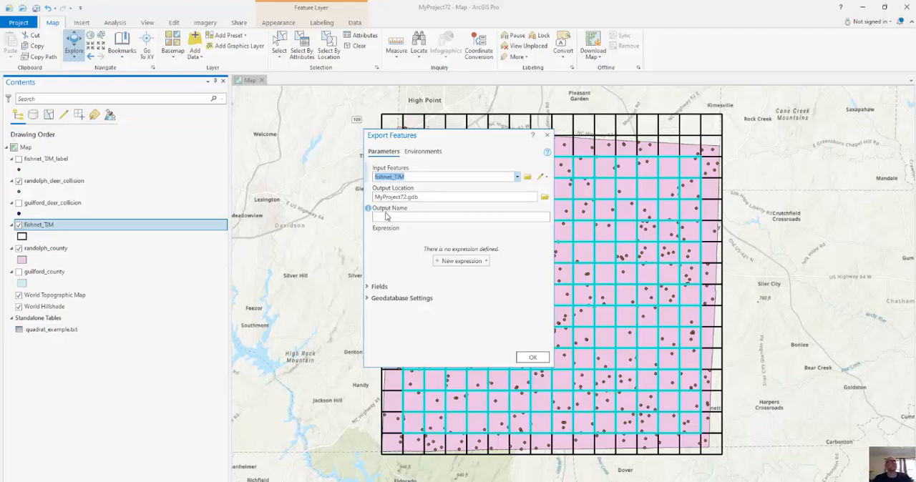
pyautogui.click(458, 218)
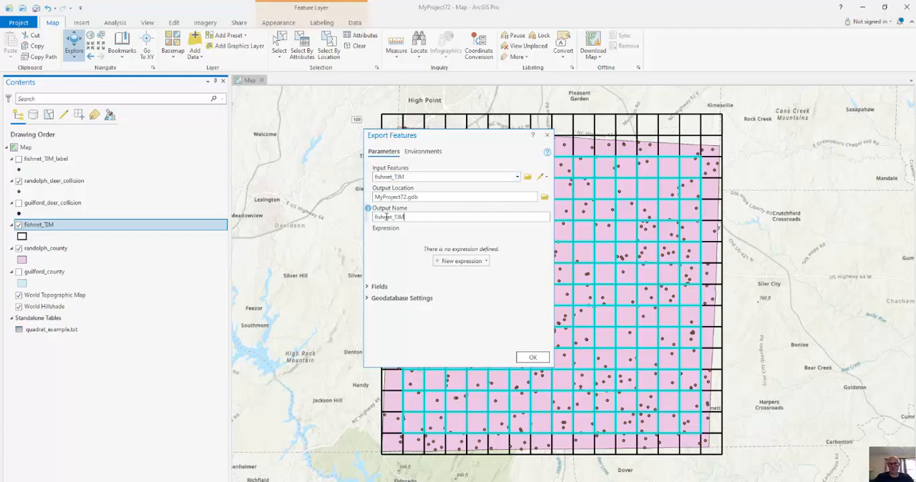
pyautogui.write('_working')
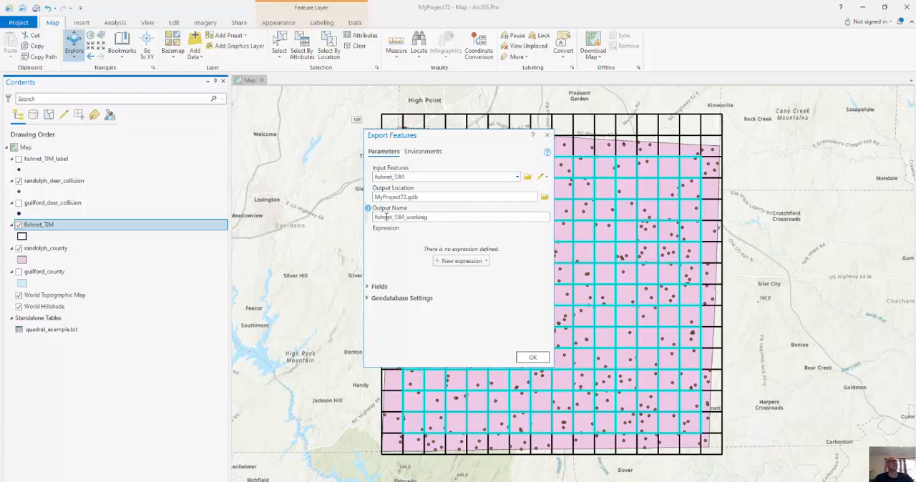
pyautogui.click(533, 358)
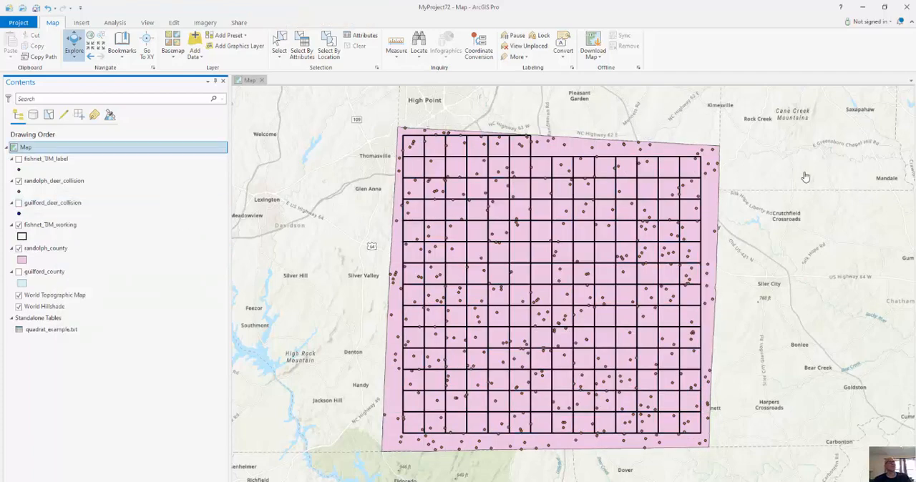
pyautogui.moveTo(707, 253)
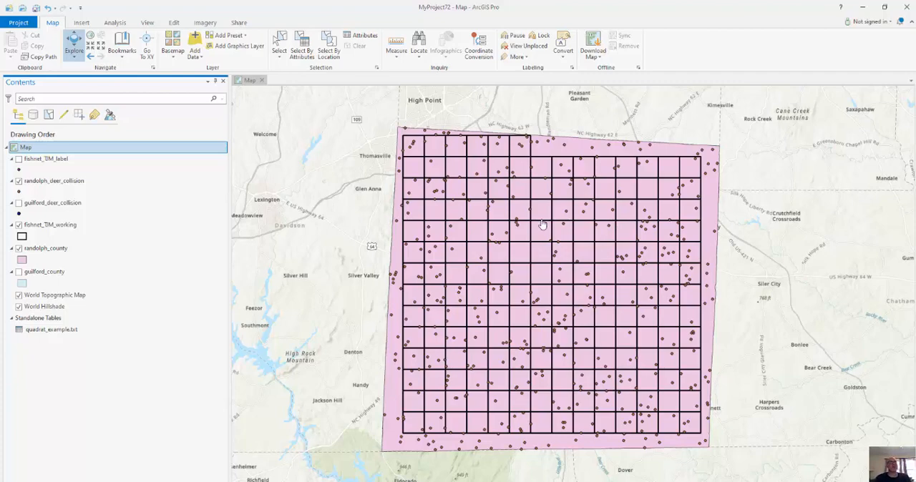
pyautogui.moveTo(699, 302)
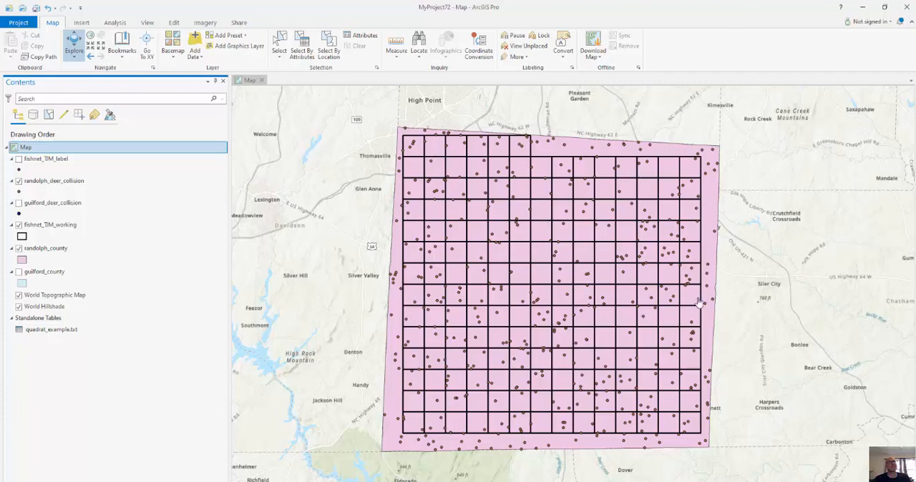
pyautogui.moveTo(469, 389)
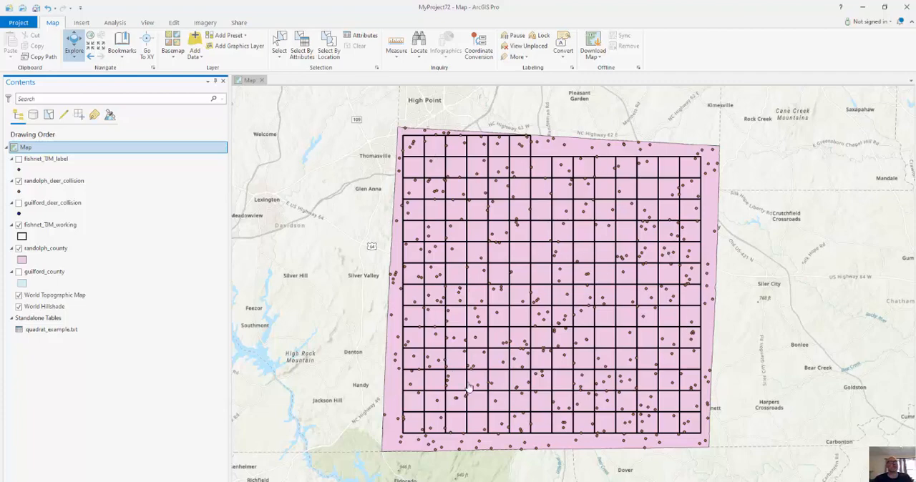
pyautogui.moveTo(481, 249)
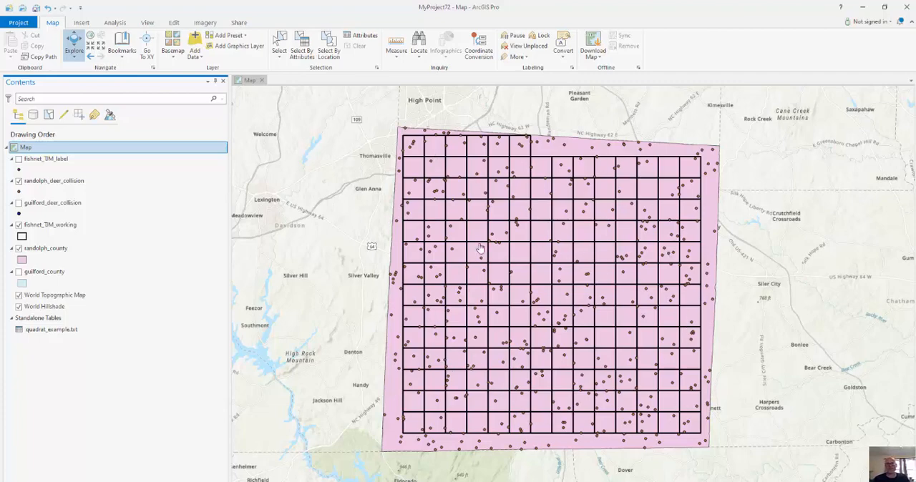
# Step: Remove the original fishnet_TIM and fishnet_TIM_label layers from the map
pyautogui.click(55, 181)
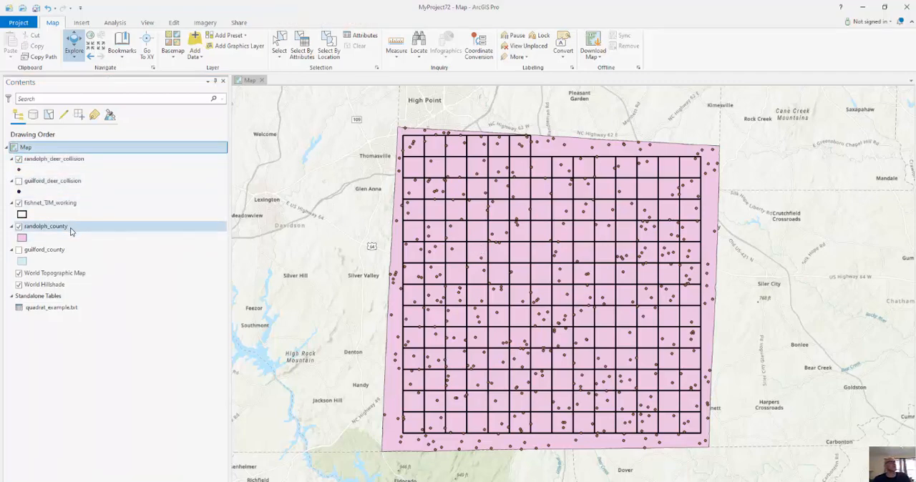
# Step: Spatially join randolph_deer_collision to fishnet_TIM_working, producing fishnet_TIM_working_SpatialJ
pyautogui.rightClick(49, 203)
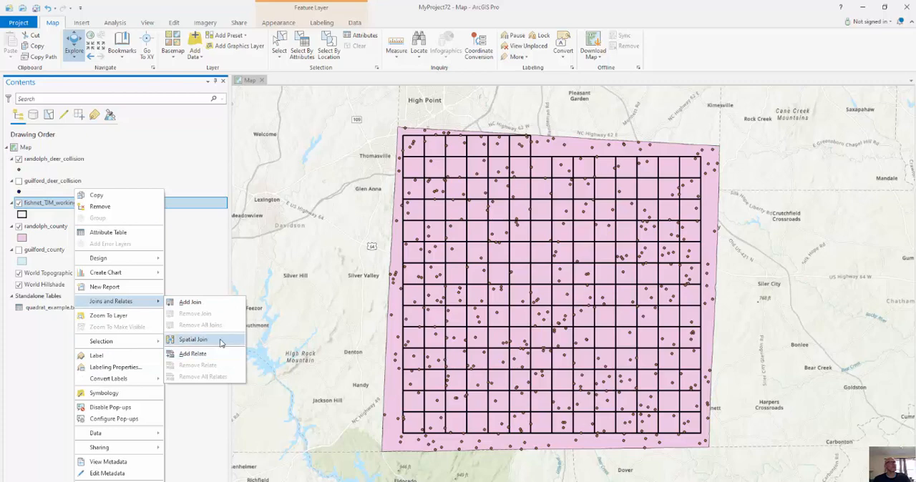
pyautogui.click(191, 339)
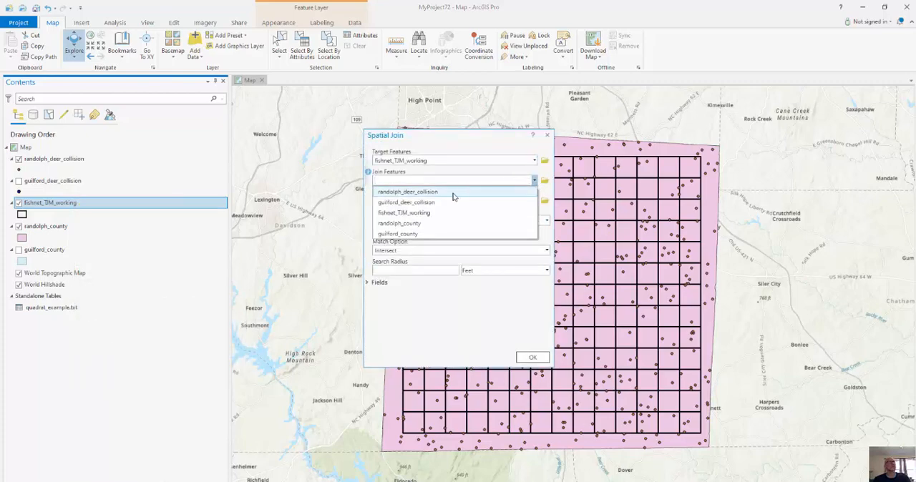
pyautogui.click(406, 192)
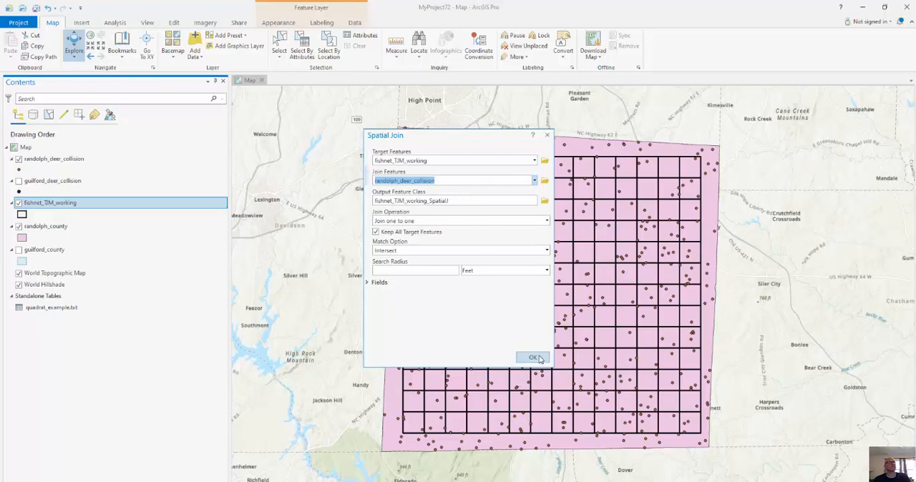
pyautogui.click(532, 358)
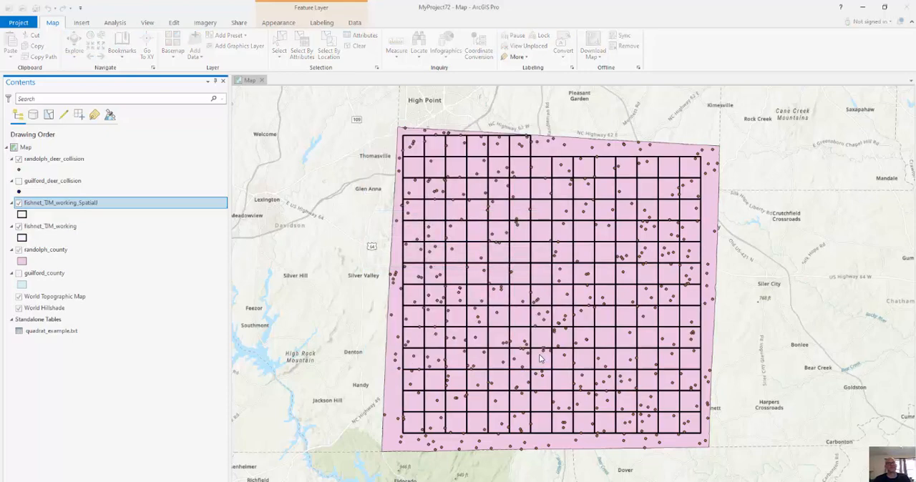
pyautogui.click(50, 226)
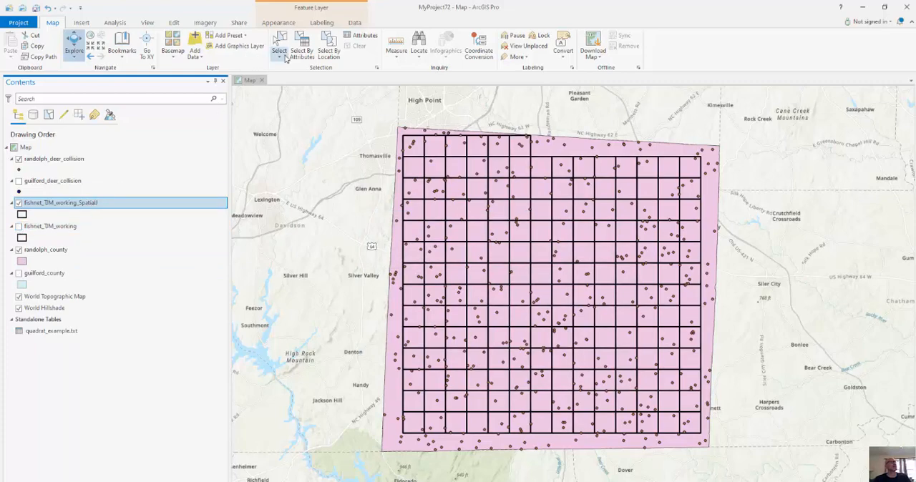
# Step: Apply graduated colors on Join_Count with five natural-breaks classes to the joined grid
pyautogui.click(218, 43)
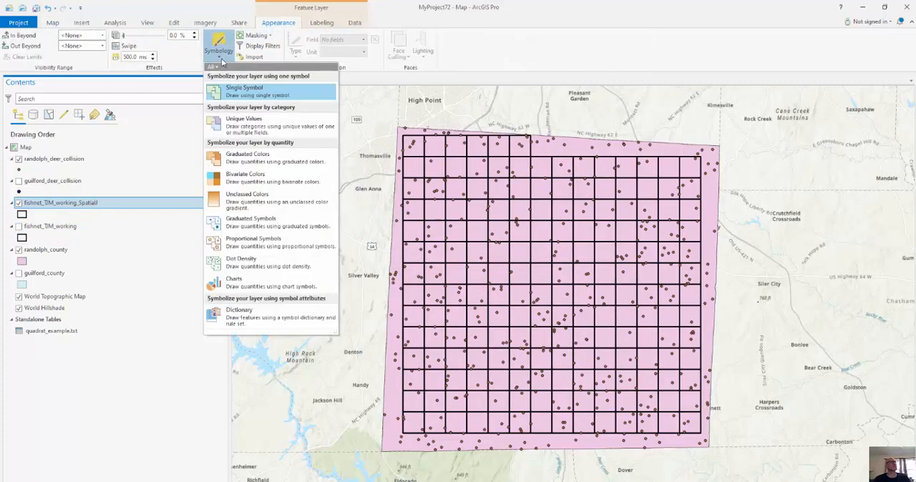
pyautogui.click(245, 92)
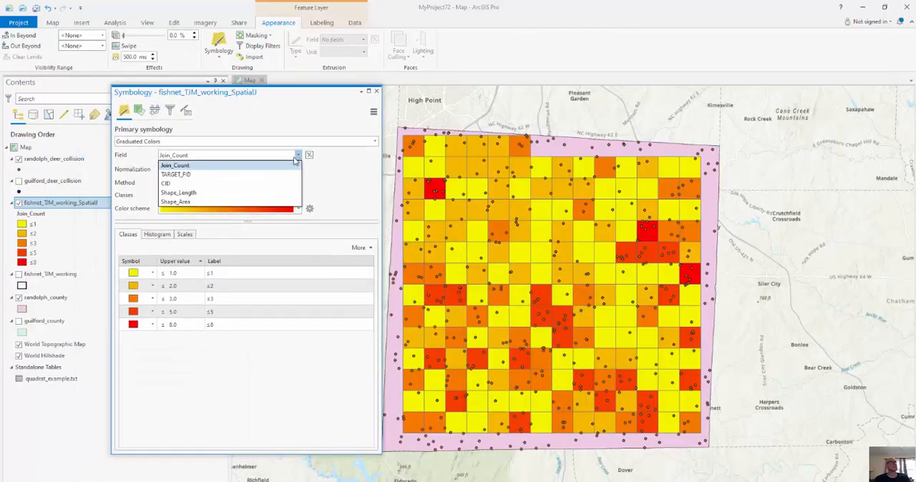
pyautogui.click(174, 166)
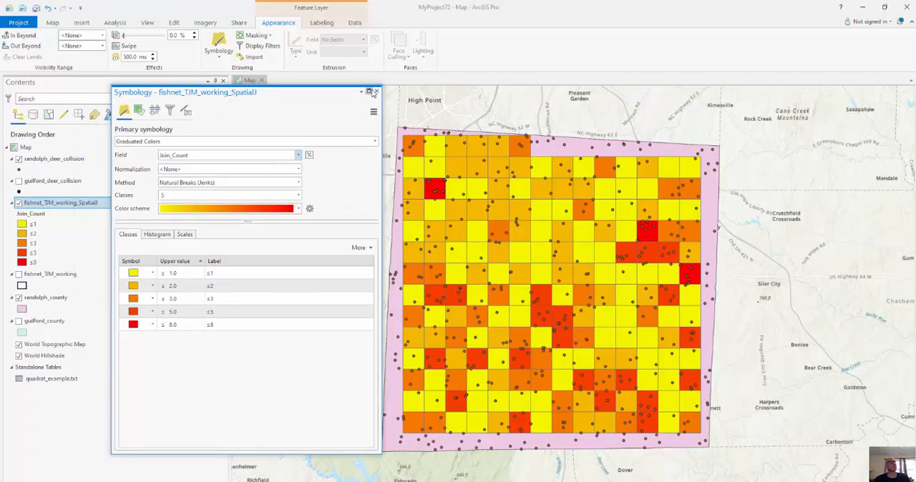
pyautogui.click(369, 92)
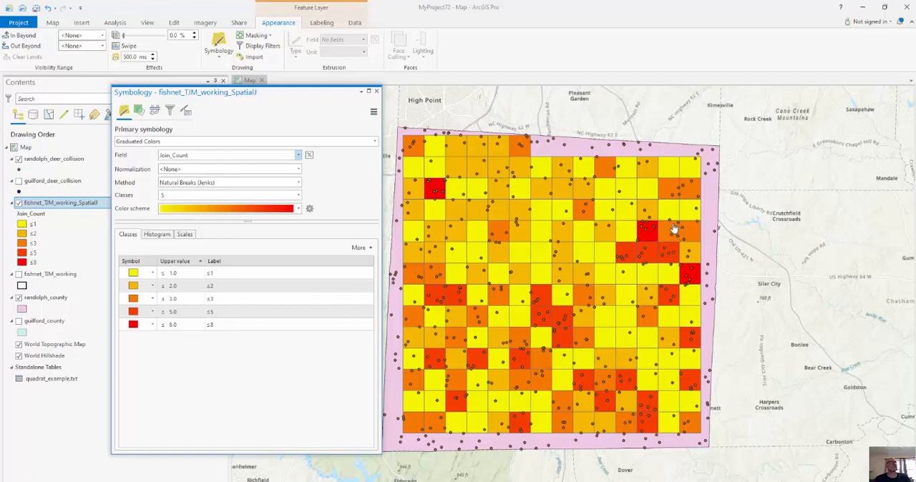
pyautogui.moveTo(627, 232)
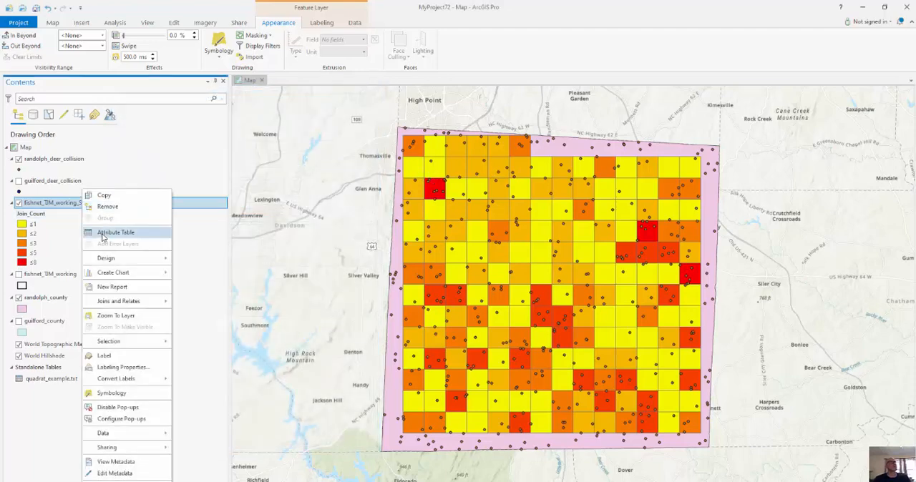
# Step: Review each grid cell's Join_Count in the joined fishnet's attribute table
pyautogui.click(114, 232)
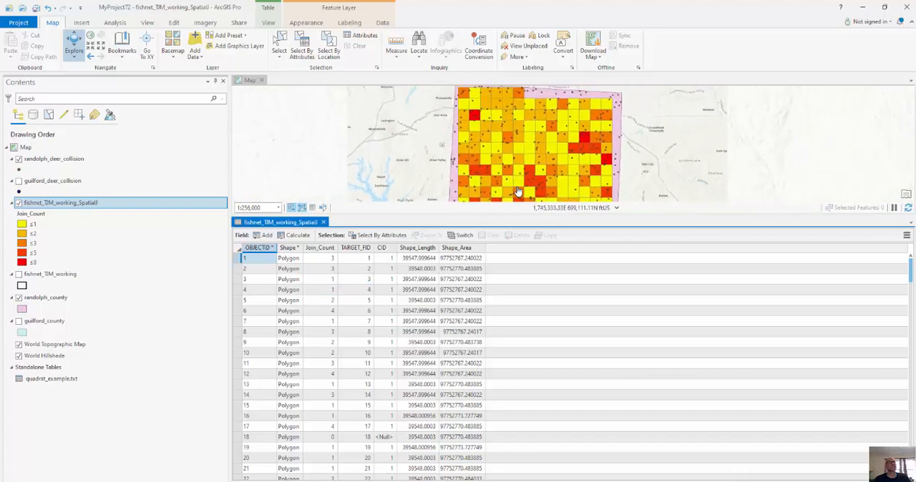
pyautogui.scroll(-3)
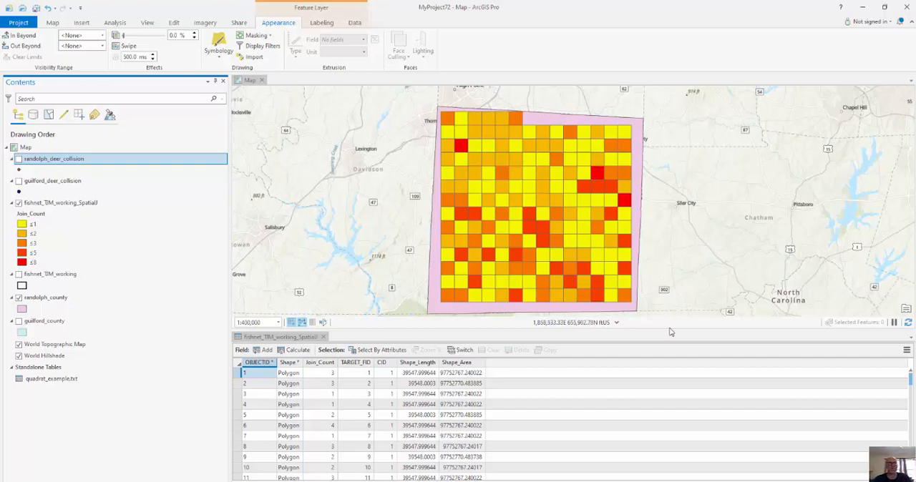
# Step: Start Summarize on Join_Count and browse the output location to C:\Quadrat_Example
pyautogui.rightClick(321, 363)
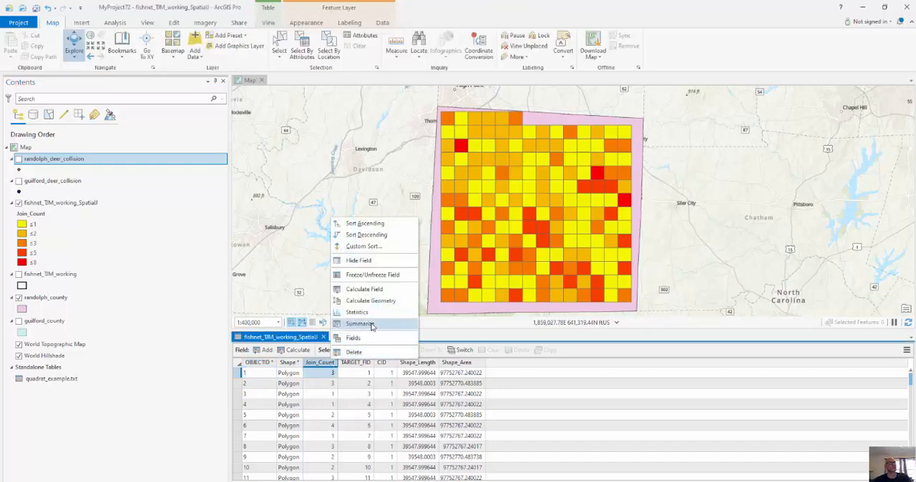
pyautogui.click(361, 324)
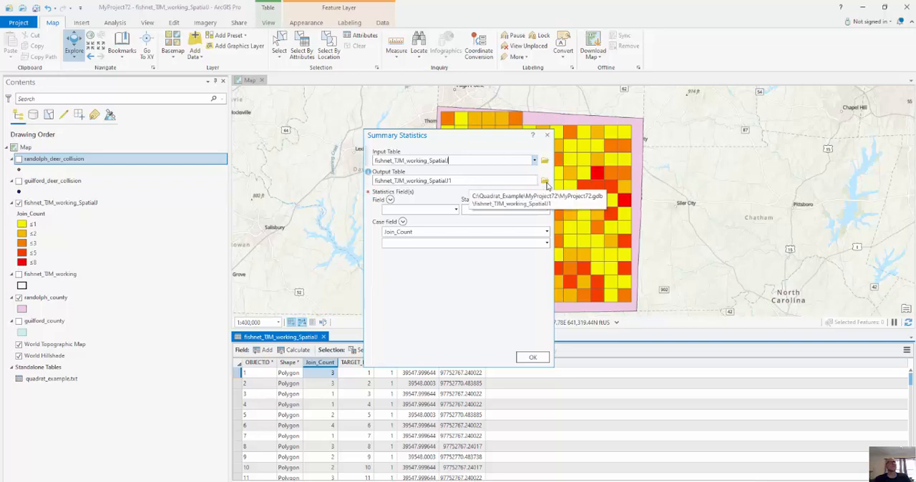
pyautogui.click(544, 180)
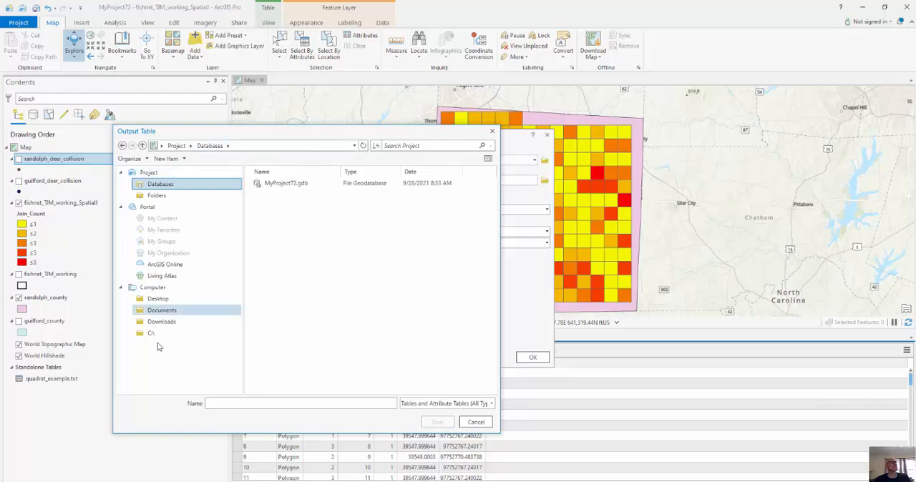
pyautogui.click(151, 332)
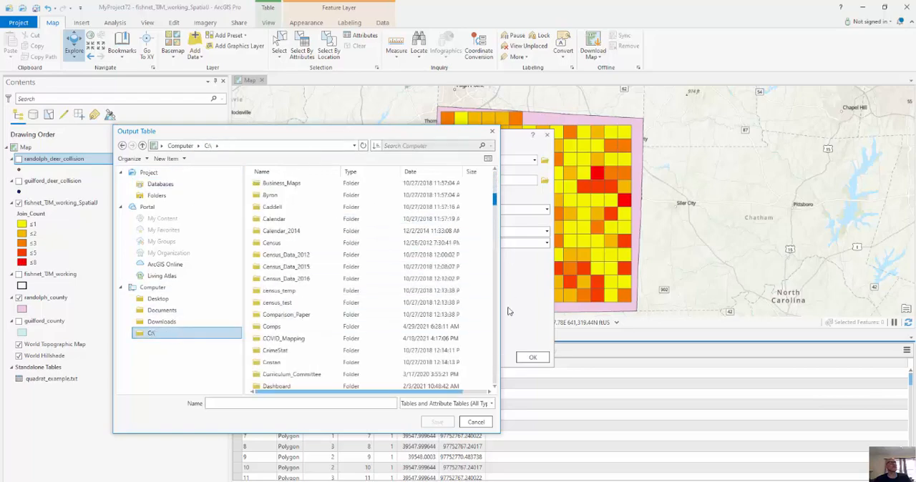
pyautogui.scroll(-3)
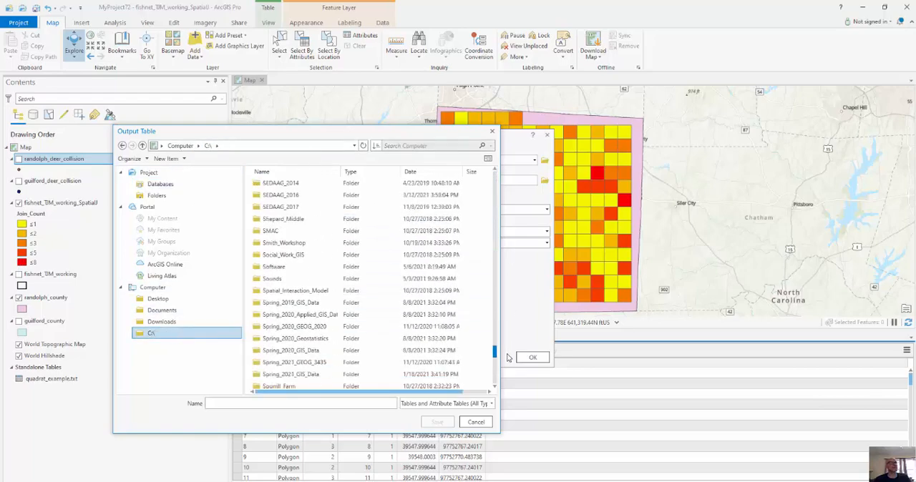
pyautogui.scroll(-3)
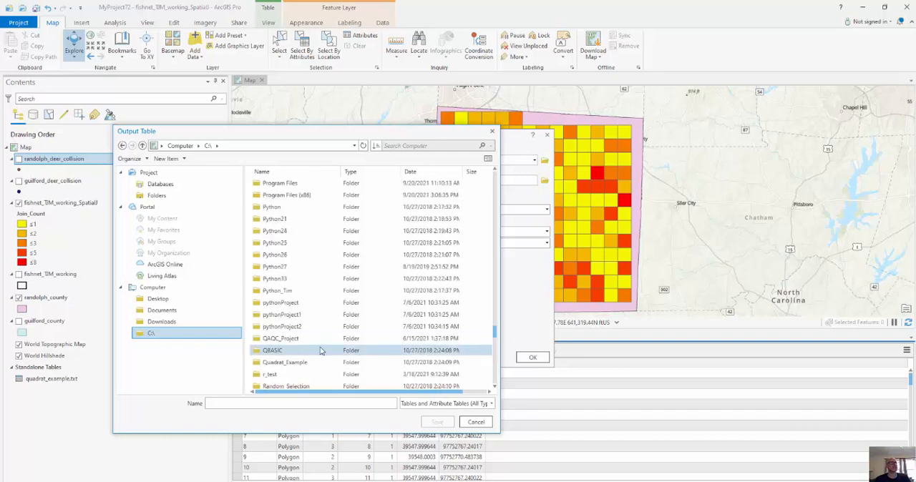
pyautogui.doubleClick(285, 362)
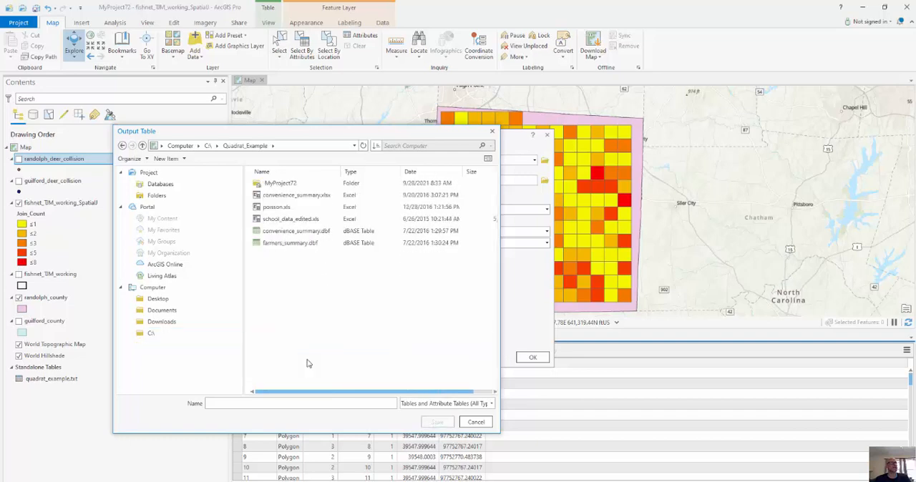
pyautogui.click(489, 403)
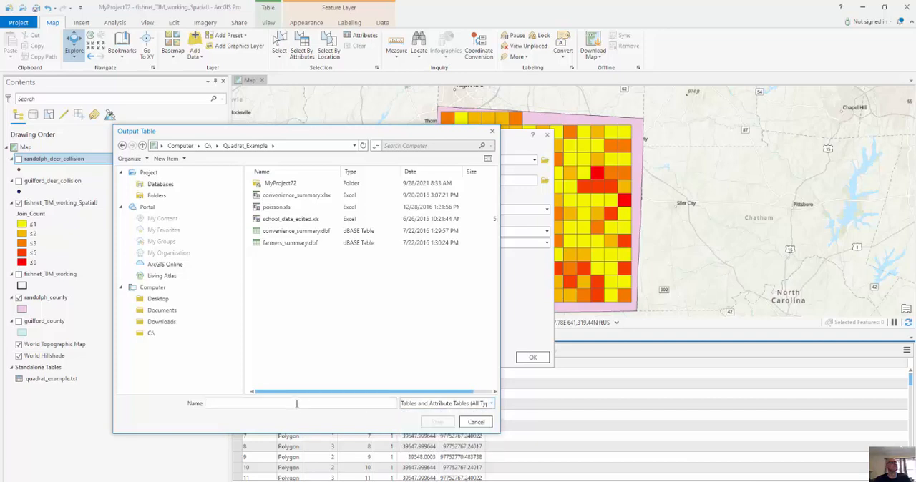
pyautogui.click(475, 422)
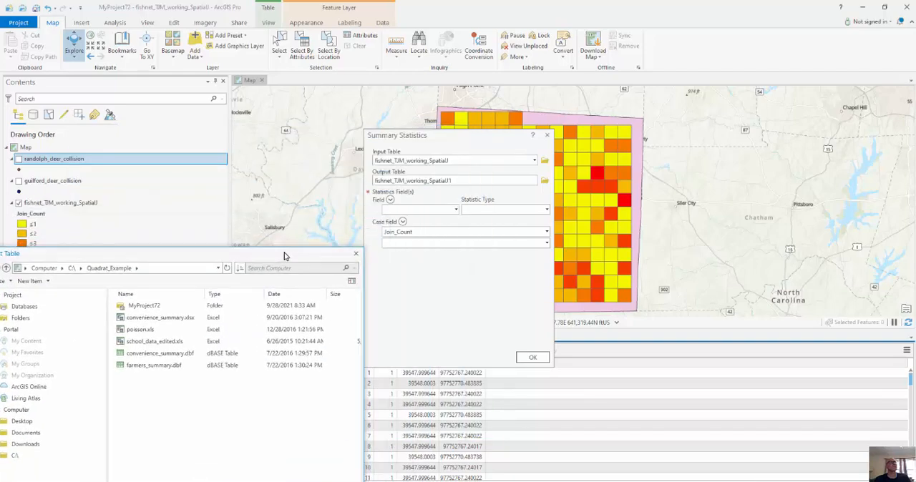
# Step: Name the output table quadrat_example_TIM.txt and accept the location
pyautogui.click(544, 180)
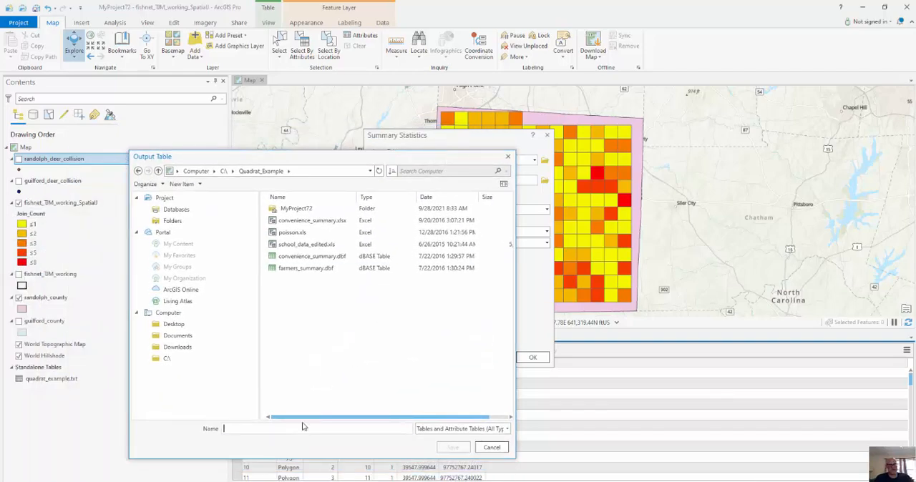
pyautogui.write('quadrate')
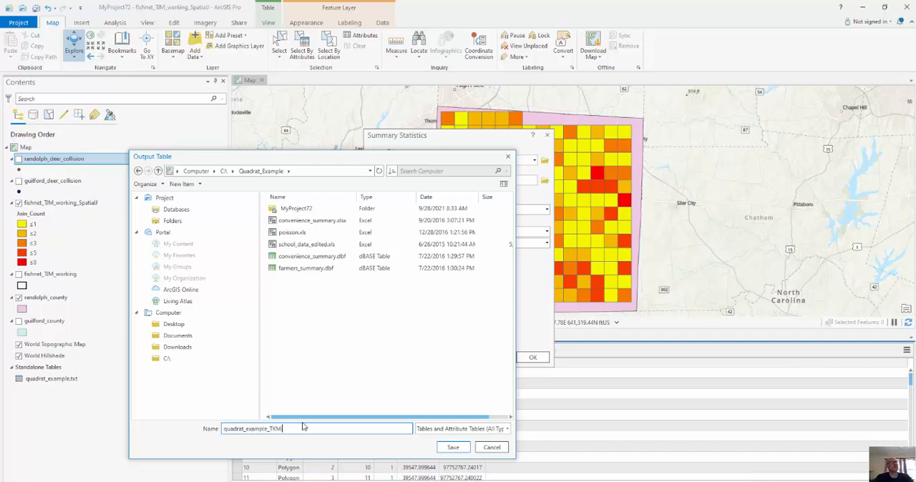
pyautogui.press('BackSpace')
pyautogui.write('.txt')
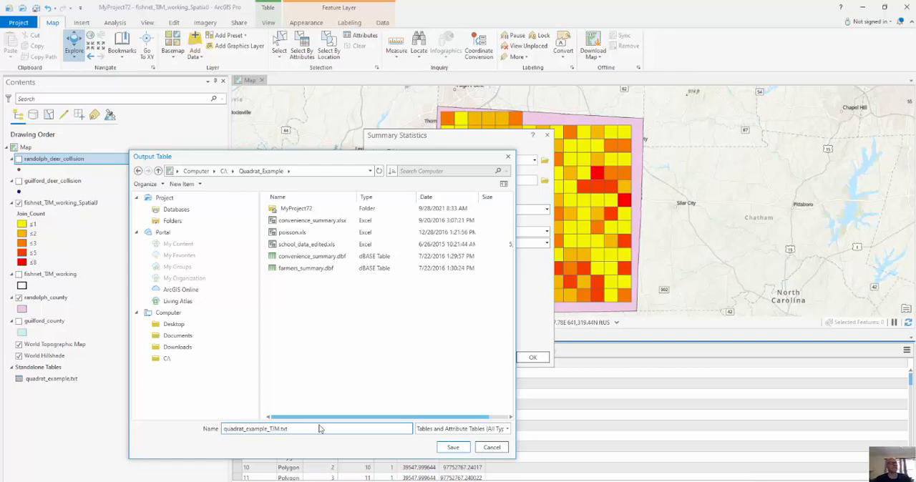
pyautogui.click(452, 447)
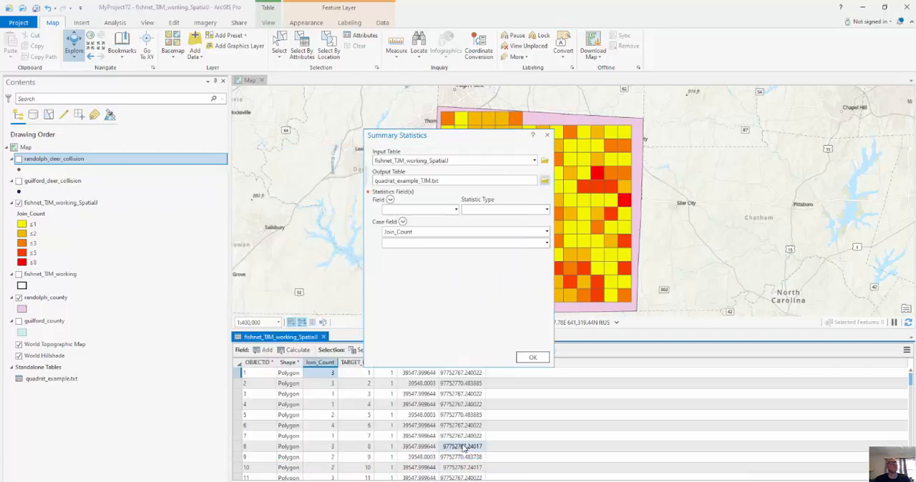
# Step: Sum Join_Count with Join_Count as the case field and run the summary statistics
pyautogui.click(455, 209)
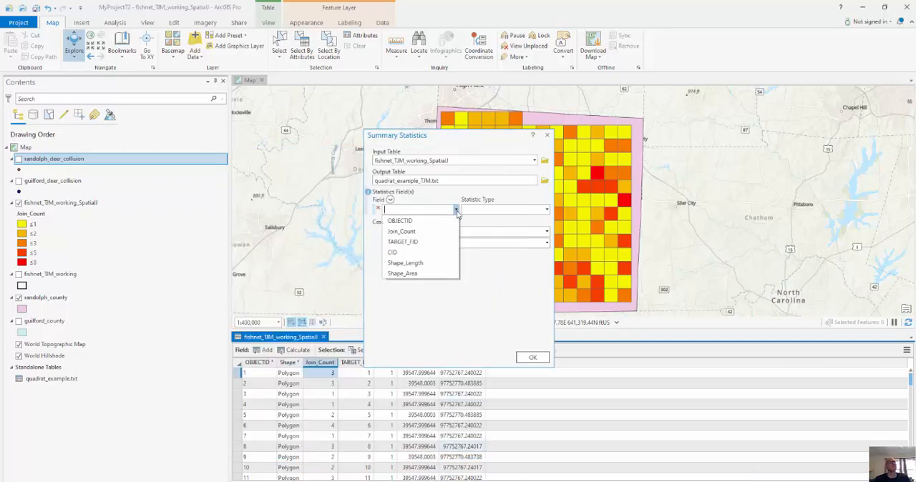
pyautogui.click(400, 232)
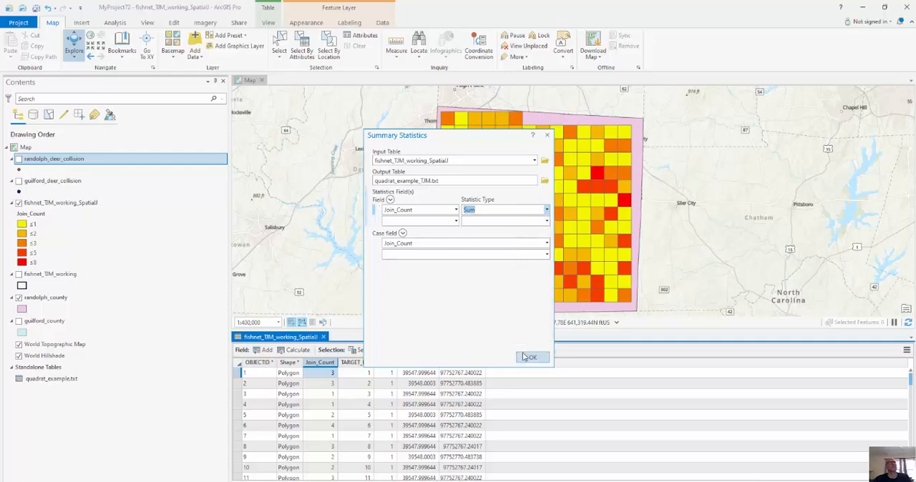
pyautogui.click(533, 358)
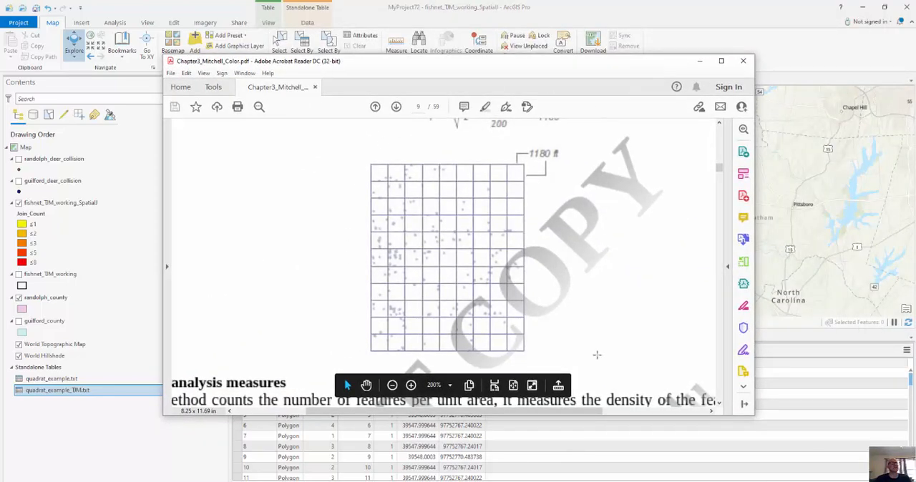
pyautogui.moveTo(676, 235)
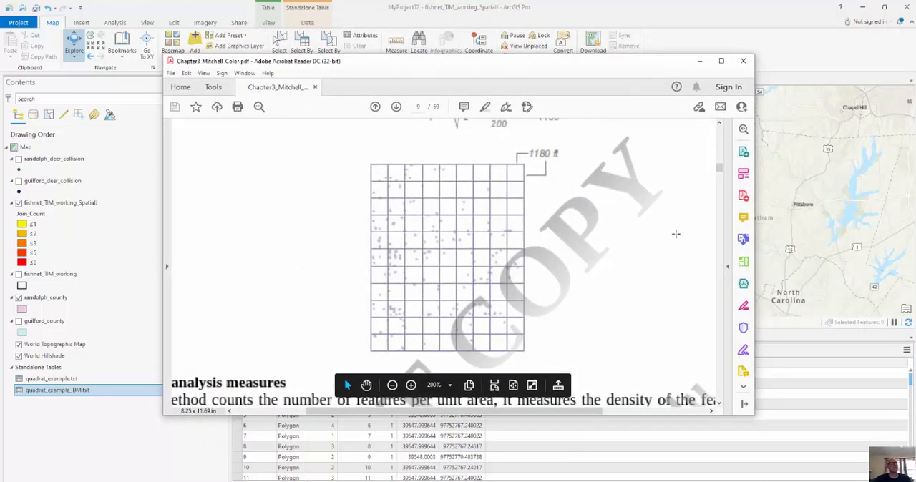
# Step: Find the chapter's points-per-quadrat frequency table, then start a blank Excel workbook
pyautogui.scroll(-3)
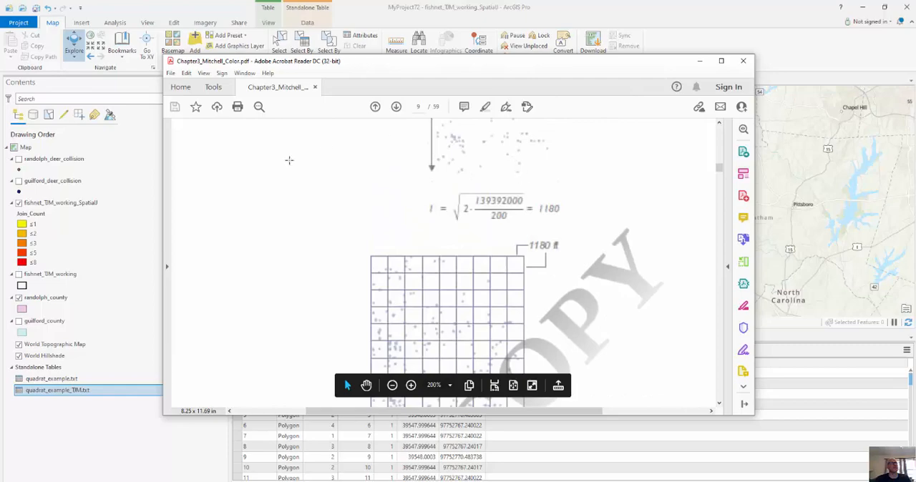
pyautogui.scroll(-3)
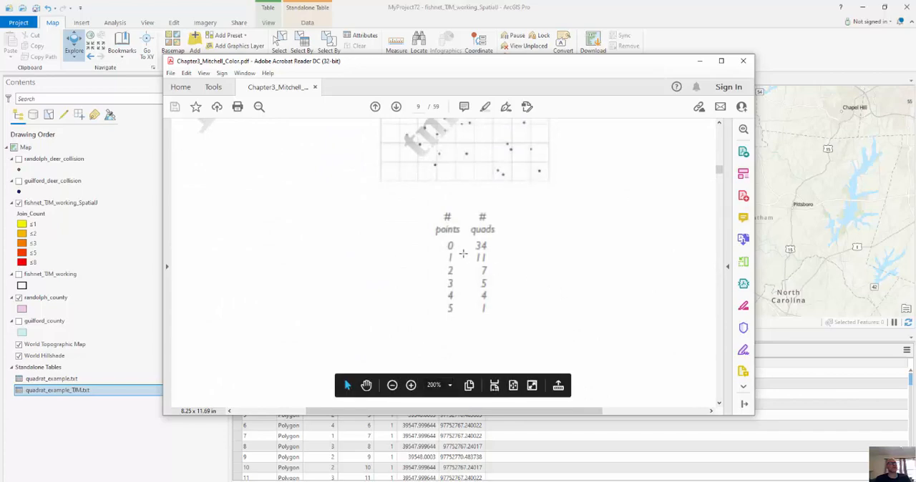
pyautogui.moveTo(494, 254)
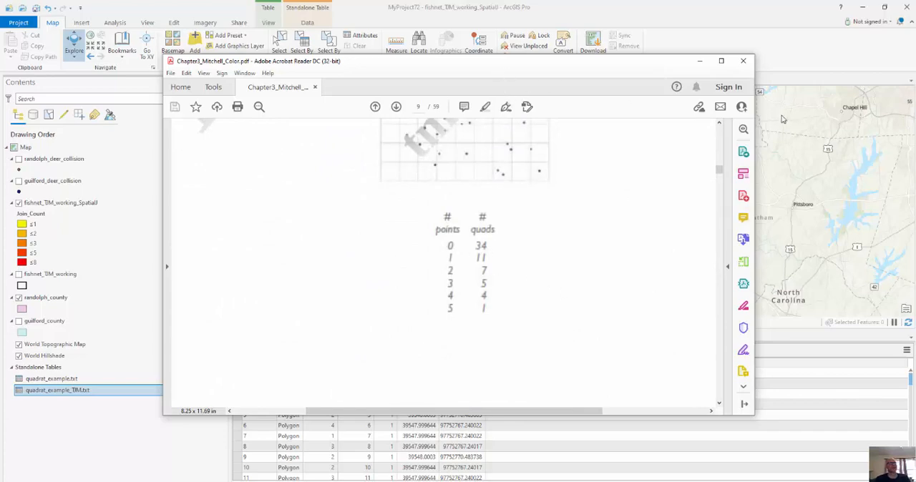
pyautogui.click(743, 60)
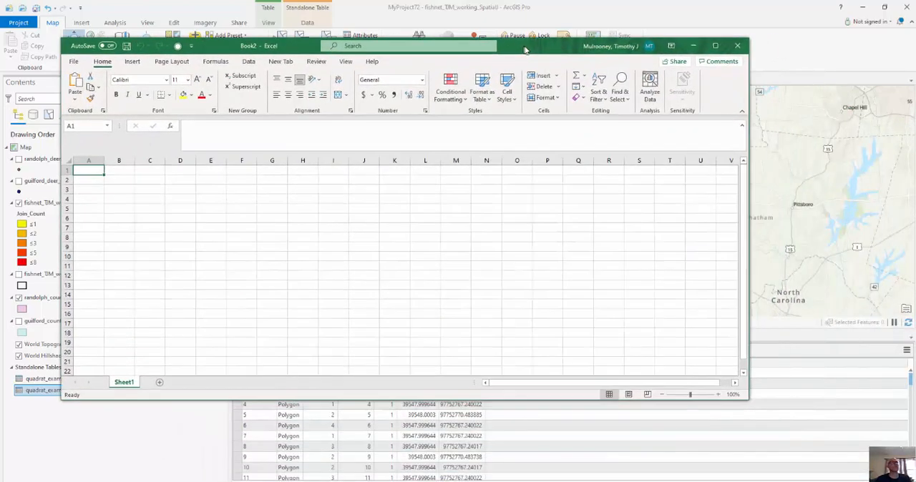
# Step: Browse from Excel's Open dialog to C:\Quadrat_Example, showing all file types, and pick quadrat_example_TIM.txt
pyautogui.click(74, 60)
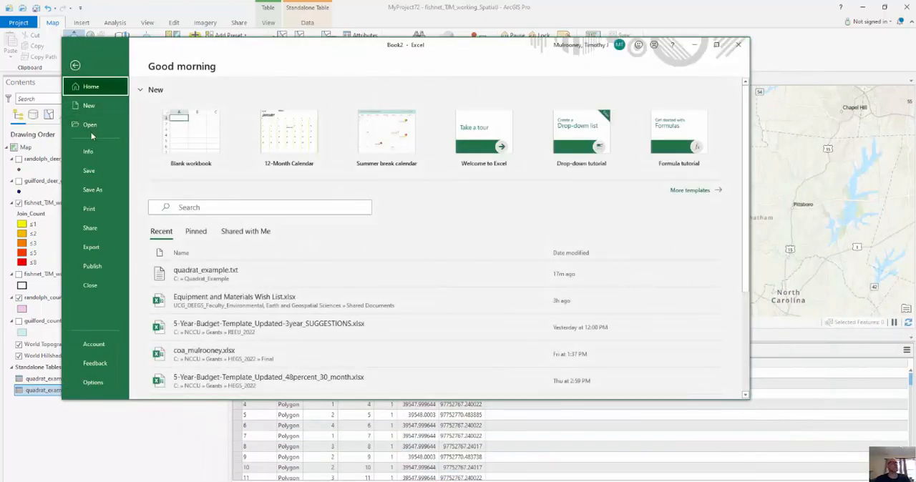
pyautogui.click(90, 125)
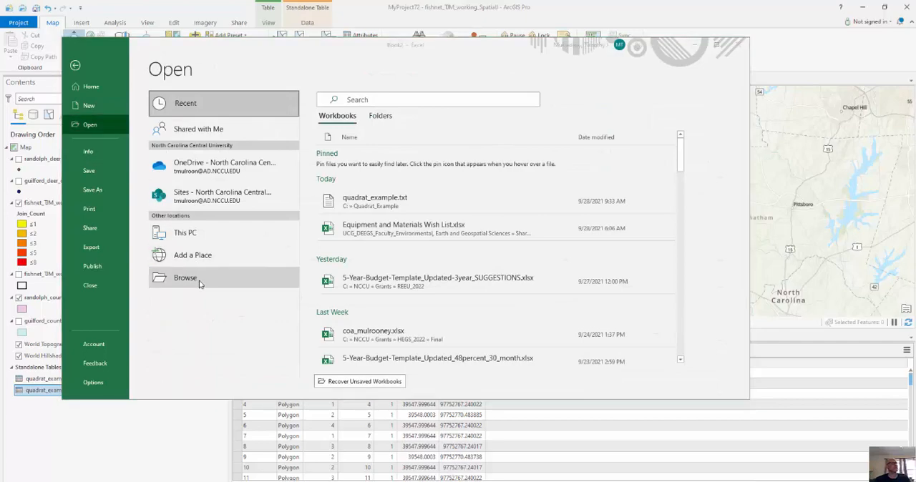
pyautogui.click(186, 278)
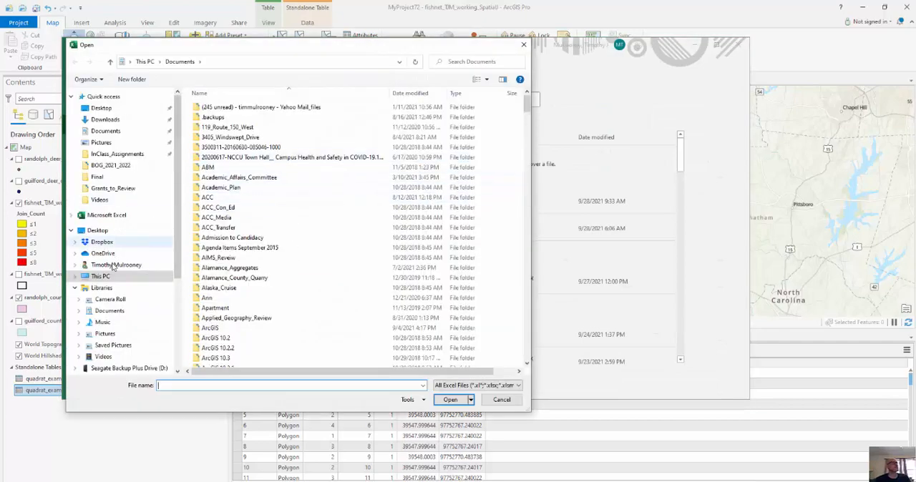
pyautogui.click(100, 277)
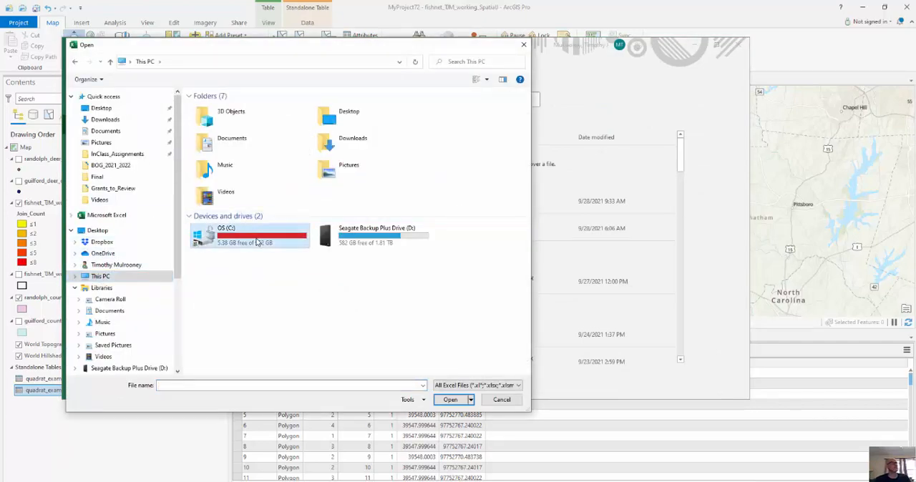
pyautogui.doubleClick(243, 236)
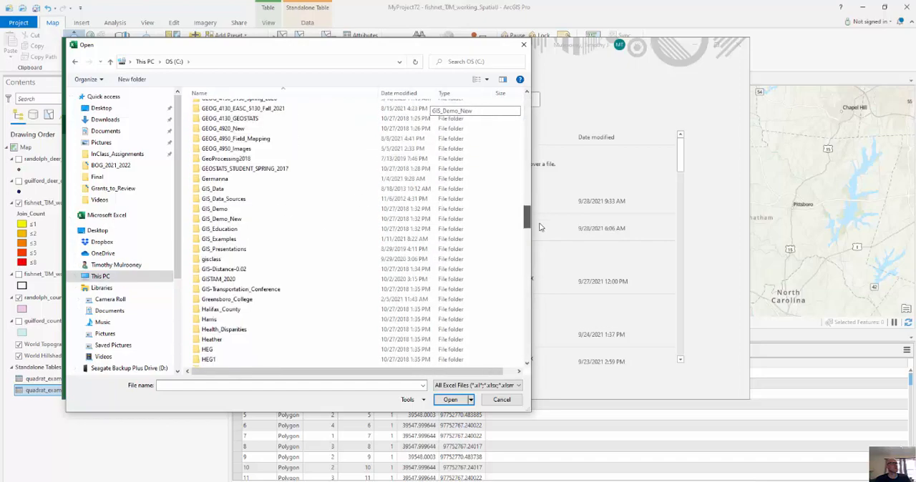
pyautogui.scroll(-3)
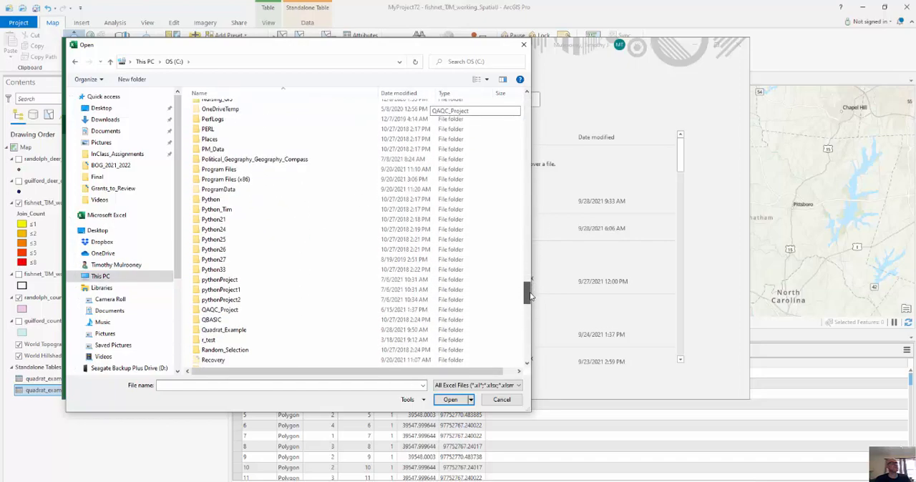
pyautogui.scroll(-3)
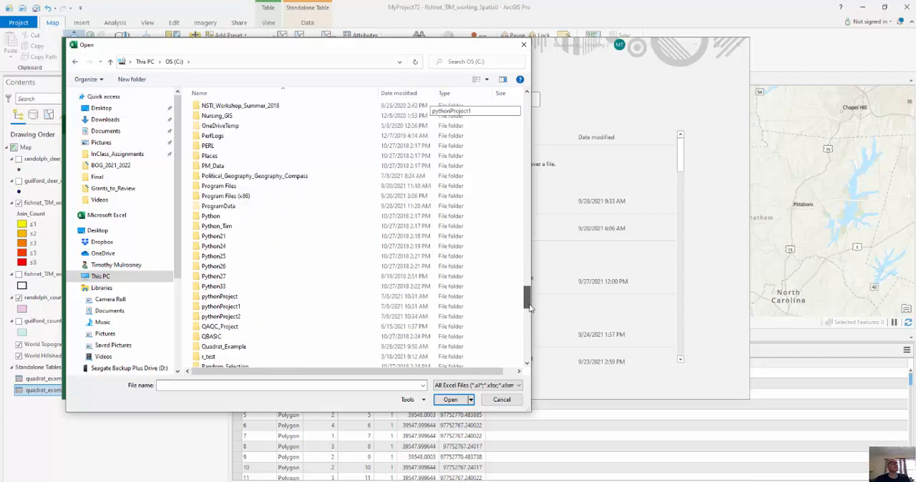
pyautogui.scroll(-3)
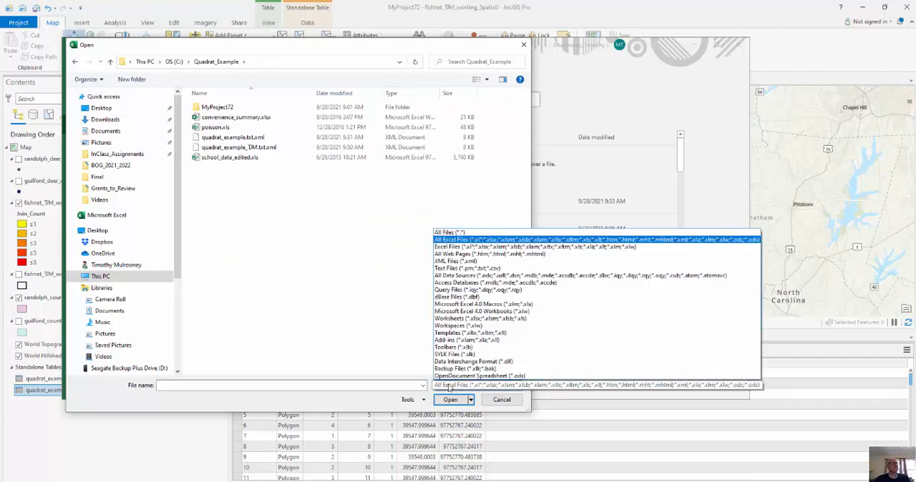
pyautogui.click(449, 232)
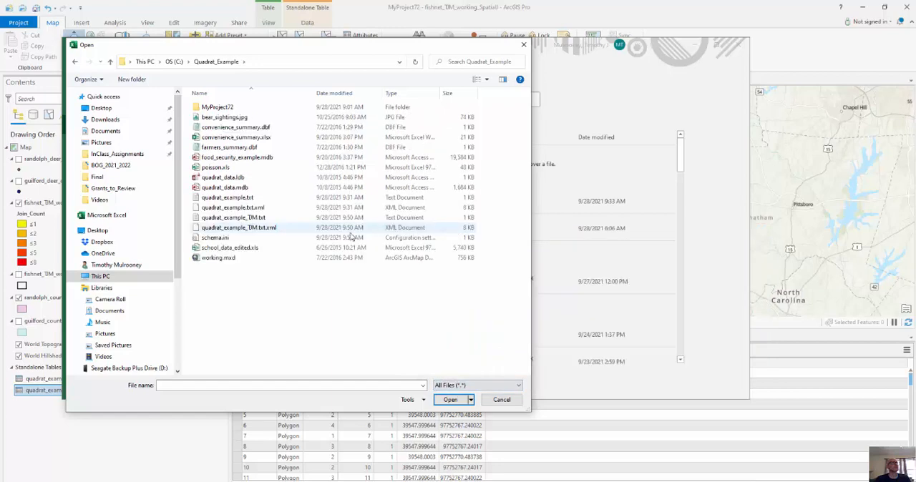
pyautogui.click(231, 218)
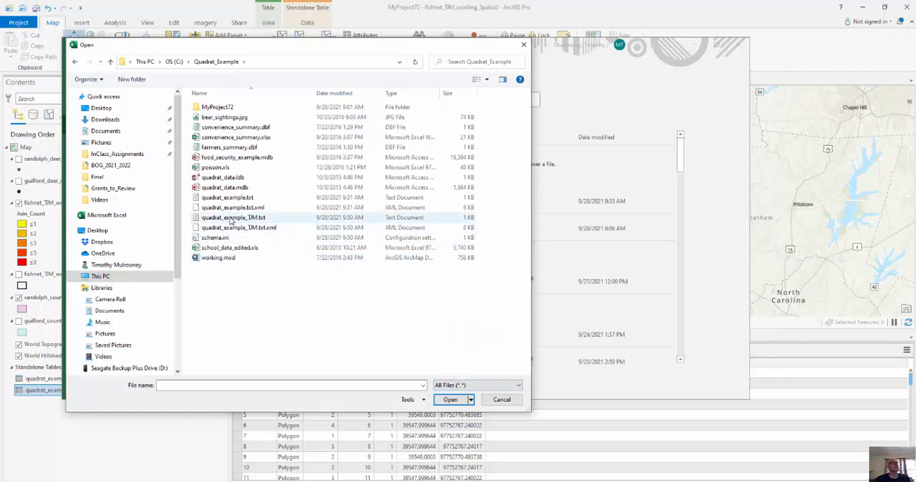
pyautogui.moveTo(232, 217)
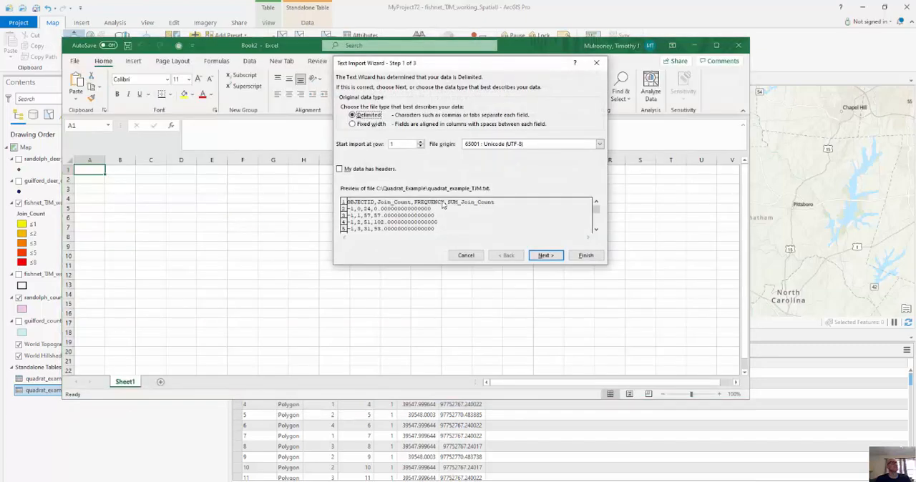
# Step: Import the text table as comma-delimited columns into the sheet
pyautogui.click(544, 255)
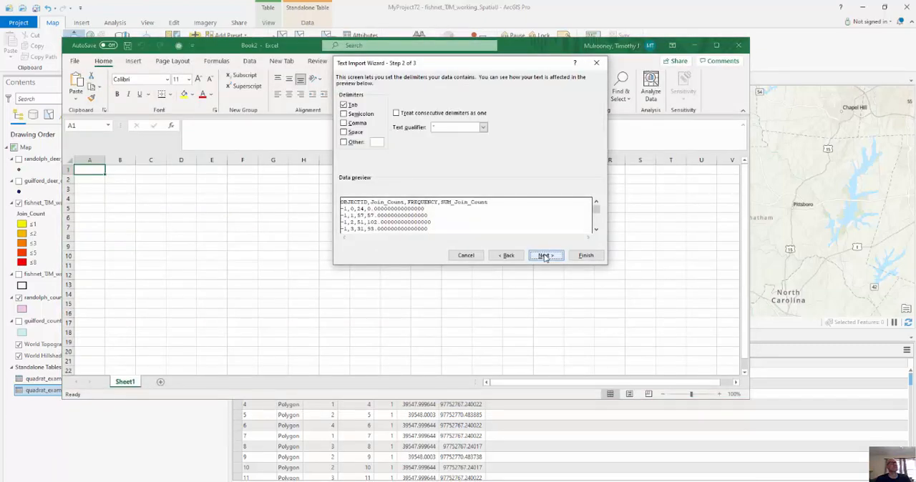
pyautogui.click(344, 123)
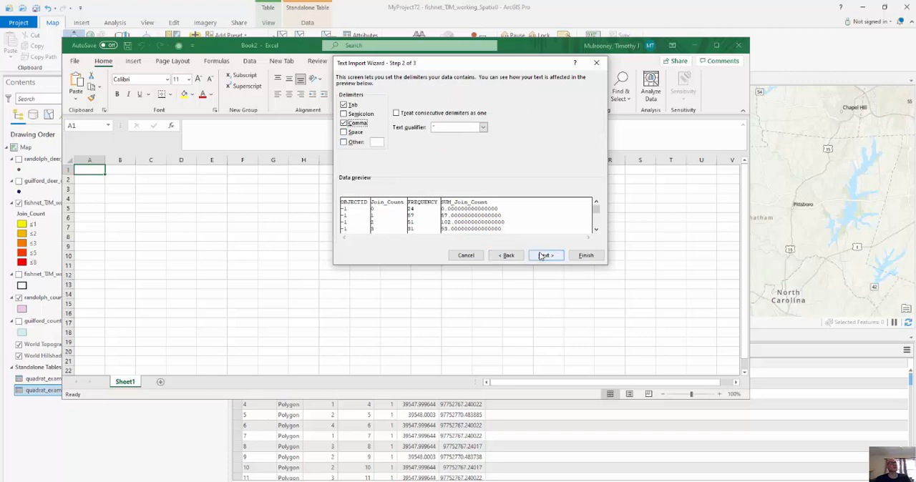
pyautogui.click(545, 255)
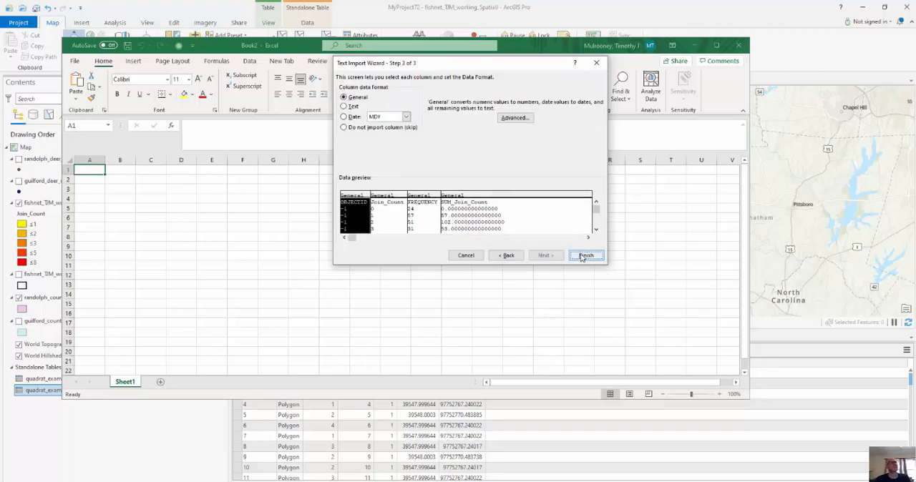
pyautogui.click(585, 254)
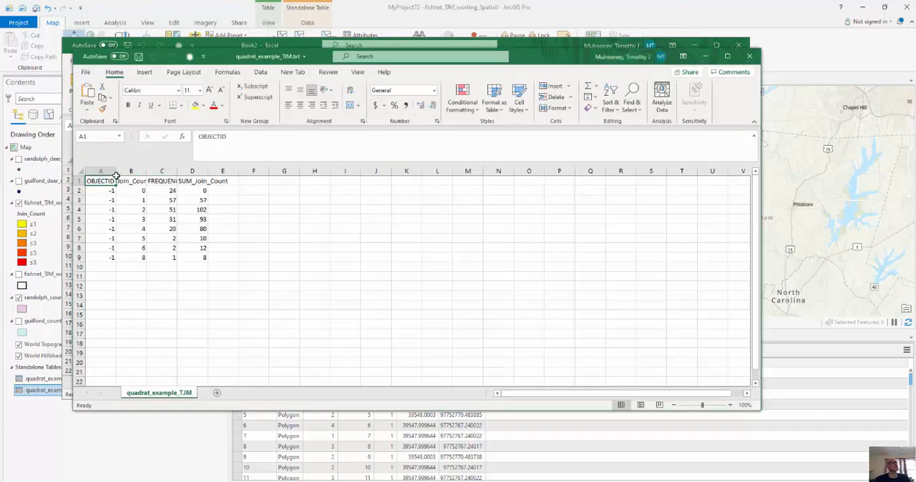
# Step: Delete the OBJECTID and SUM_Join_Count columns, keeping Join_Count and FREQUENCY
pyautogui.click(100, 171)
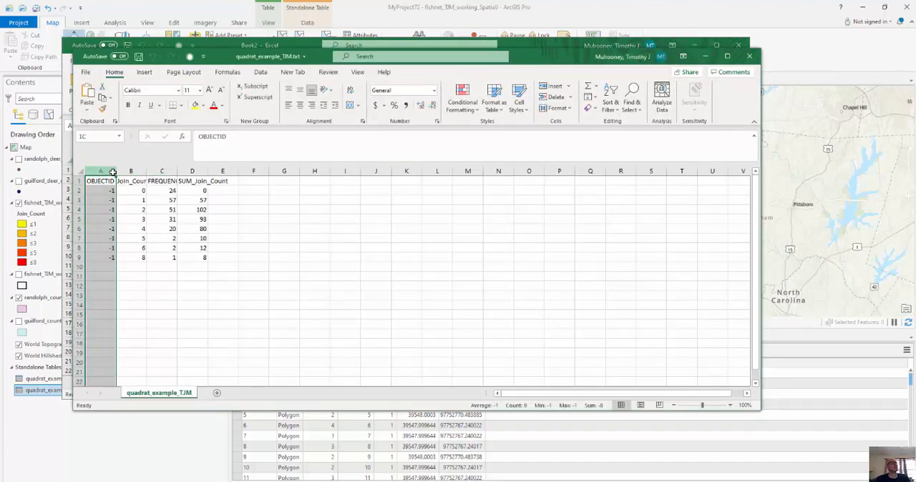
pyautogui.rightClick(192, 170)
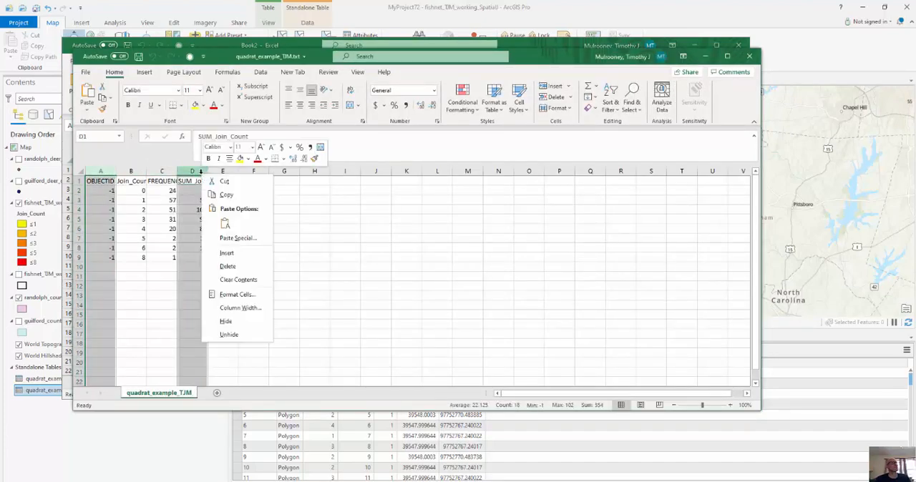
pyautogui.moveTo(227, 267)
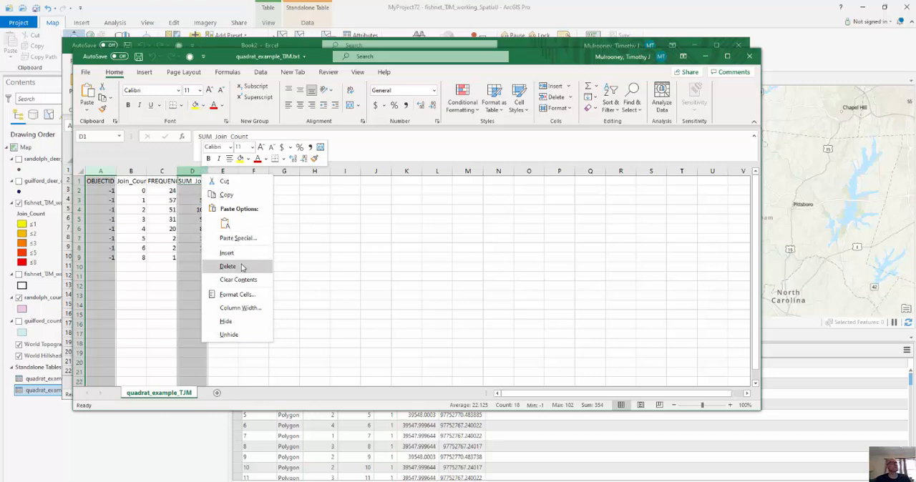
pyautogui.click(227, 266)
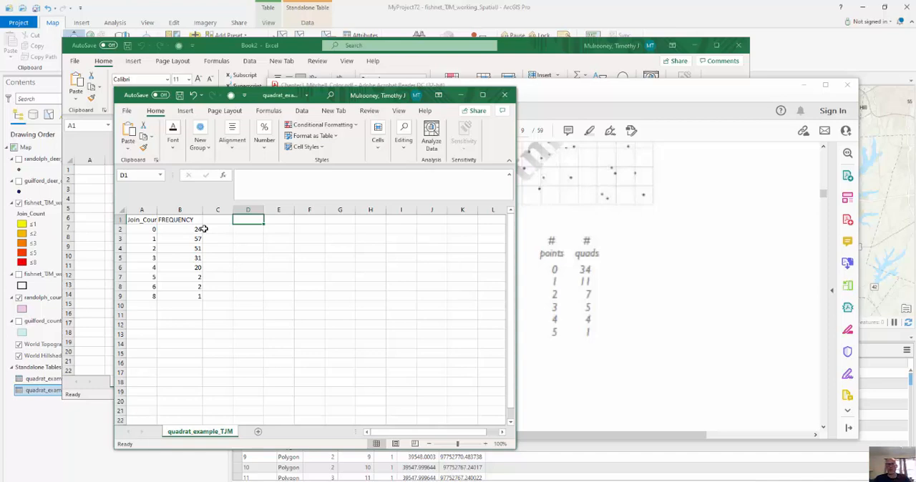
# Step: Check the frequencies for 1-5 points and add a row for 7 points with frequency 0
pyautogui.click(180, 237)
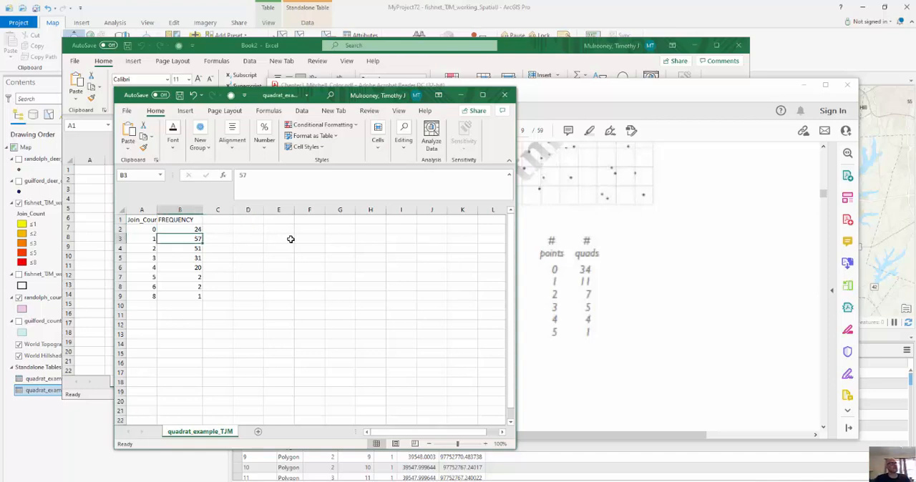
pyautogui.click(217, 247)
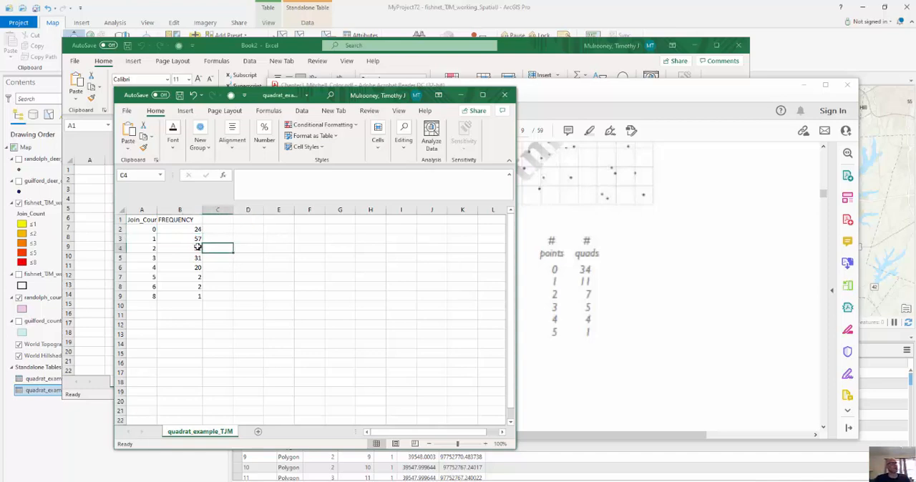
pyautogui.click(180, 258)
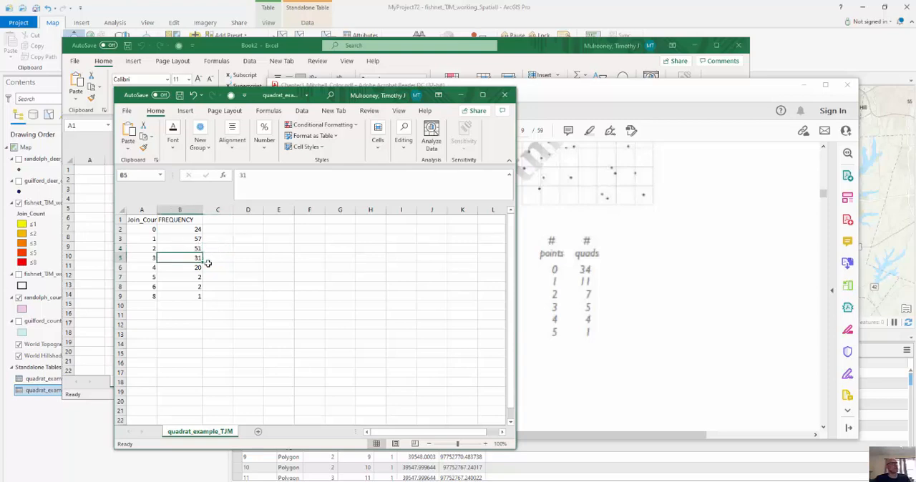
pyautogui.click(180, 266)
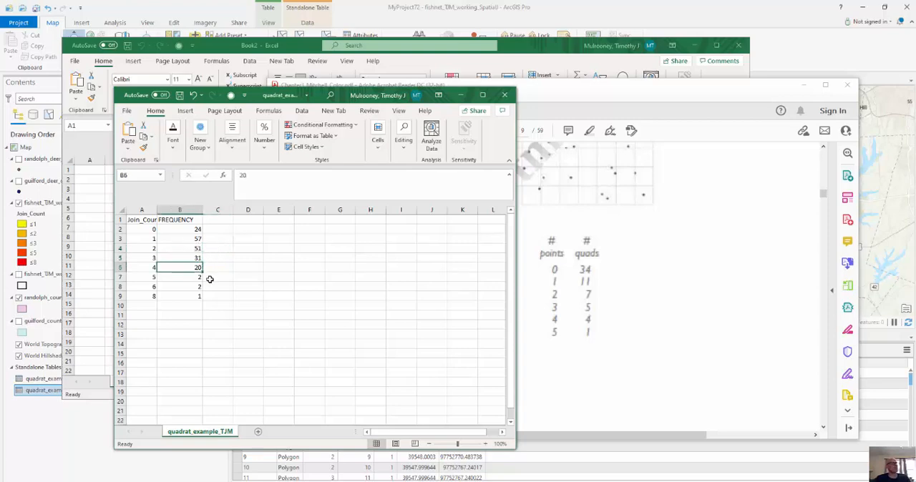
pyautogui.click(180, 278)
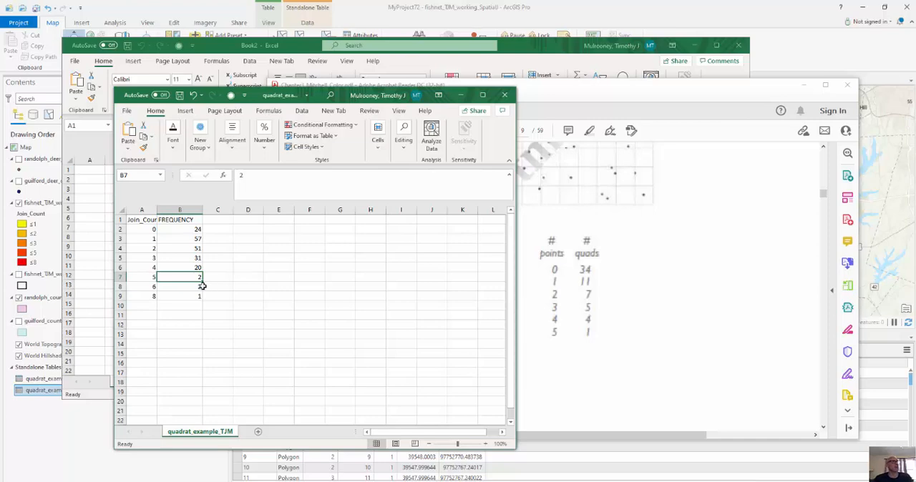
pyautogui.click(181, 286)
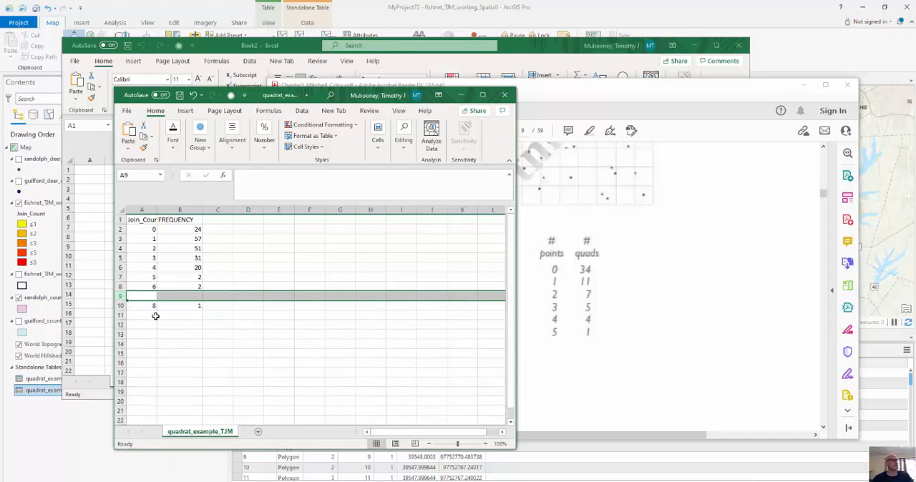
pyautogui.write('7')
pyautogui.click(180, 296)
pyautogui.write('0')
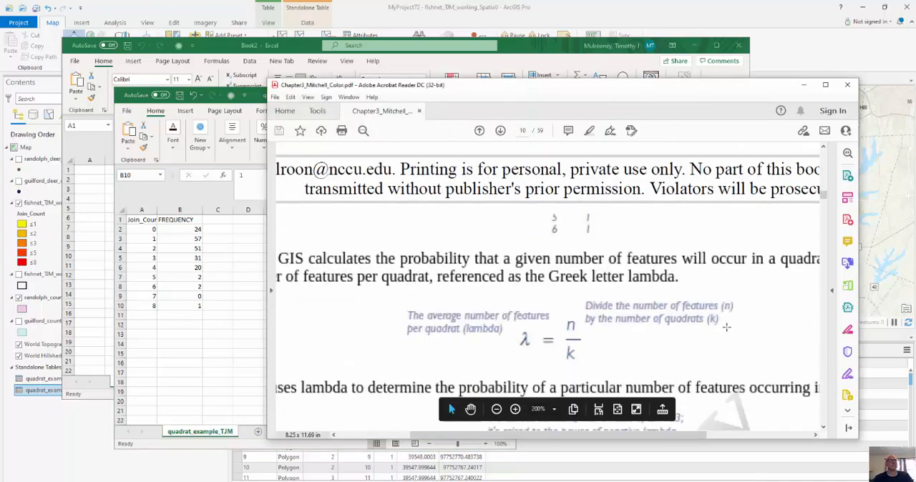
# Step: Bring the chapter's Poisson p(x) formula into view below the lambda definition
pyautogui.scroll(-3)
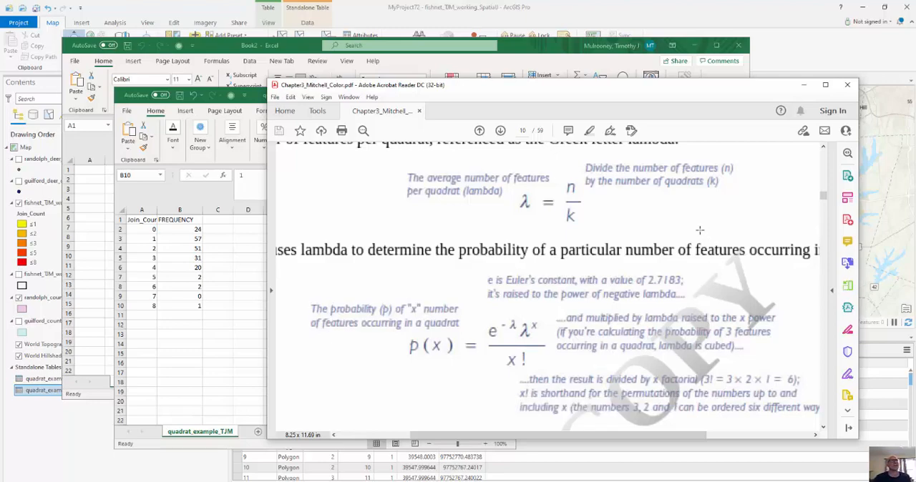
pyautogui.moveTo(489, 218)
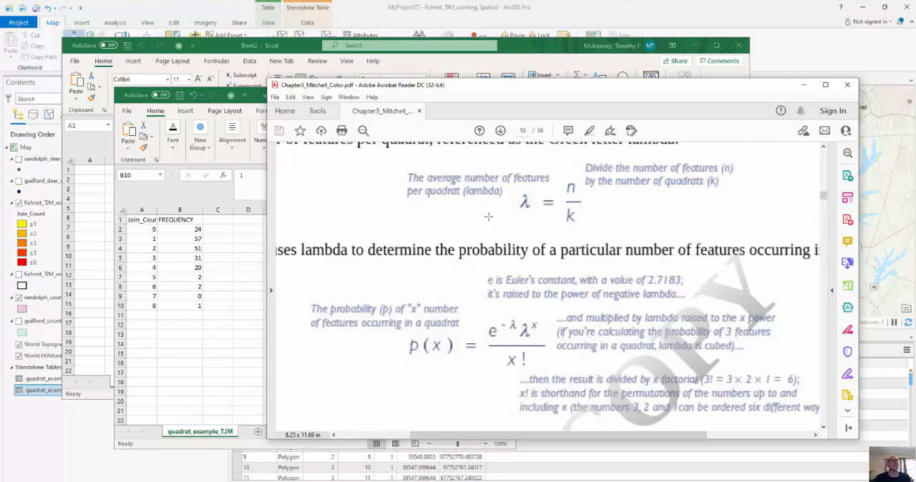
pyautogui.moveTo(507, 277)
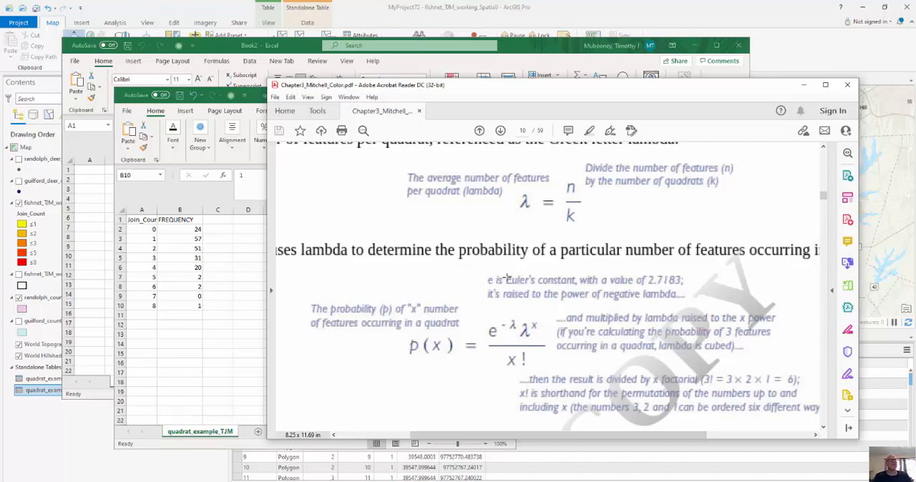
pyautogui.moveTo(564, 163)
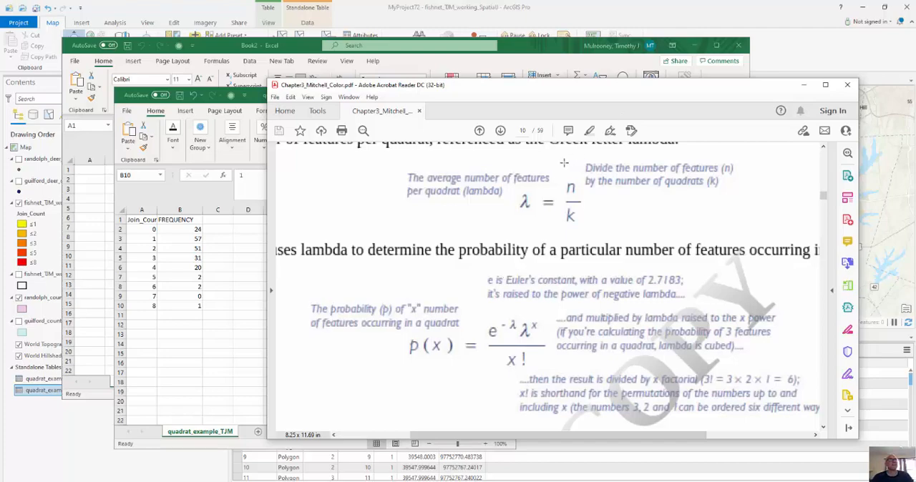
pyautogui.moveTo(625, 170)
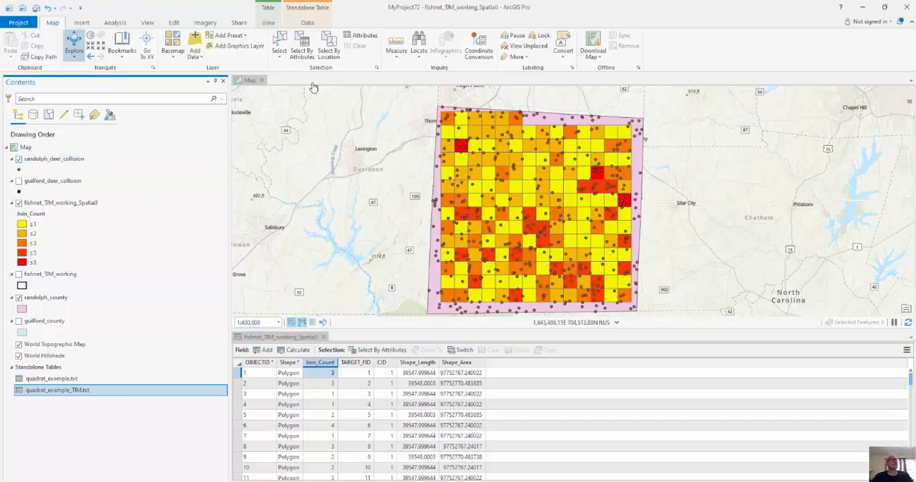
# Step: Glance at Select By Location's Selecting Features layers, then get ArcGIS Pro out of the way
pyautogui.click(329, 44)
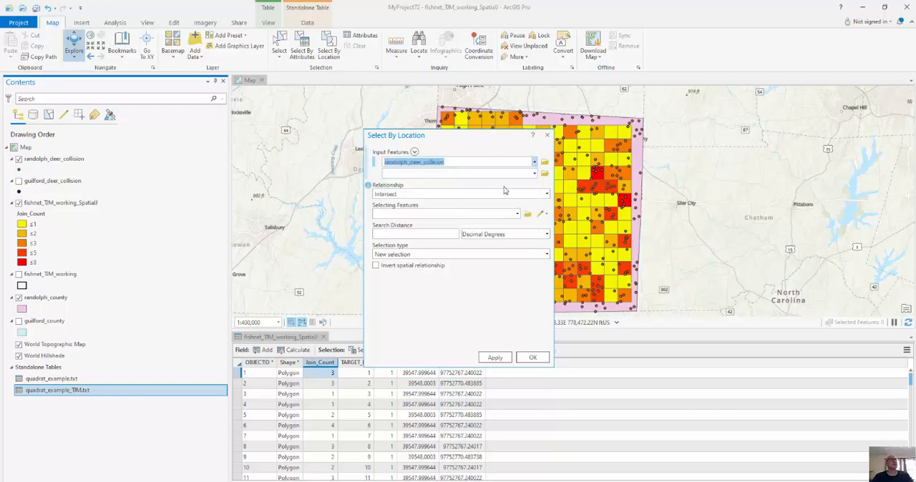
pyautogui.click(517, 215)
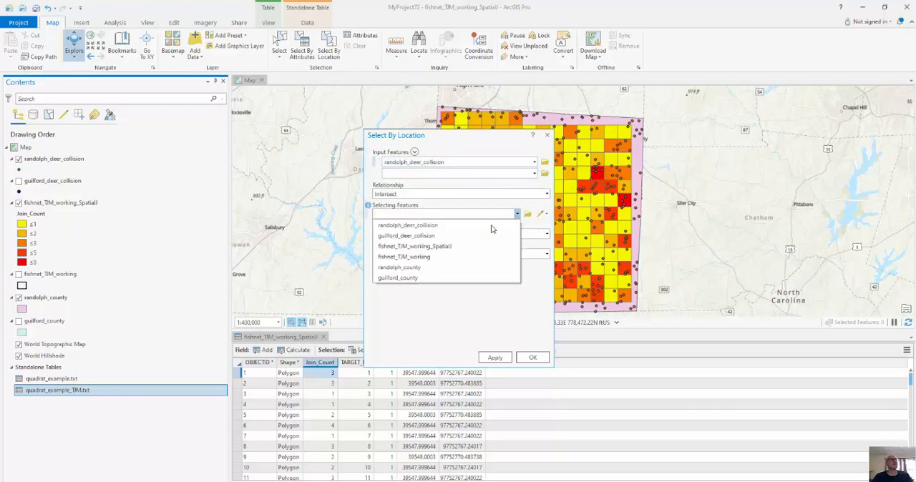
pyautogui.click(404, 257)
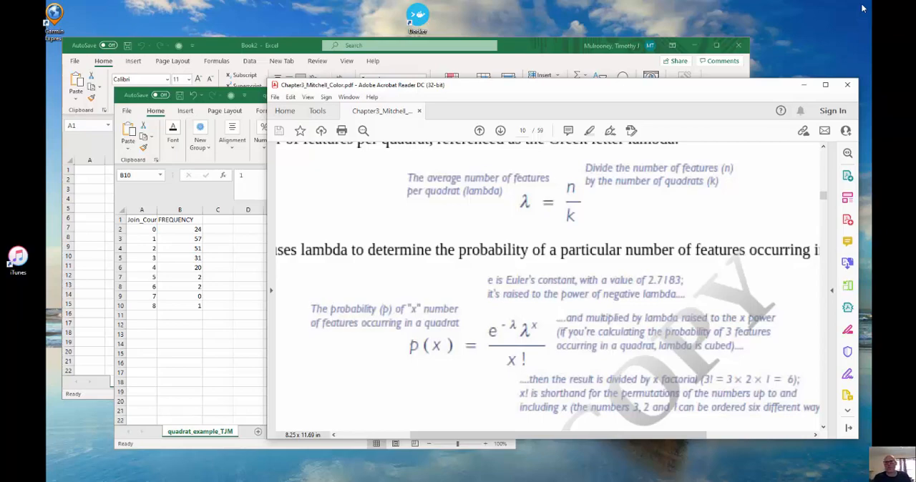
pyautogui.moveTo(848, 2)
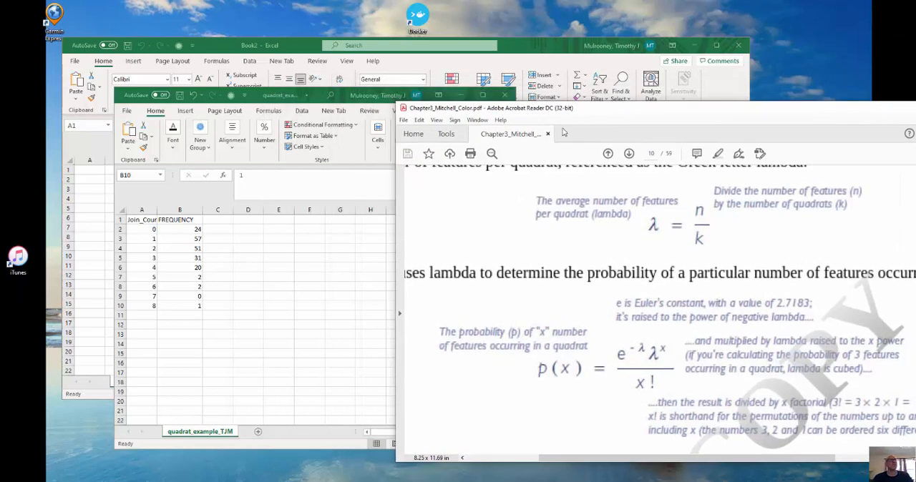
pyautogui.moveTo(217, 229)
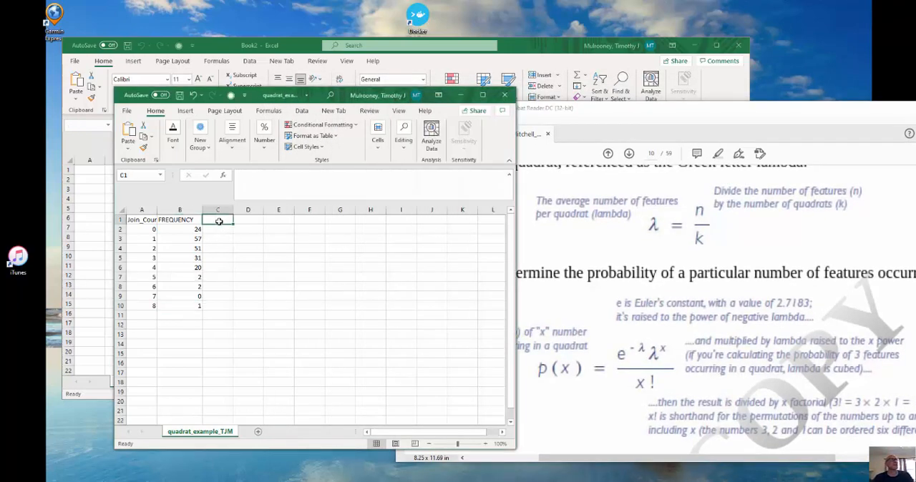
# Step: Head column C POISSON and compute =POISSON.DIST(A2,1.9255319,FALSE) in C2, giving 0.145798
pyautogui.write('POISSON')
pyautogui.click(217, 229)
pyautogui.write('=')
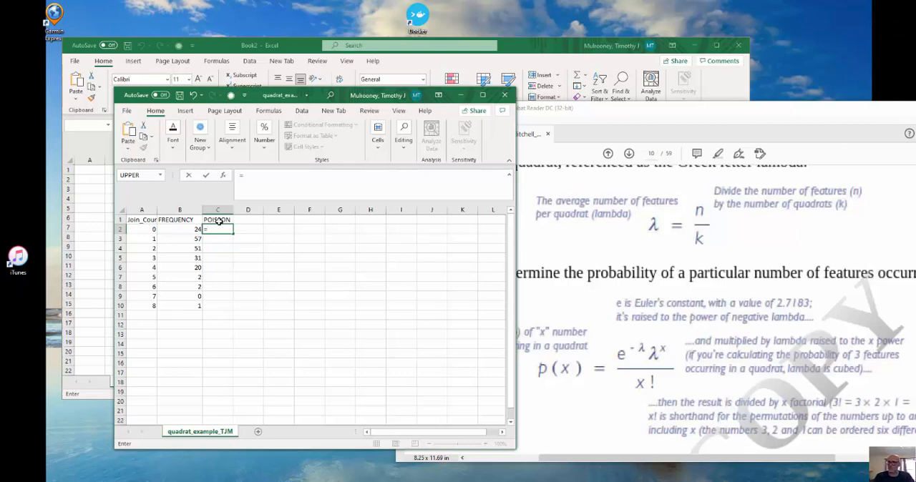
pyautogui.write('P')
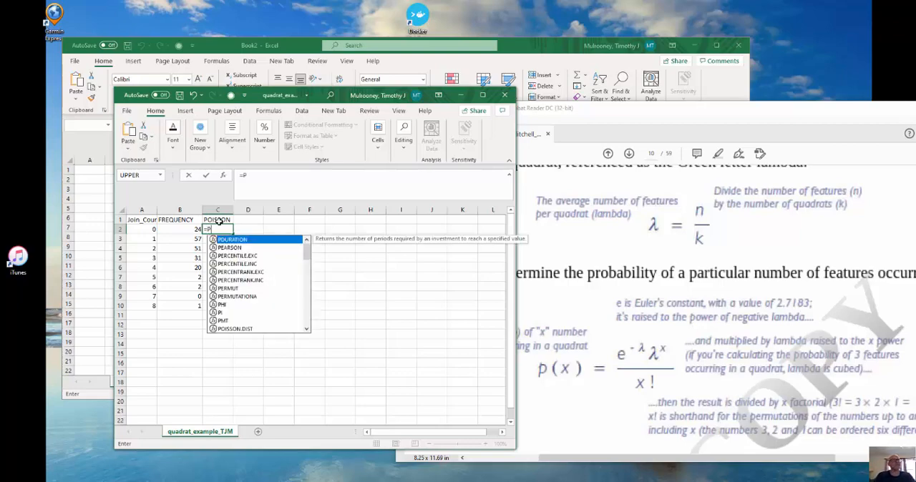
pyautogui.write('OS')
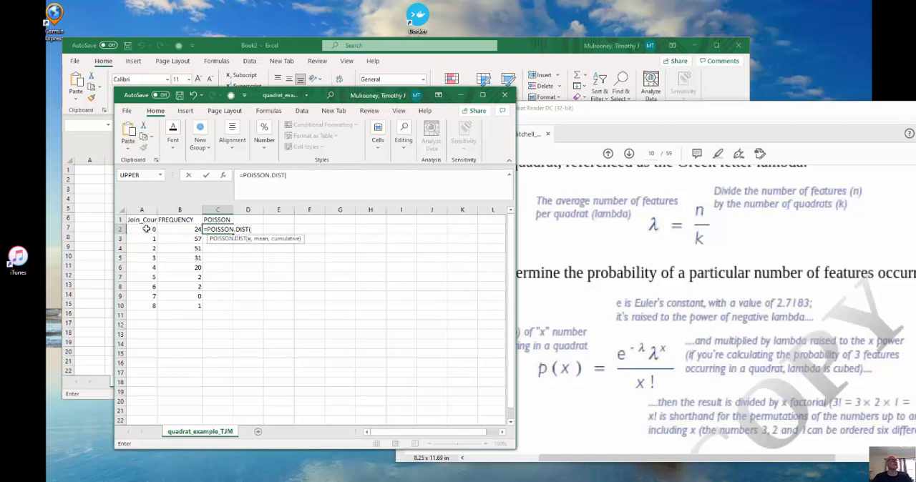
pyautogui.click(141, 229)
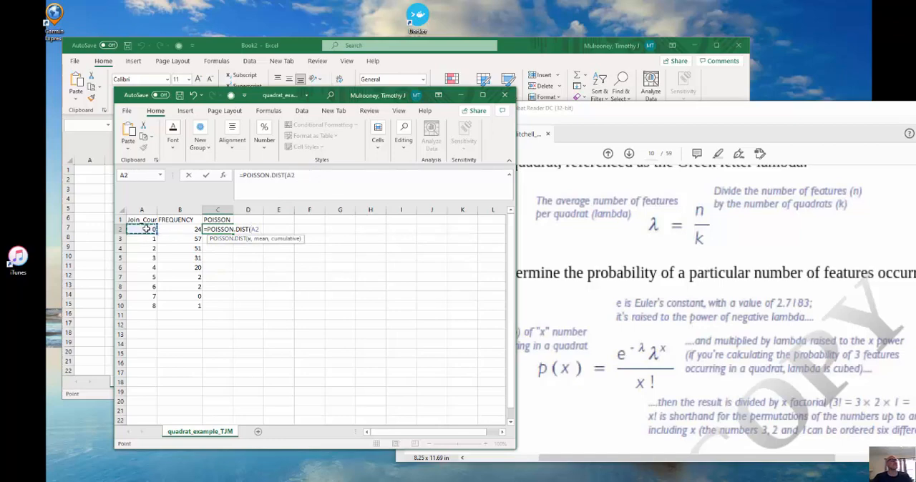
pyautogui.write(',')
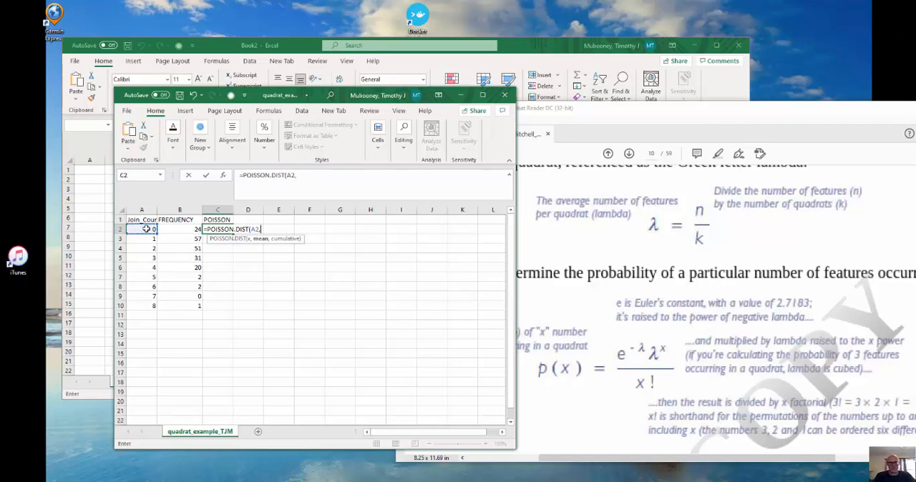
pyautogui.write('1.925531')
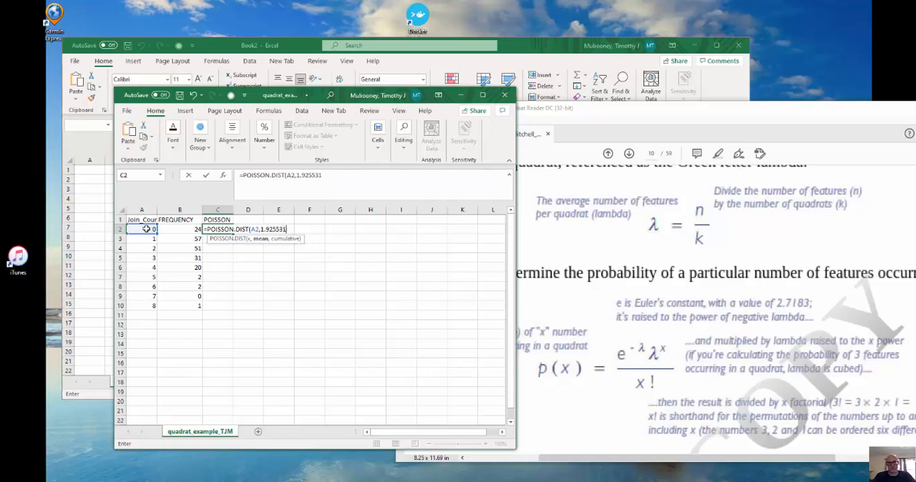
pyautogui.write('9')
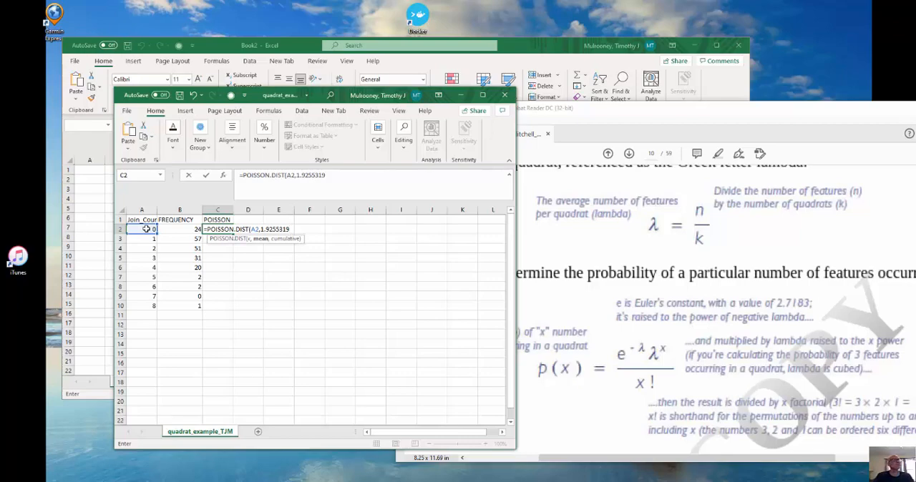
pyautogui.write(',')
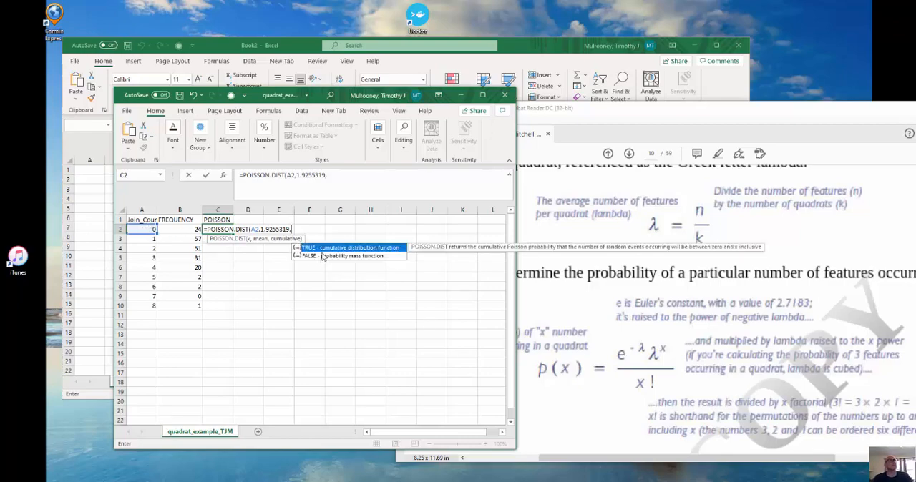
pyautogui.write('FALSE')
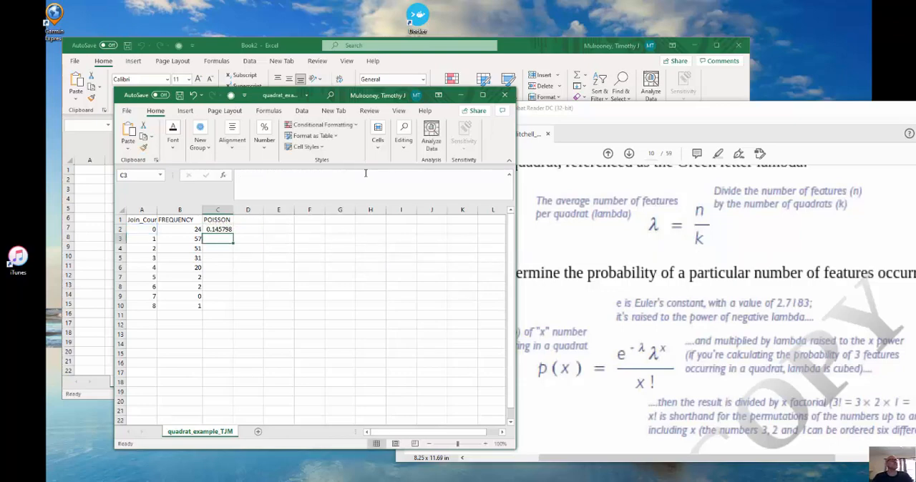
pyautogui.click(217, 229)
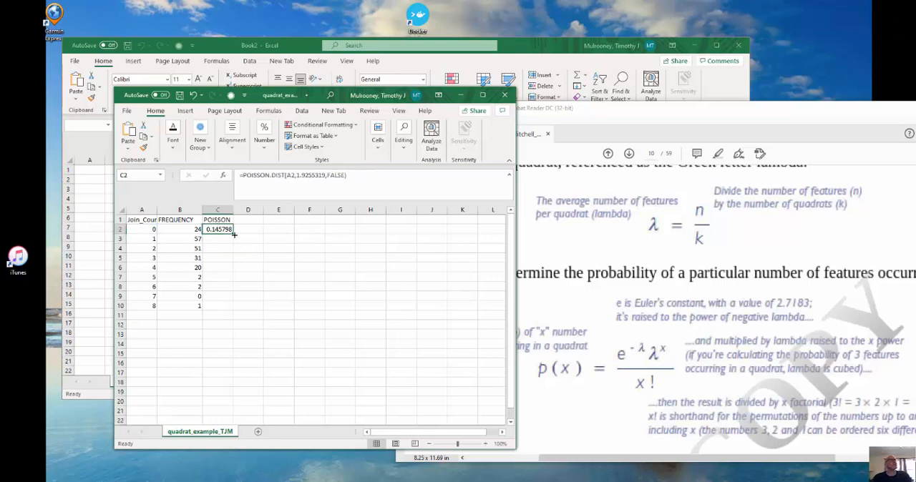
# Step: Fill the Poisson formula down C2:C10 for counts 0-8 and widen column C for more decimals
pyautogui.moveTo(217, 229); pyautogui.dragTo(218, 305)
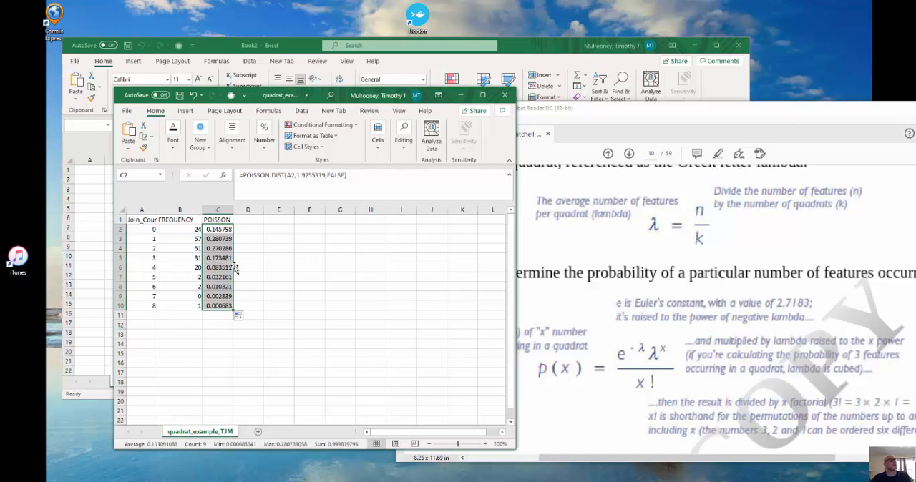
pyautogui.moveTo(160, 278)
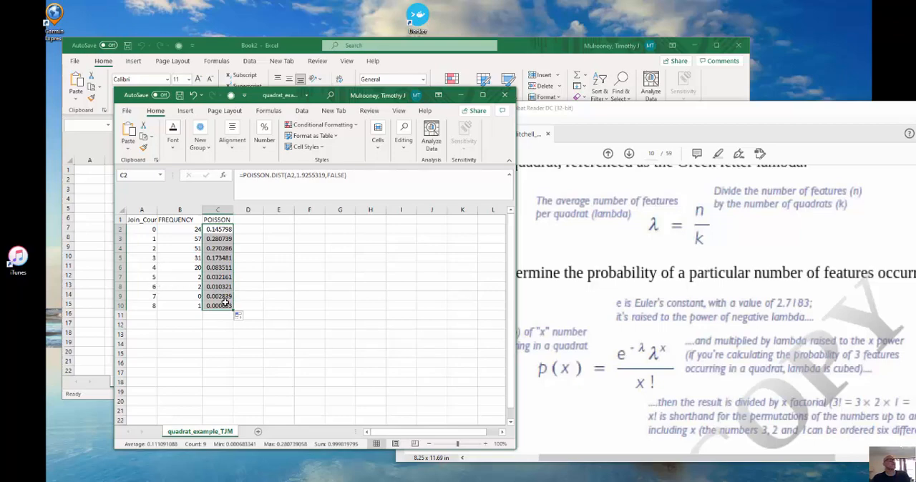
pyautogui.moveTo(261, 220)
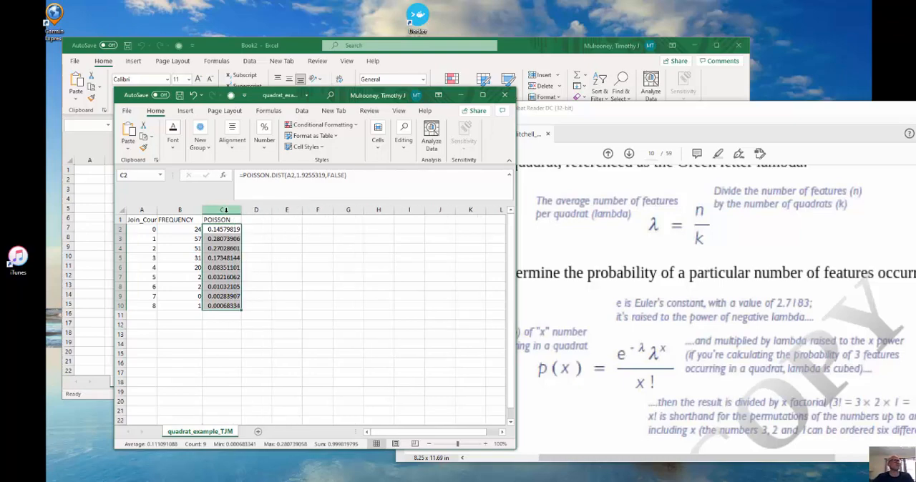
pyautogui.rightClick(222, 209)
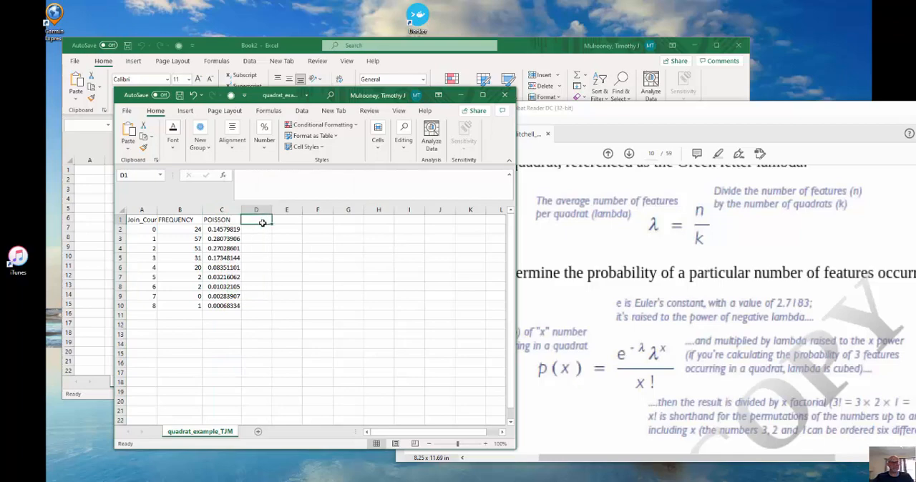
# Step: Head column D EXPECTED, enter =C2*188 in D2 and fill it down to D10
pyautogui.write('EXPECTED')
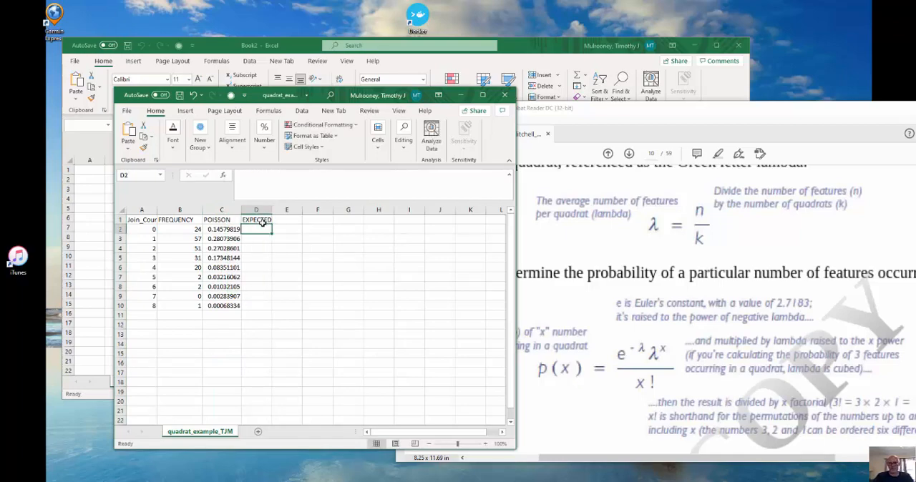
pyautogui.write('=C2*')
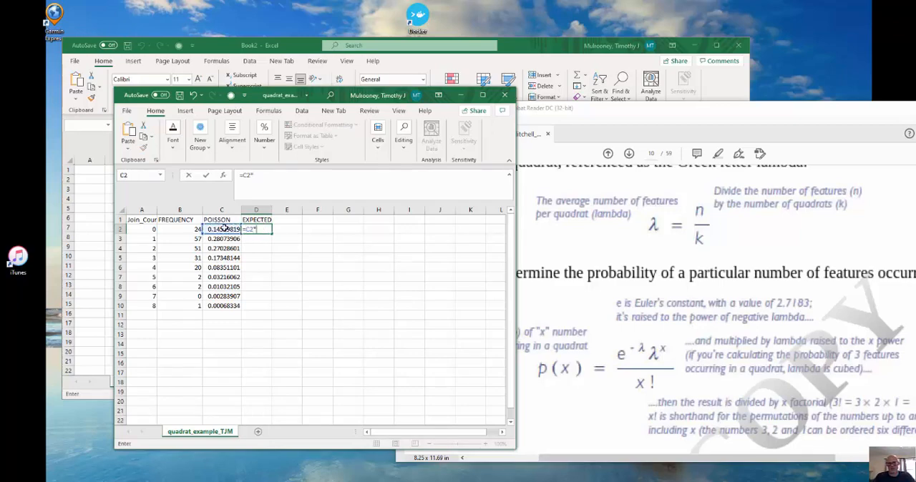
pyautogui.write('188')
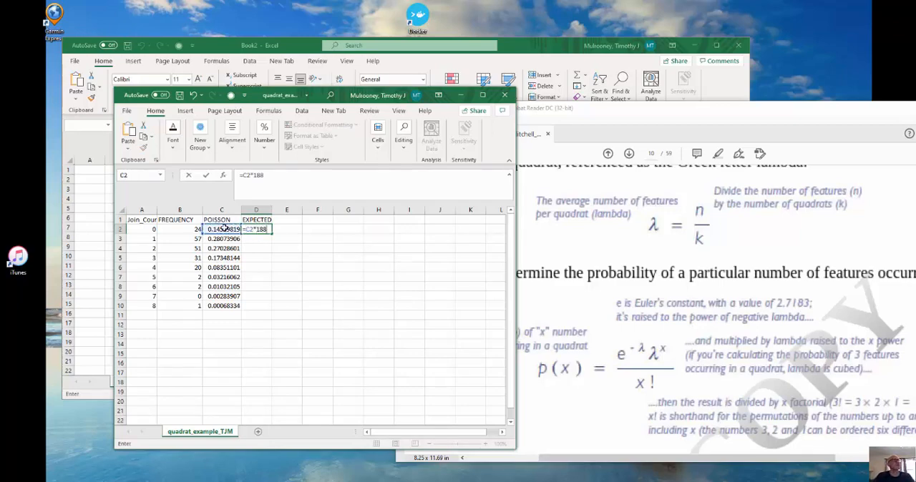
pyautogui.press('enter')
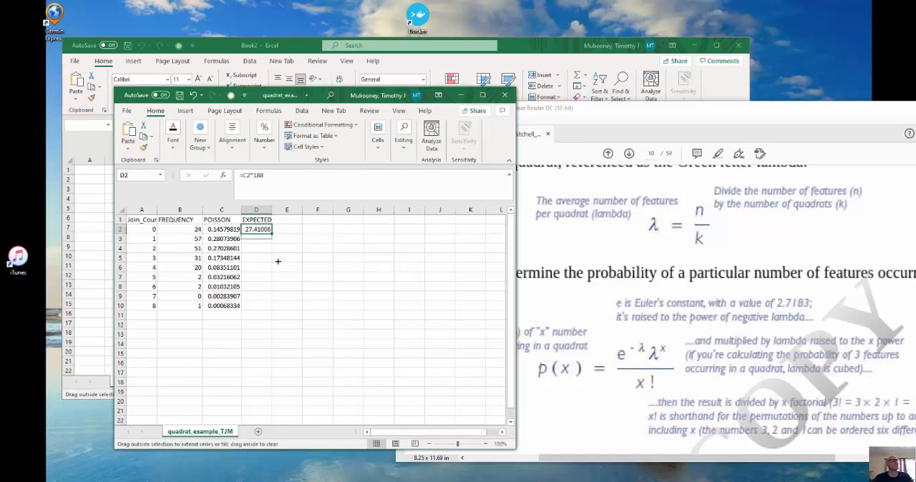
pyautogui.moveTo(271, 229); pyautogui.dragTo(271, 305)
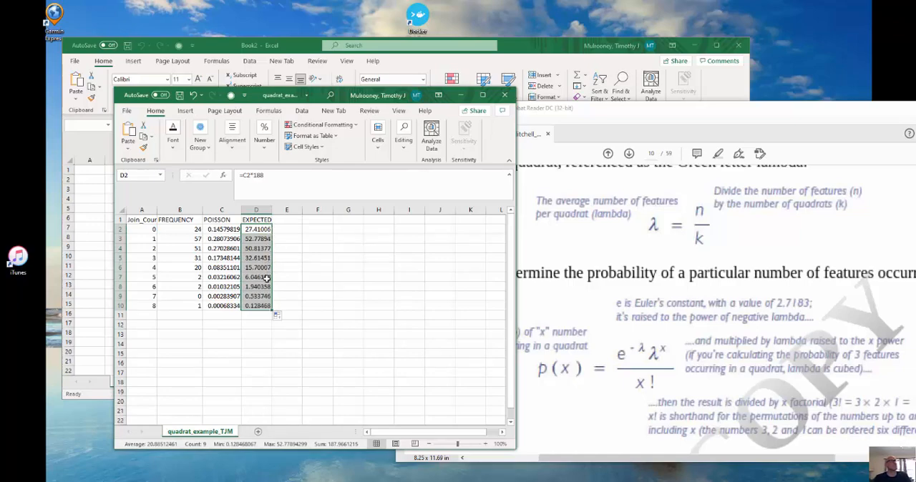
pyautogui.click(256, 229)
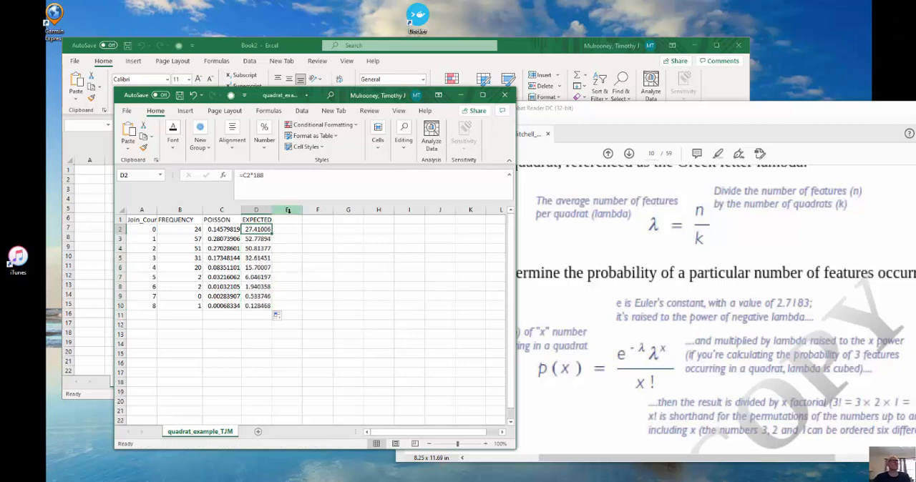
# Step: Wrap D2 as =ROUND(C2*188,0) and fill it down through D10
pyautogui.doubleClick(255, 229)
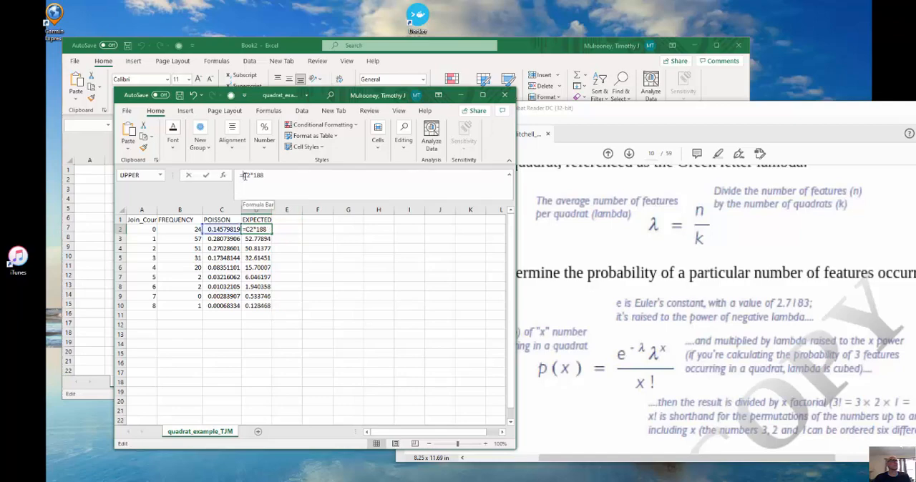
pyautogui.write('round(')
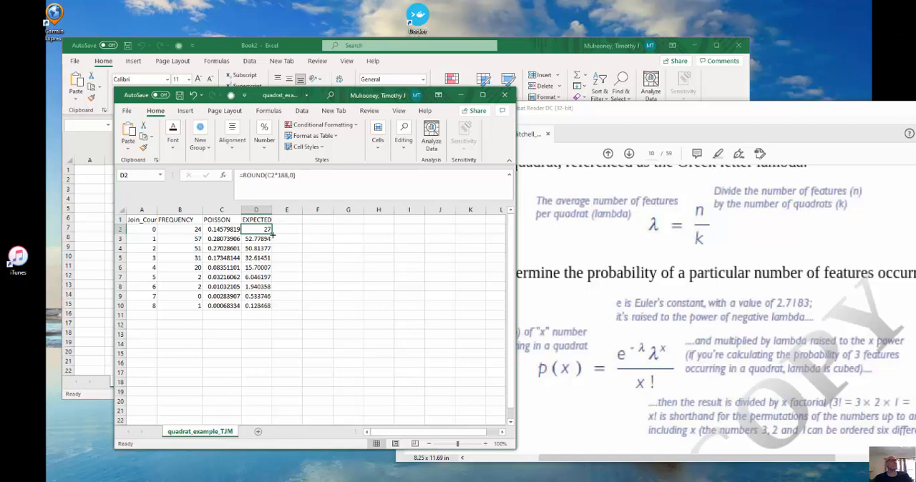
pyautogui.moveTo(256, 229); pyautogui.dragTo(256, 305)
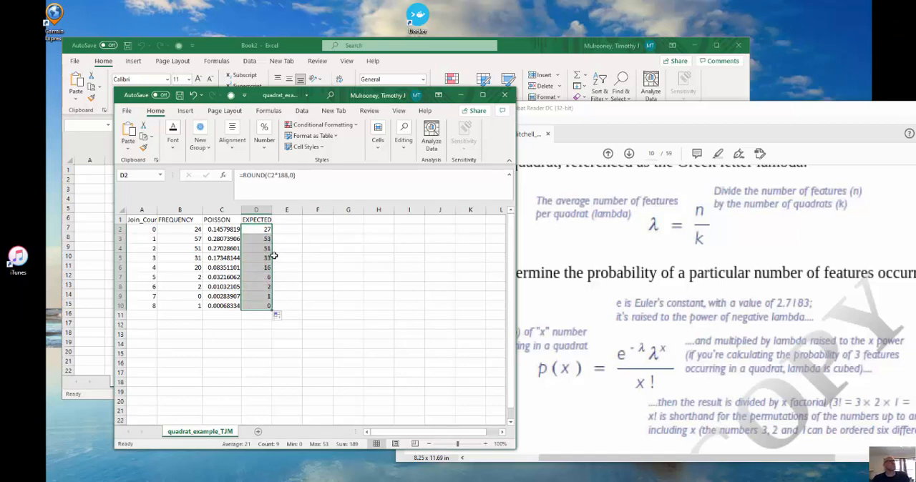
pyautogui.moveTo(191, 227)
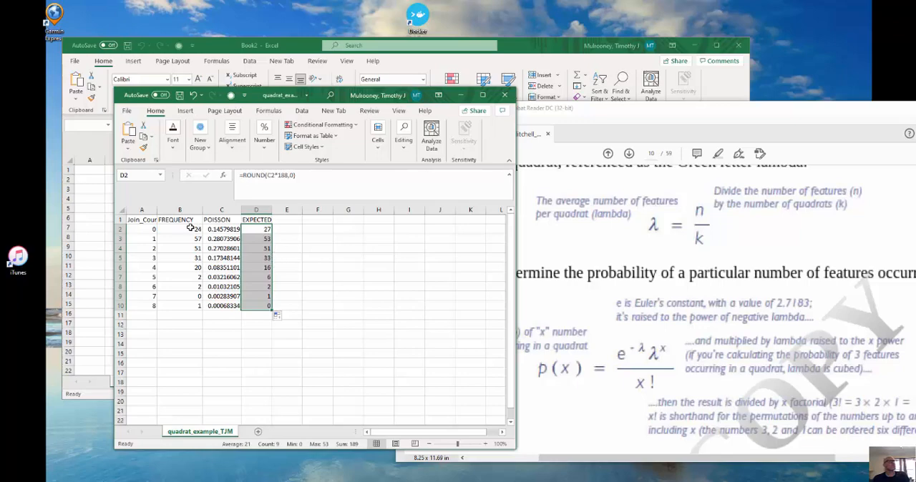
pyautogui.moveTo(152, 229)
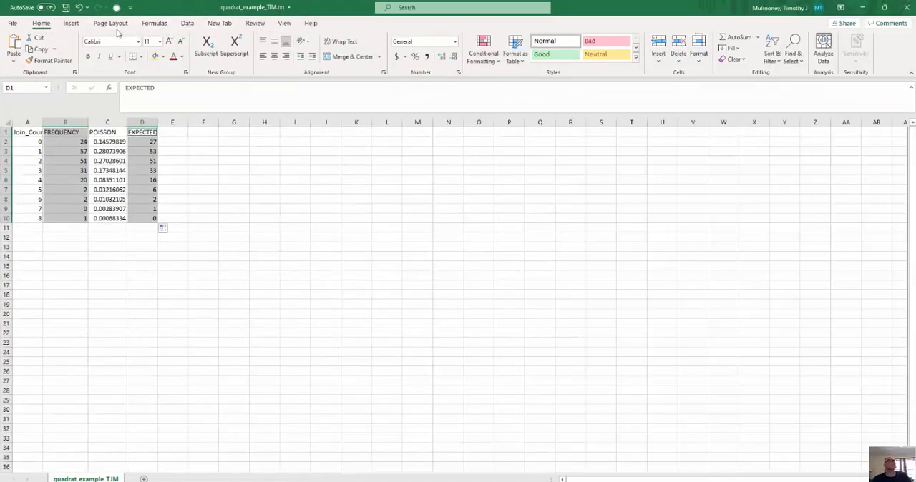
# Step: Insert a 2-D line chart of the selected FREQUENCY and EXPECTED columns
pyautogui.click(284, 22)
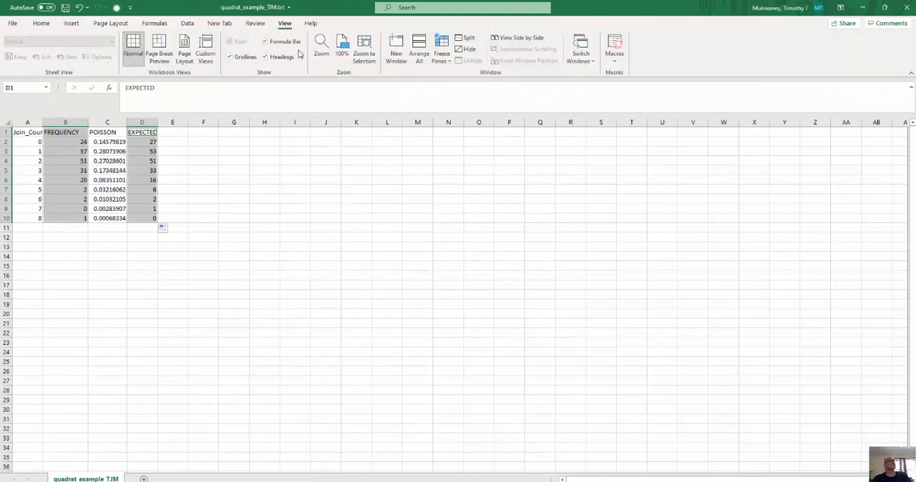
pyautogui.click(72, 23)
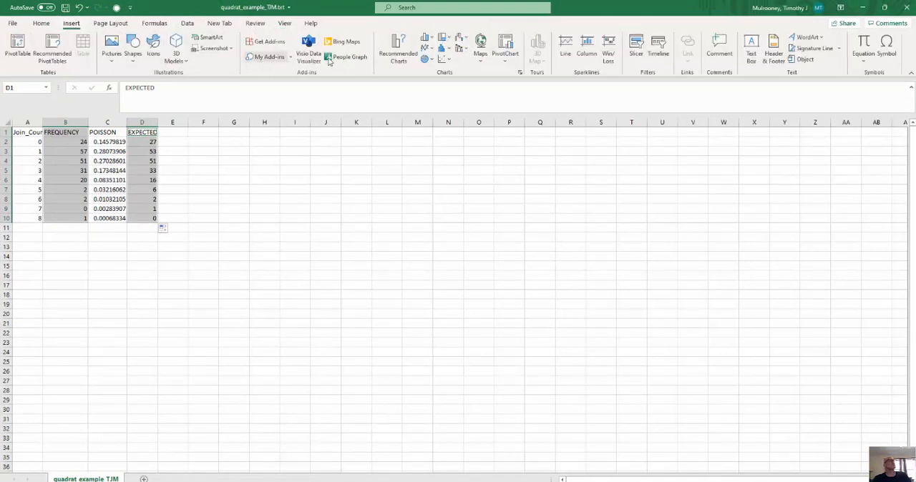
pyautogui.click(425, 48)
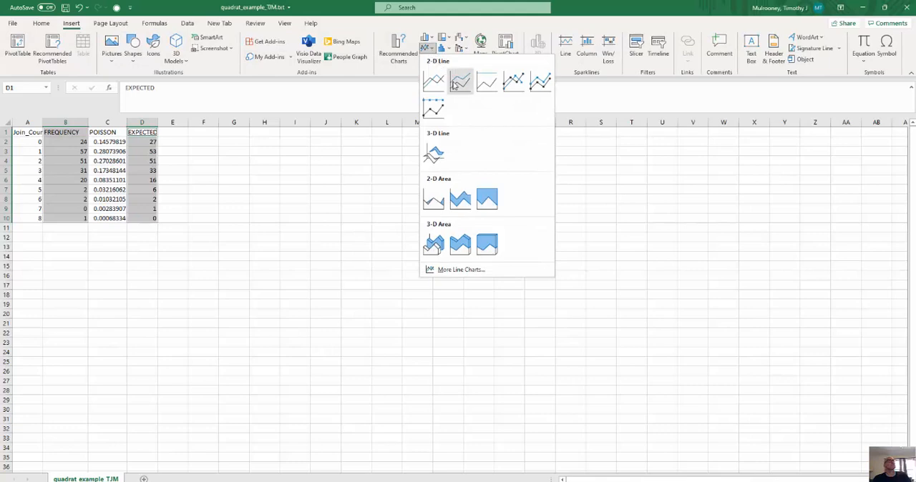
pyautogui.click(461, 80)
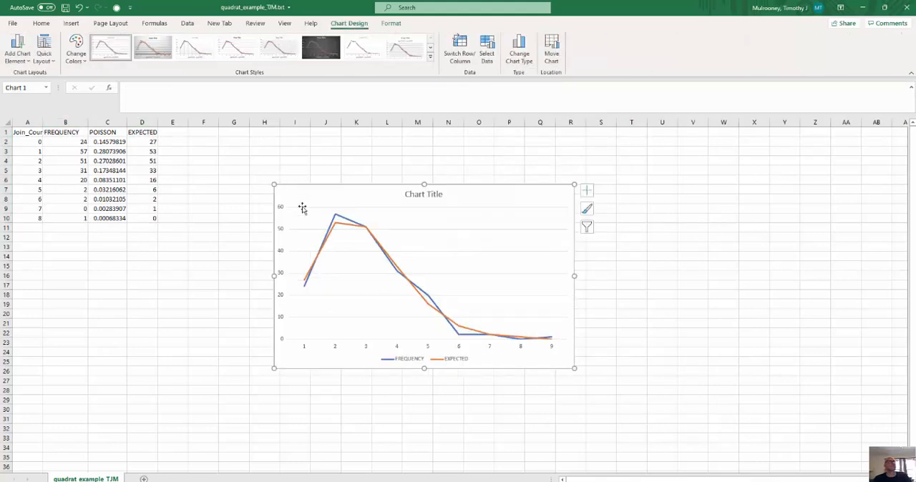
pyautogui.moveTo(329, 329)
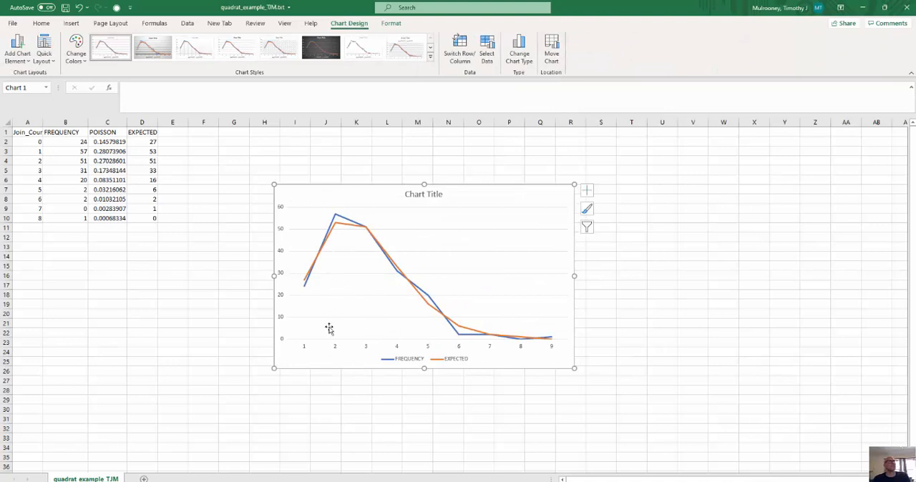
pyautogui.moveTo(479, 347)
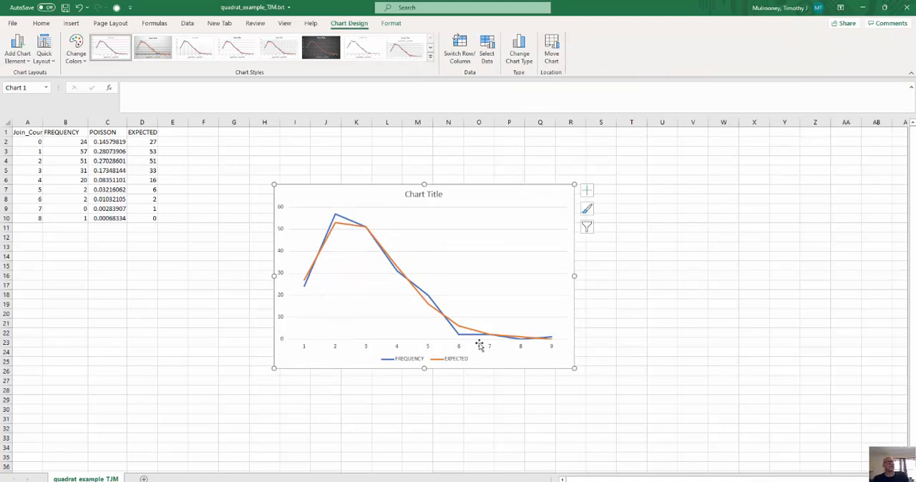
pyautogui.moveTo(364, 286)
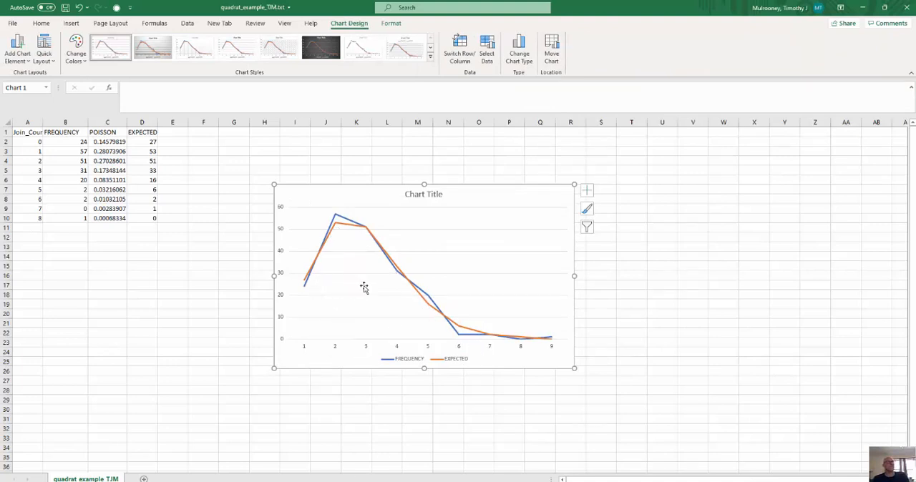
pyautogui.moveTo(424, 276)
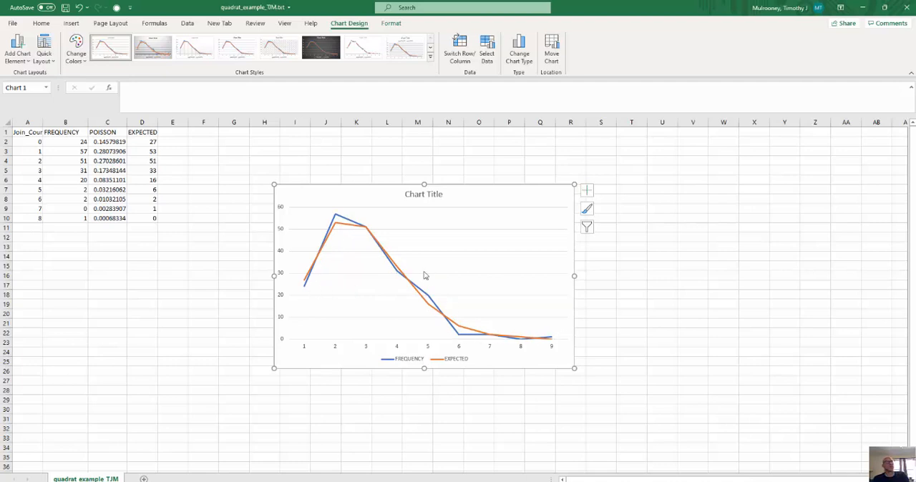
pyautogui.moveTo(544, 320)
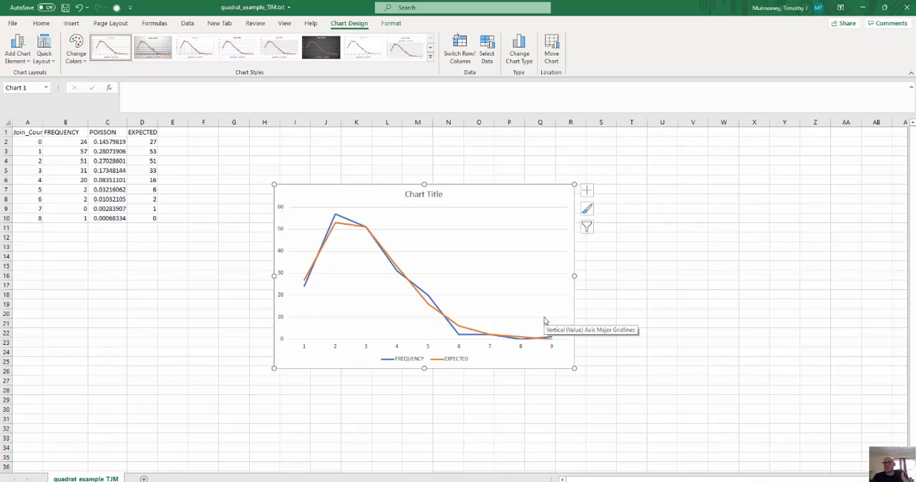
pyautogui.moveTo(545, 320)
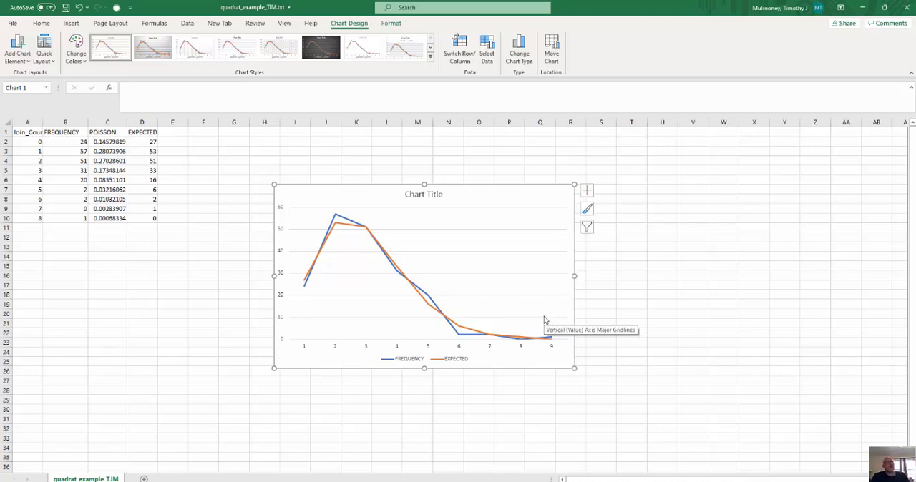
pyautogui.moveTo(411, 275)
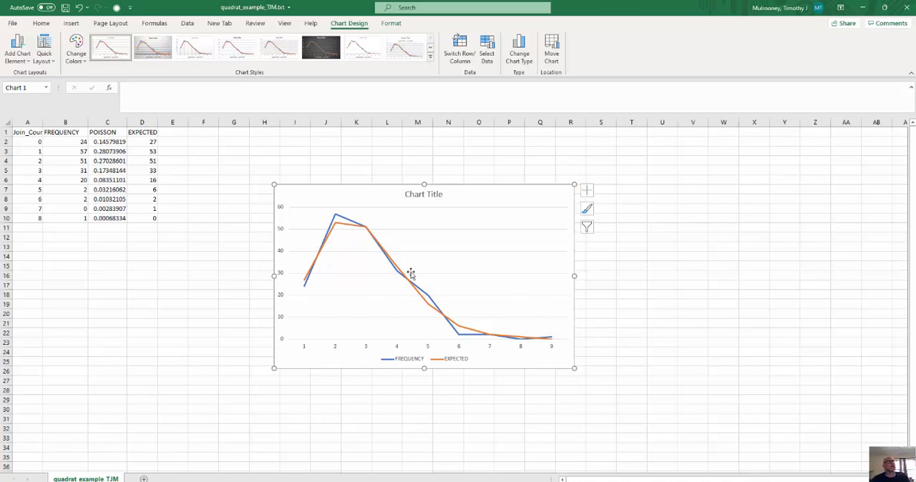
pyautogui.moveTo(324, 257)
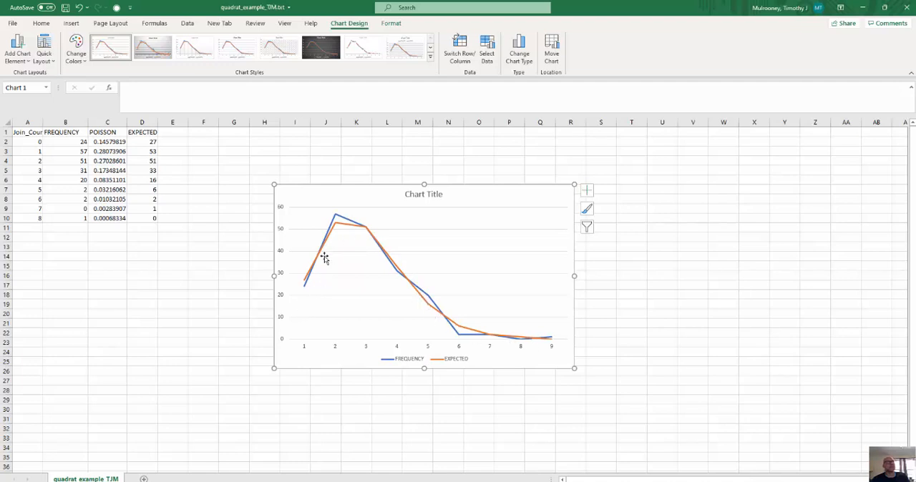
pyautogui.moveTo(507, 349)
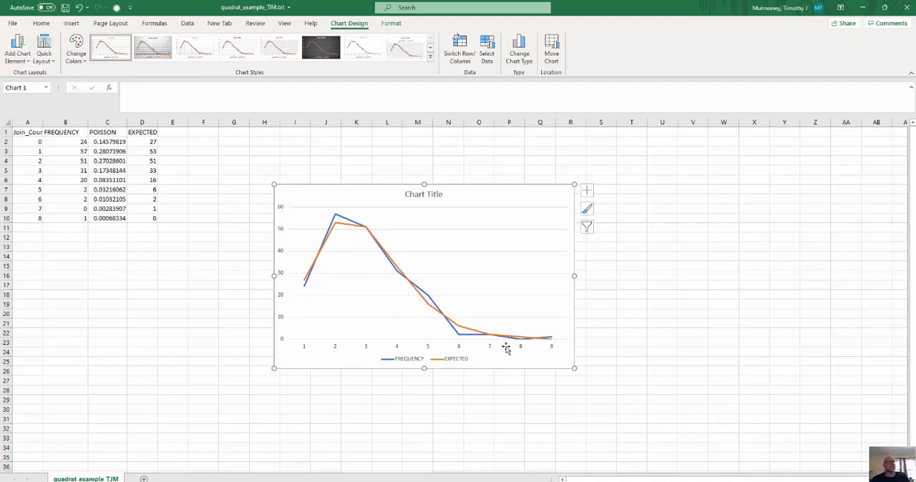
pyautogui.moveTo(528, 355)
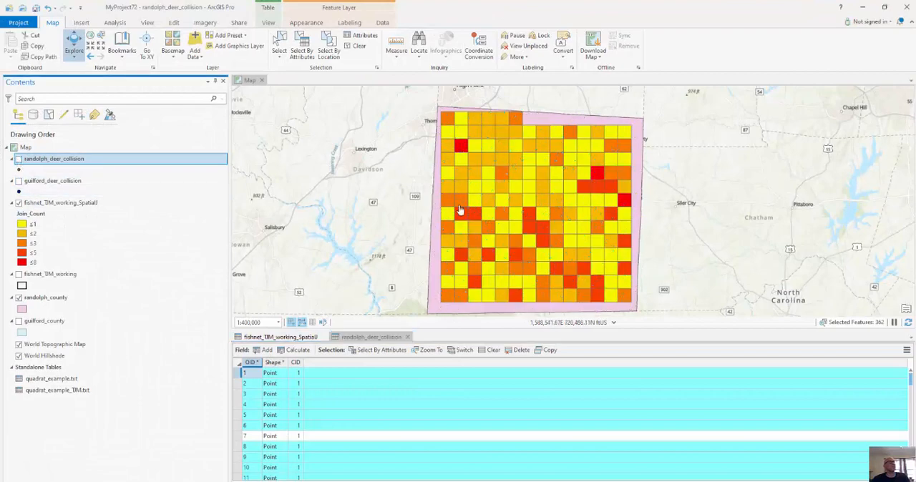
pyautogui.moveTo(487, 215)
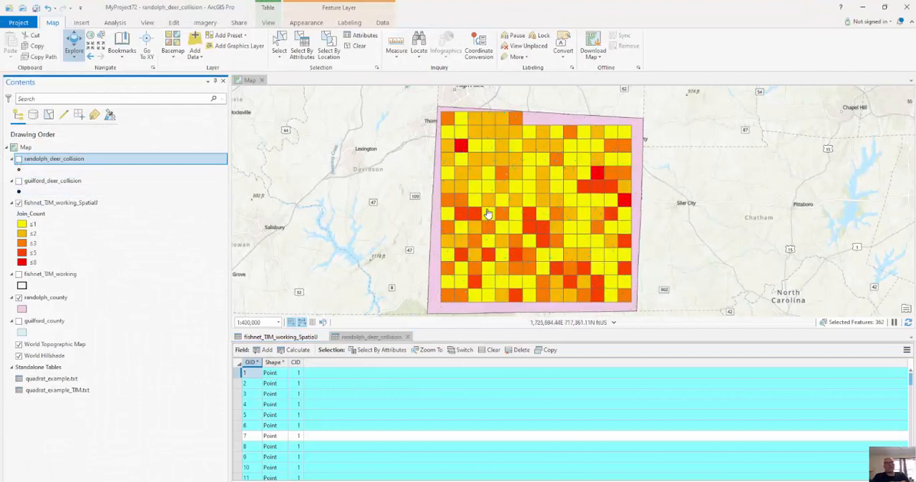